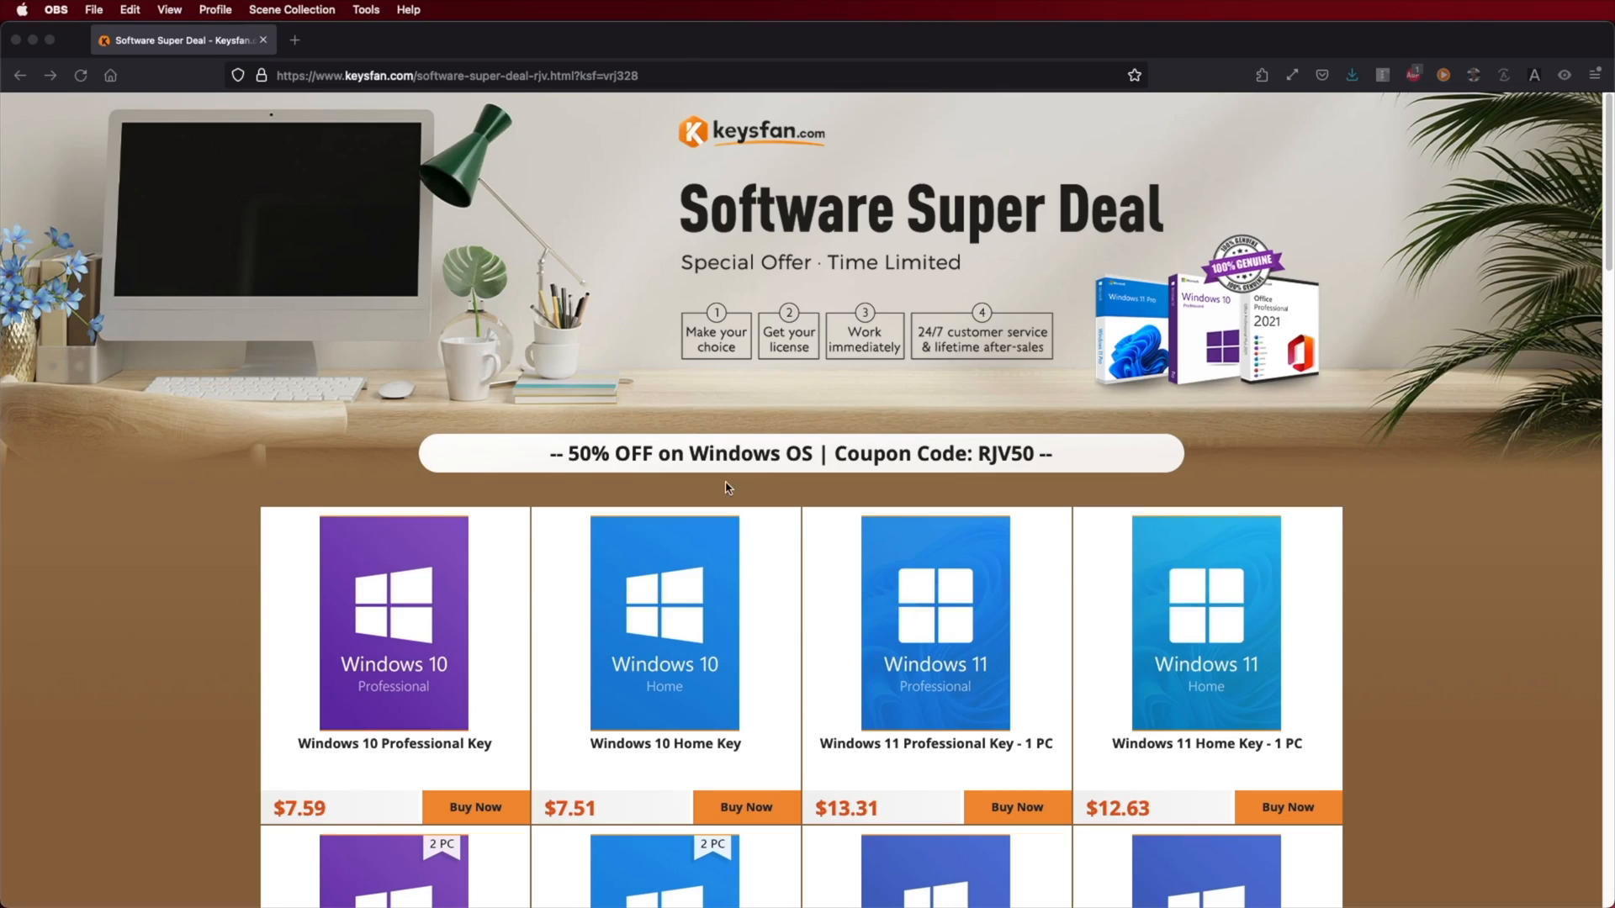
# Add the Windows 11 Professional Key - 1 PC ($26.61) to the cart and apply discount code RJV50.
pyautogui.scroll(-3)
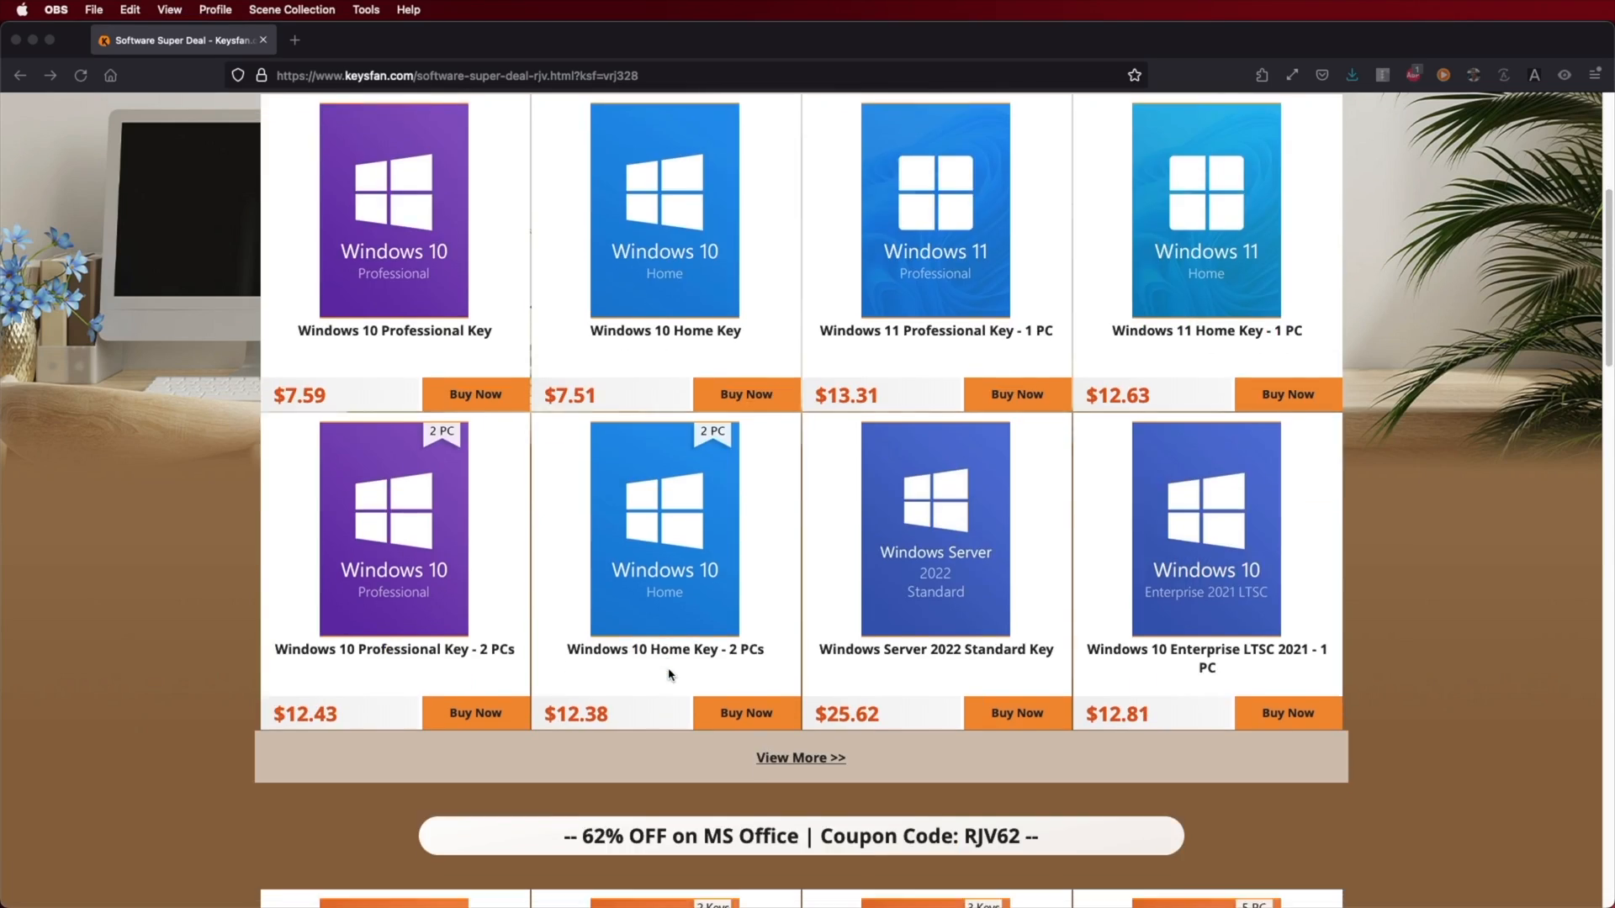
pyautogui.scroll(-3)
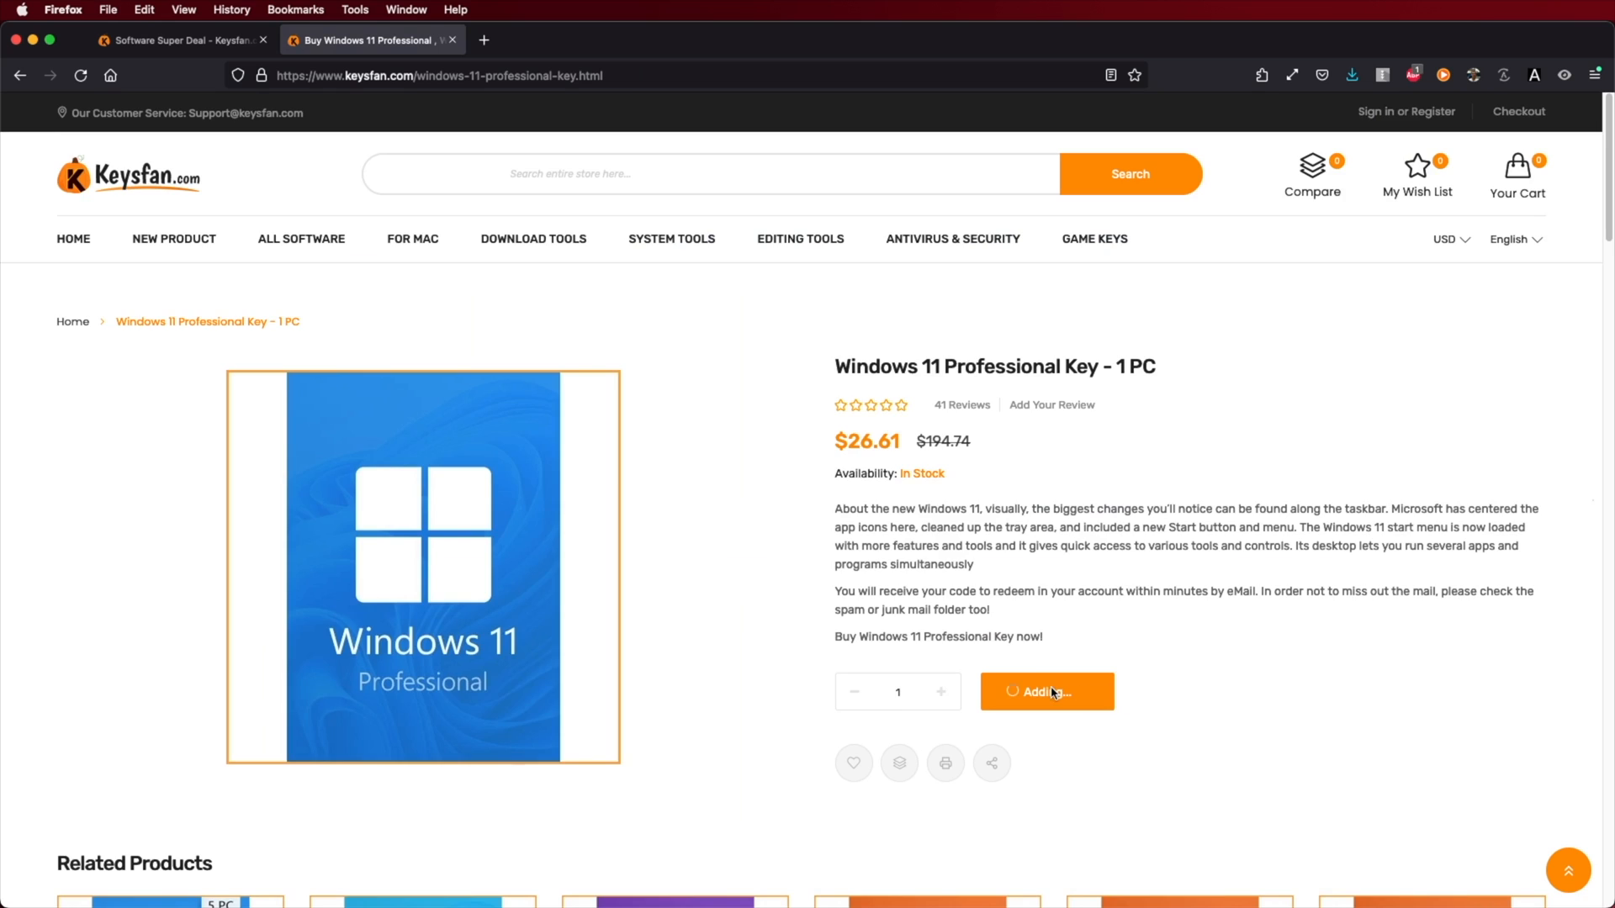
pyautogui.click(1045, 691)
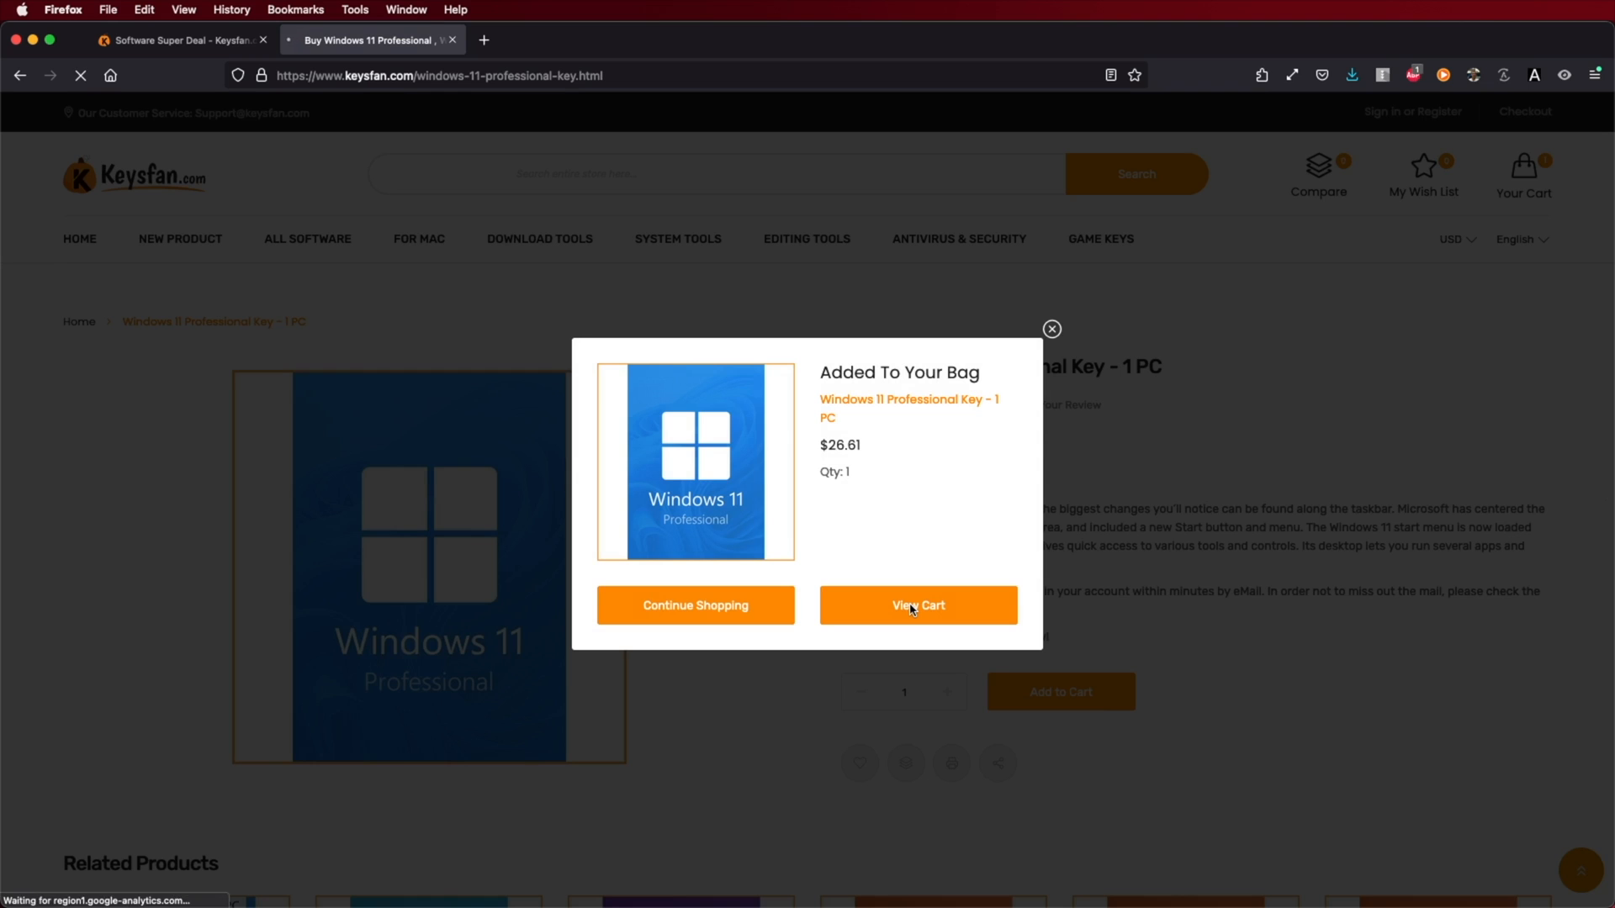
pyautogui.click(917, 604)
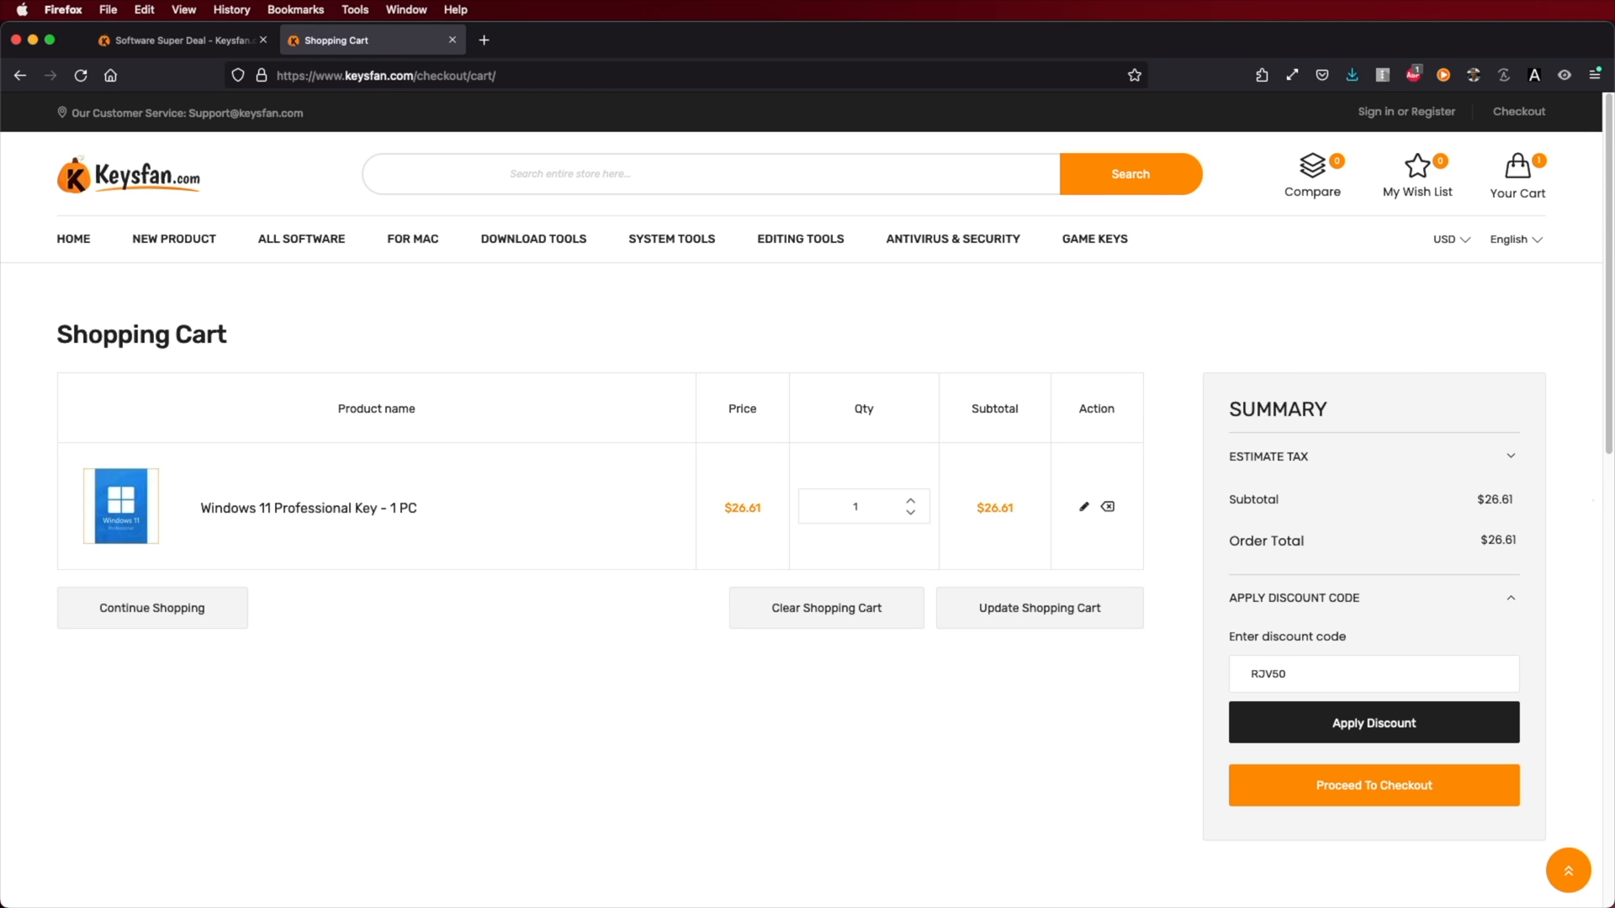
pyautogui.click(1372, 721)
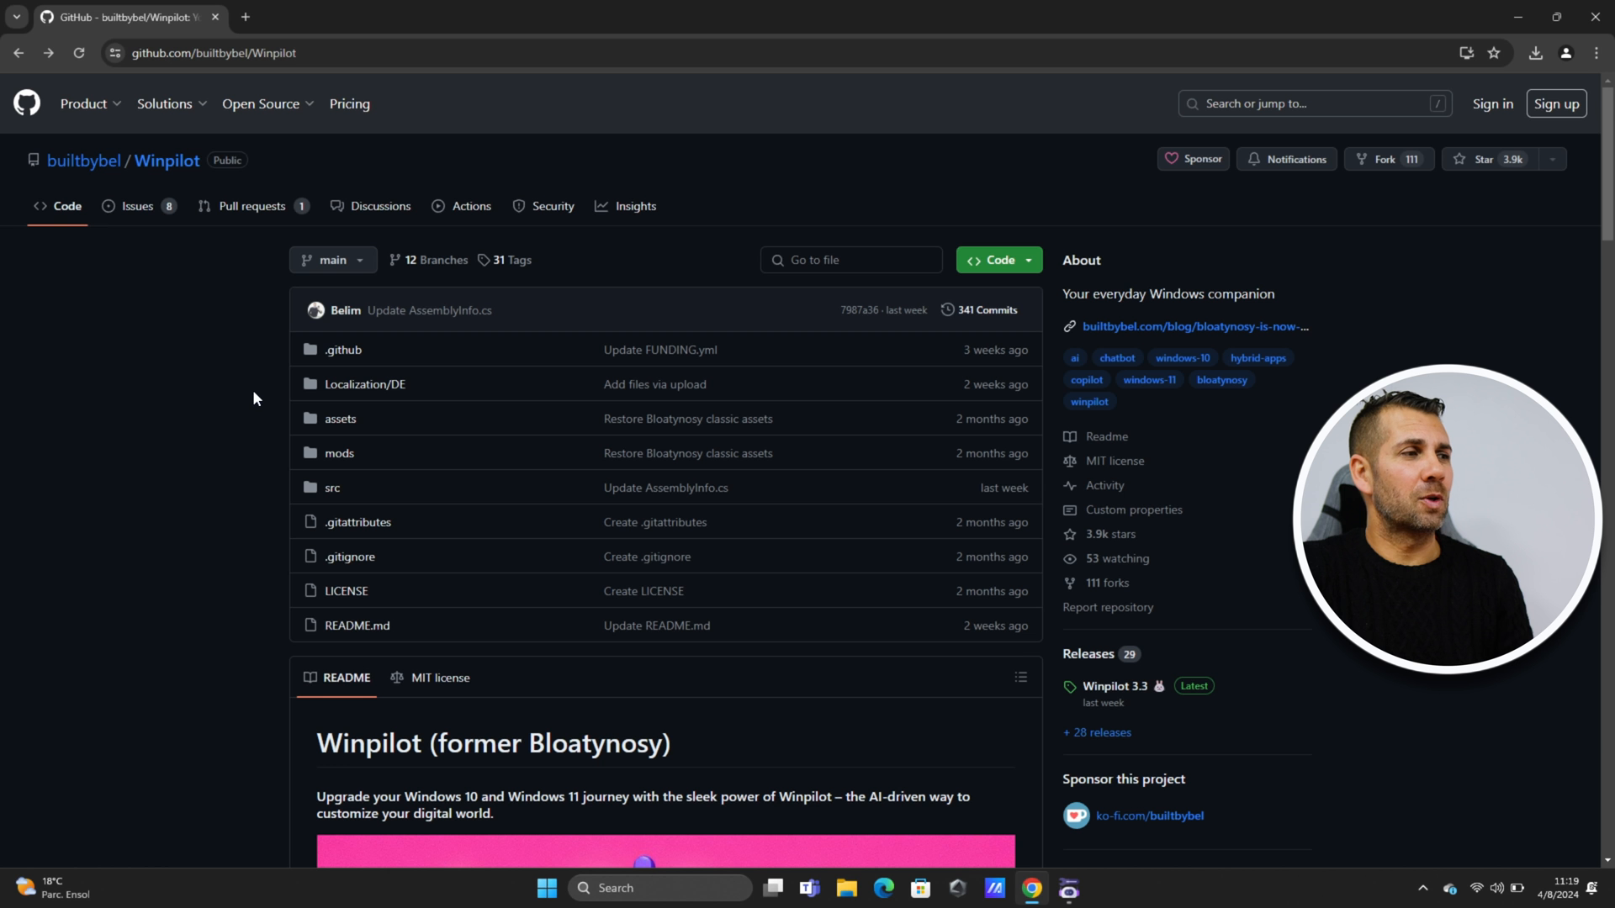
pyautogui.moveTo(166, 161)
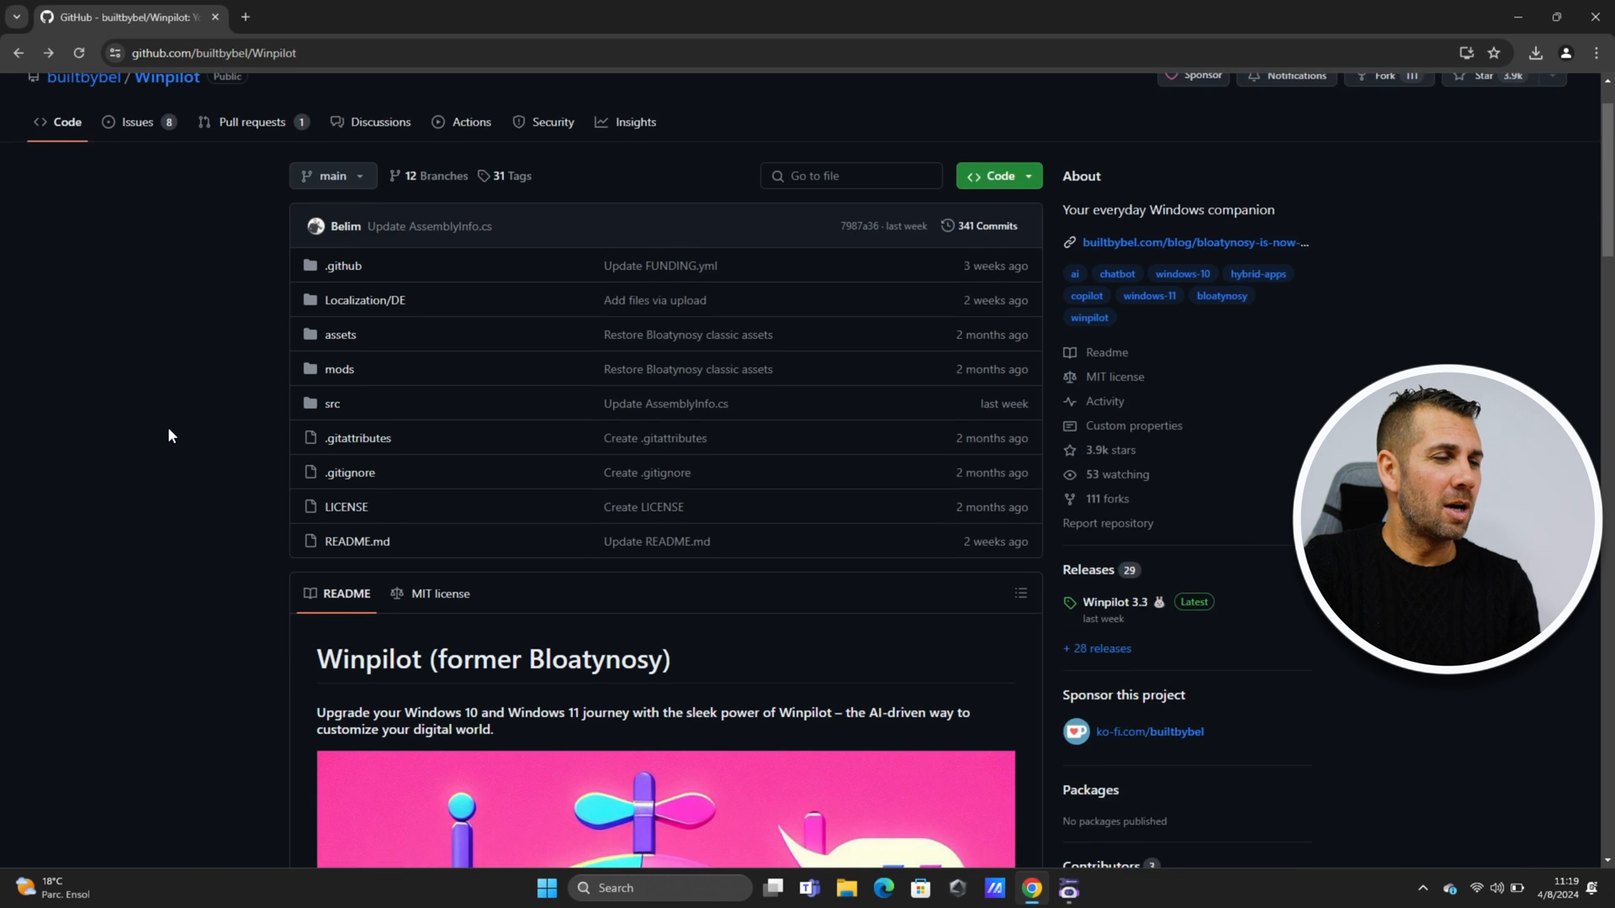
# Scroll through the Winpilot release notes down to the Winpilot 3.3 assets listing Winpilot.zip (892 KB).
pyautogui.scroll(-3)
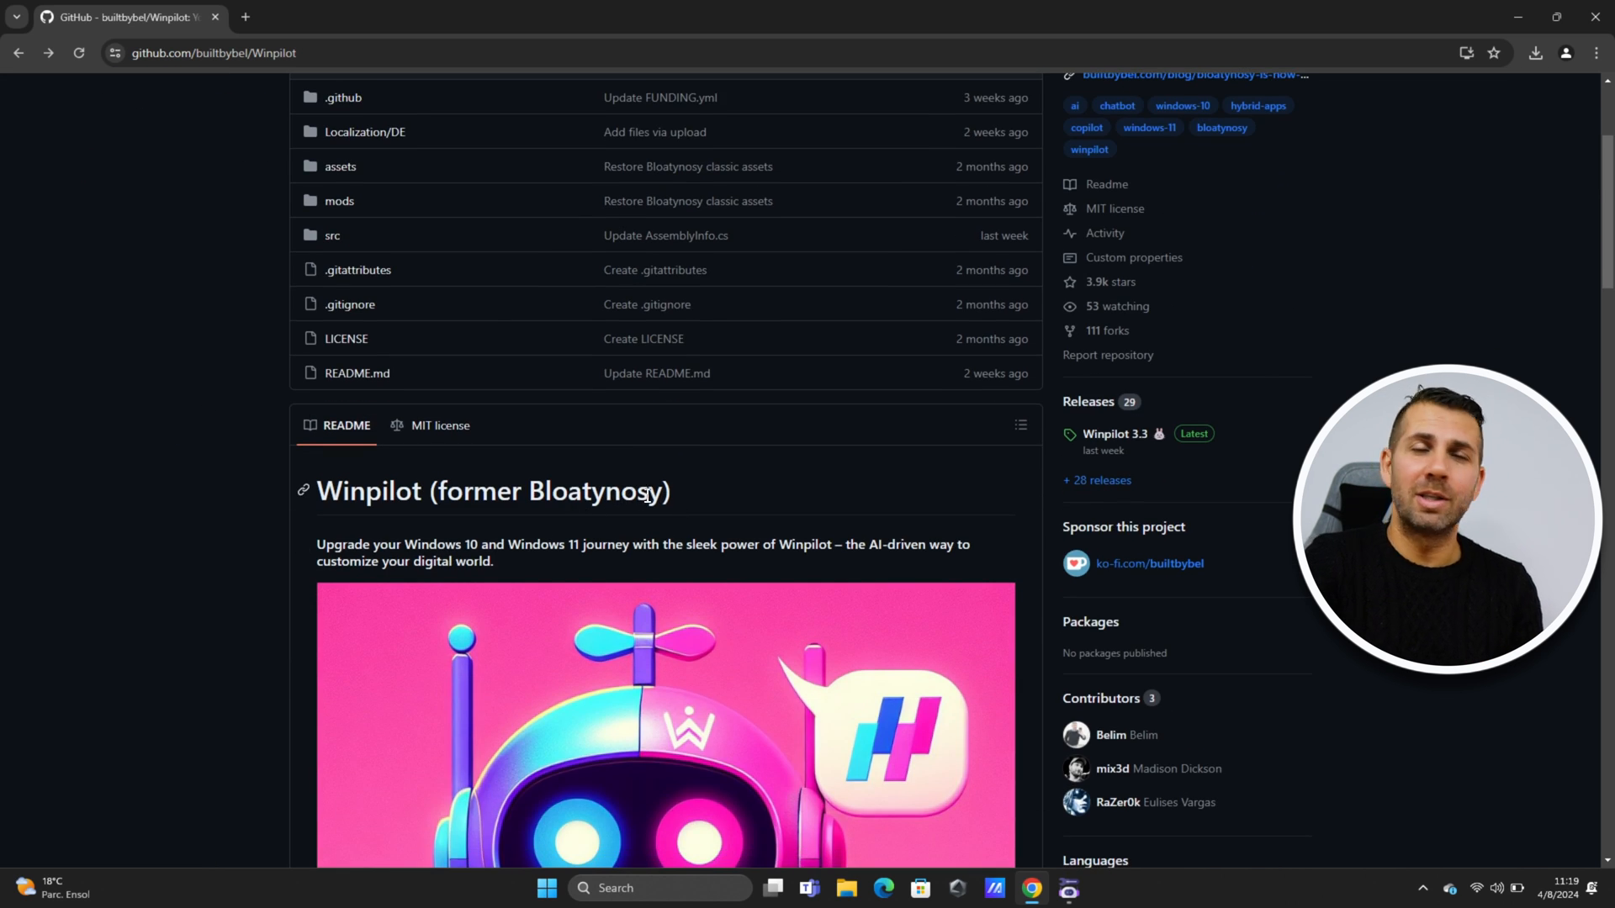
pyautogui.moveTo(622, 609)
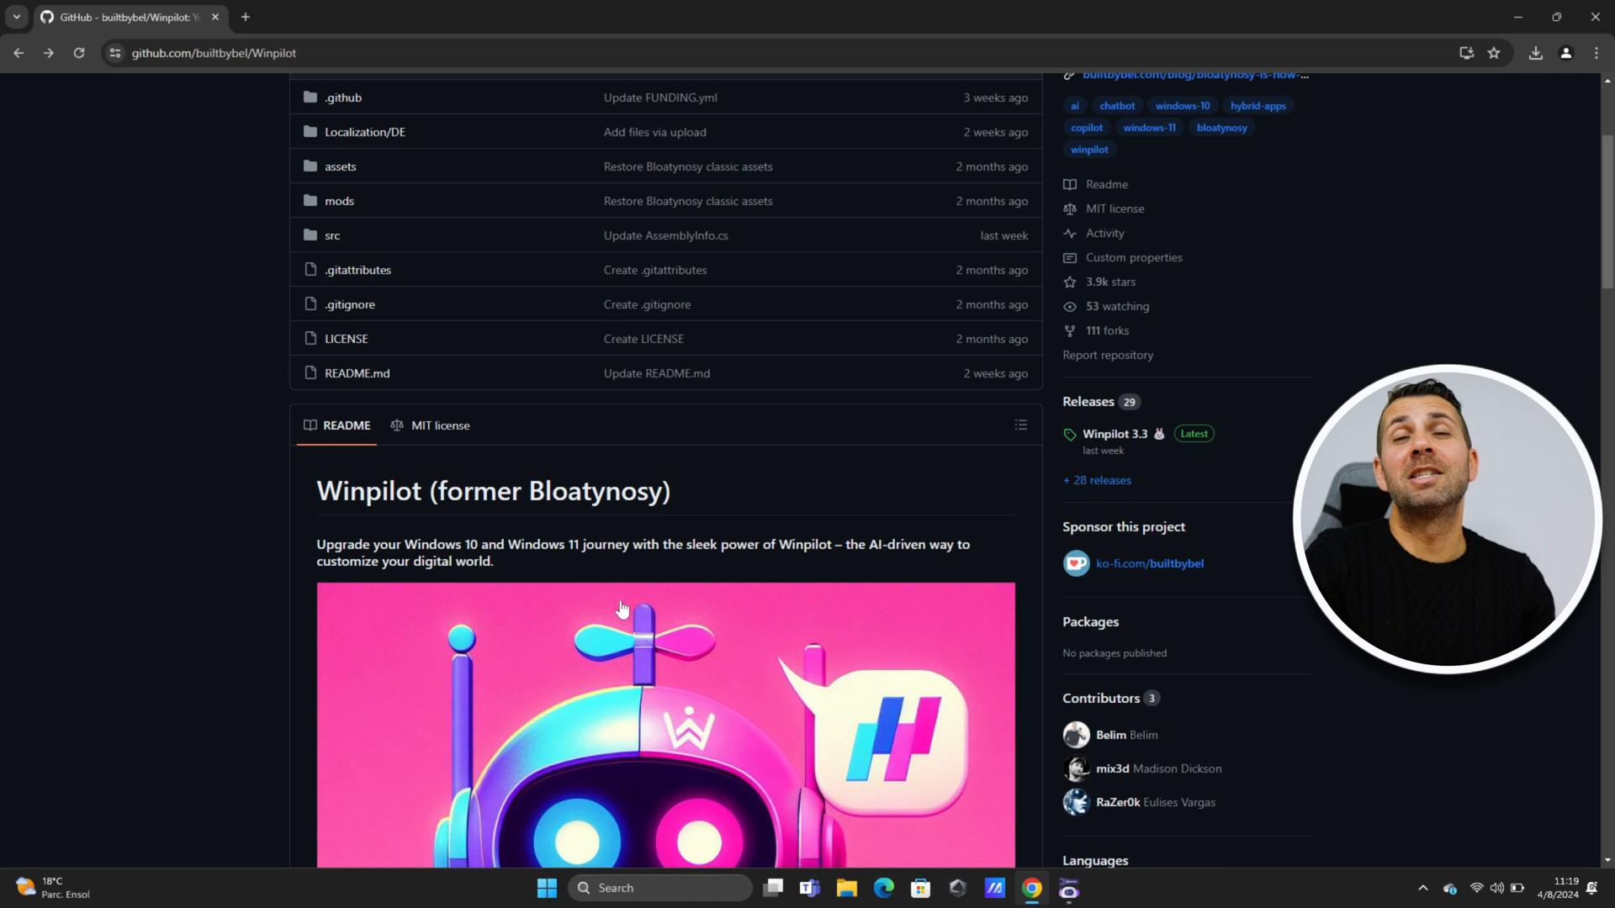
pyautogui.moveTo(630, 575)
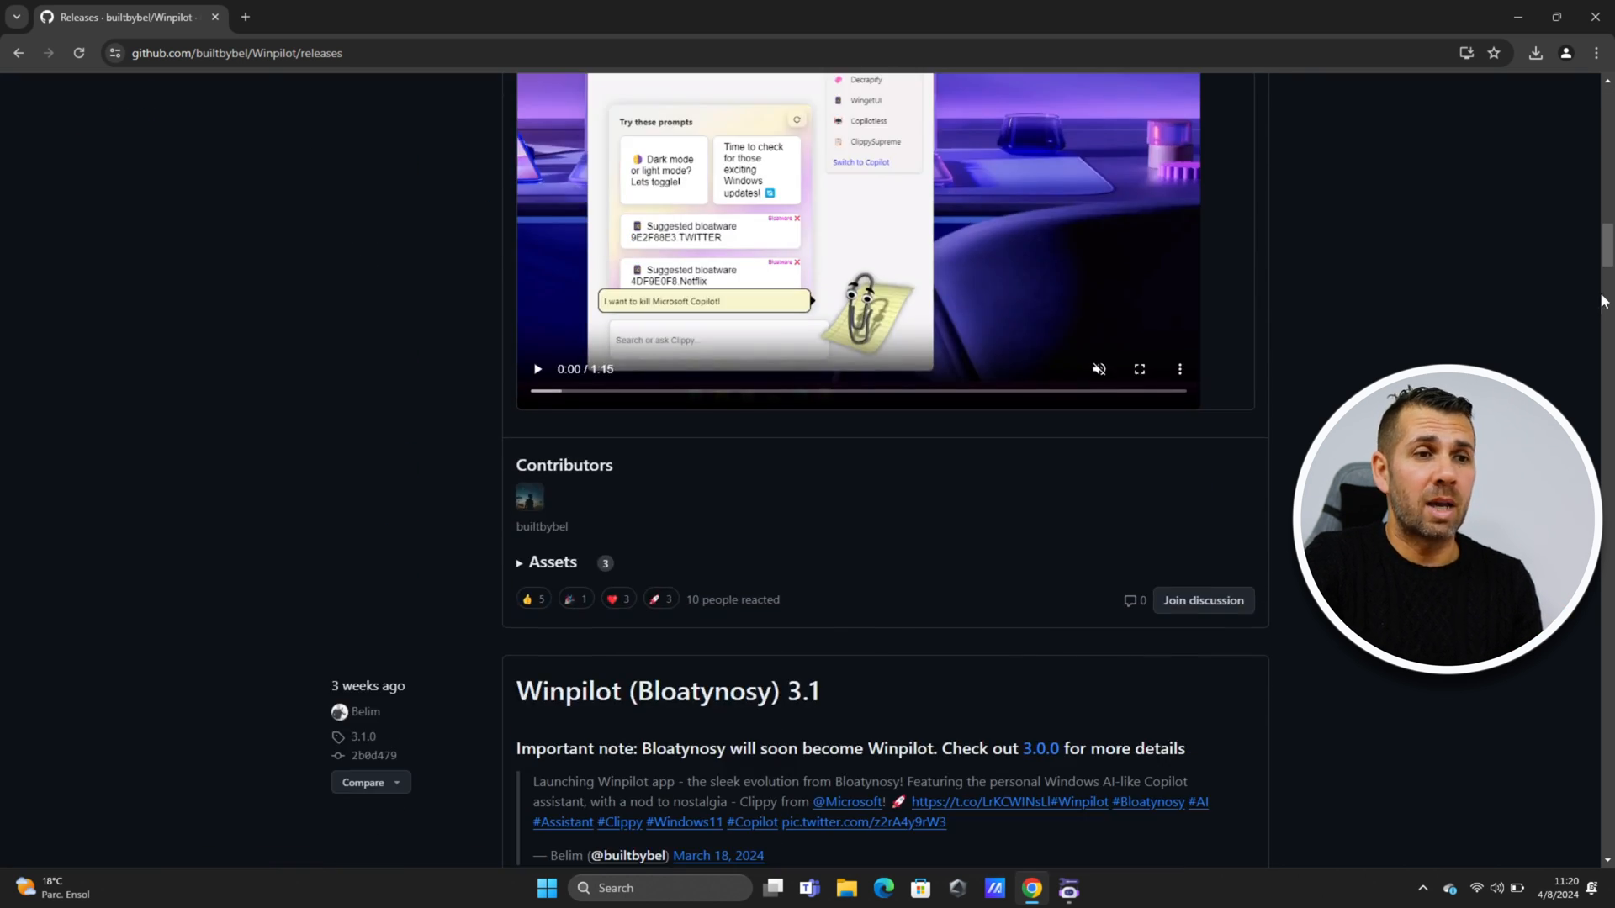
pyautogui.scroll(-3)
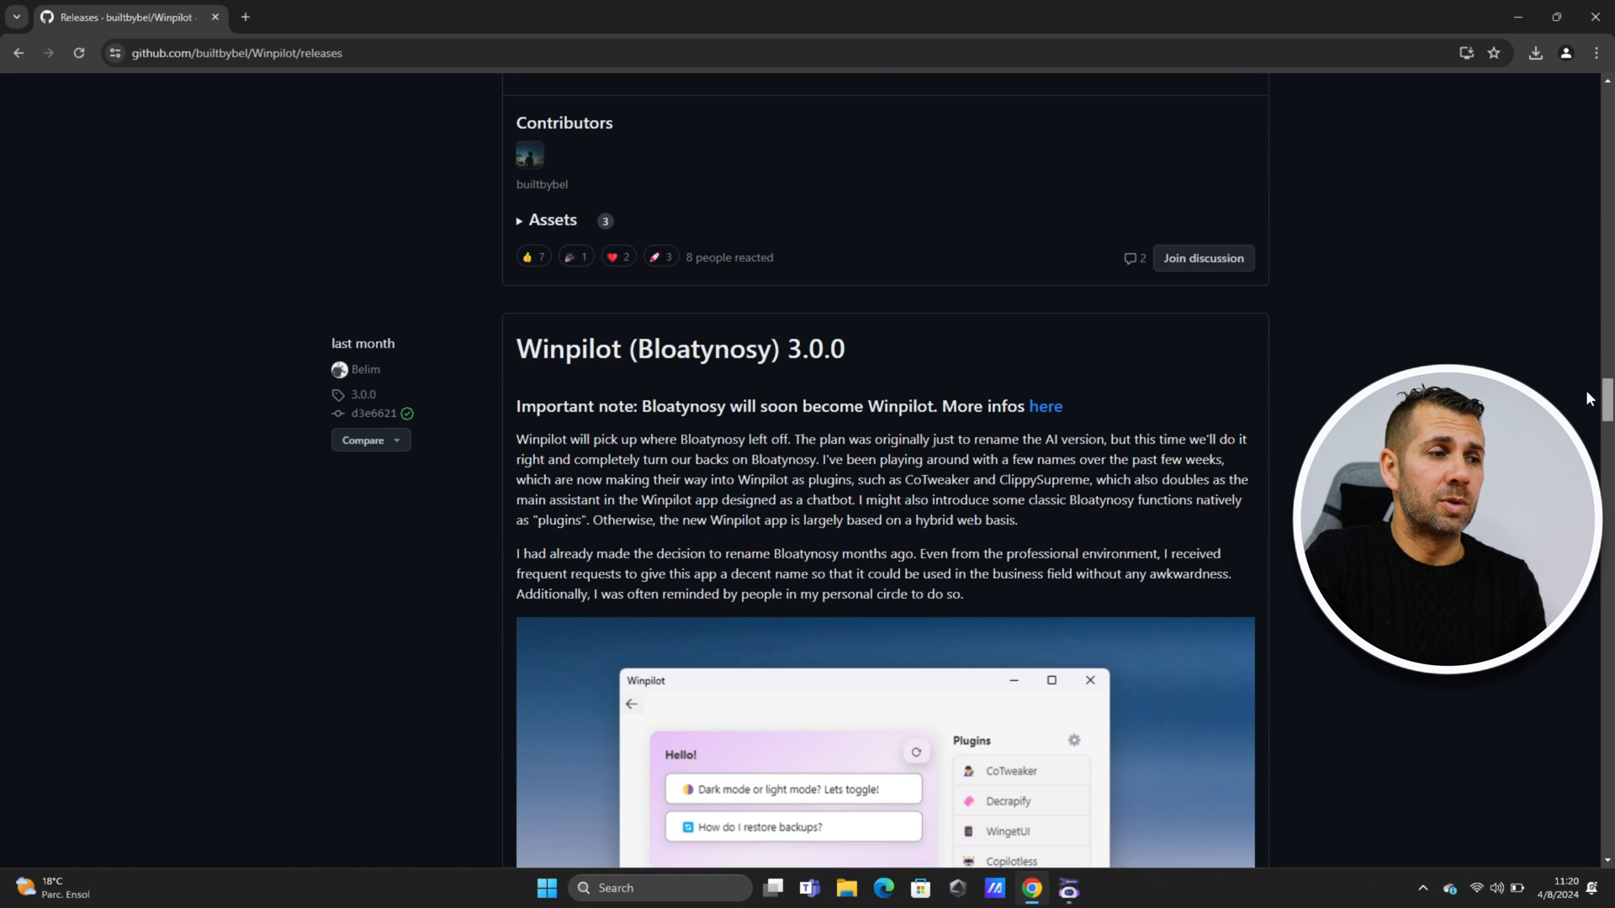
pyautogui.scroll(-3)
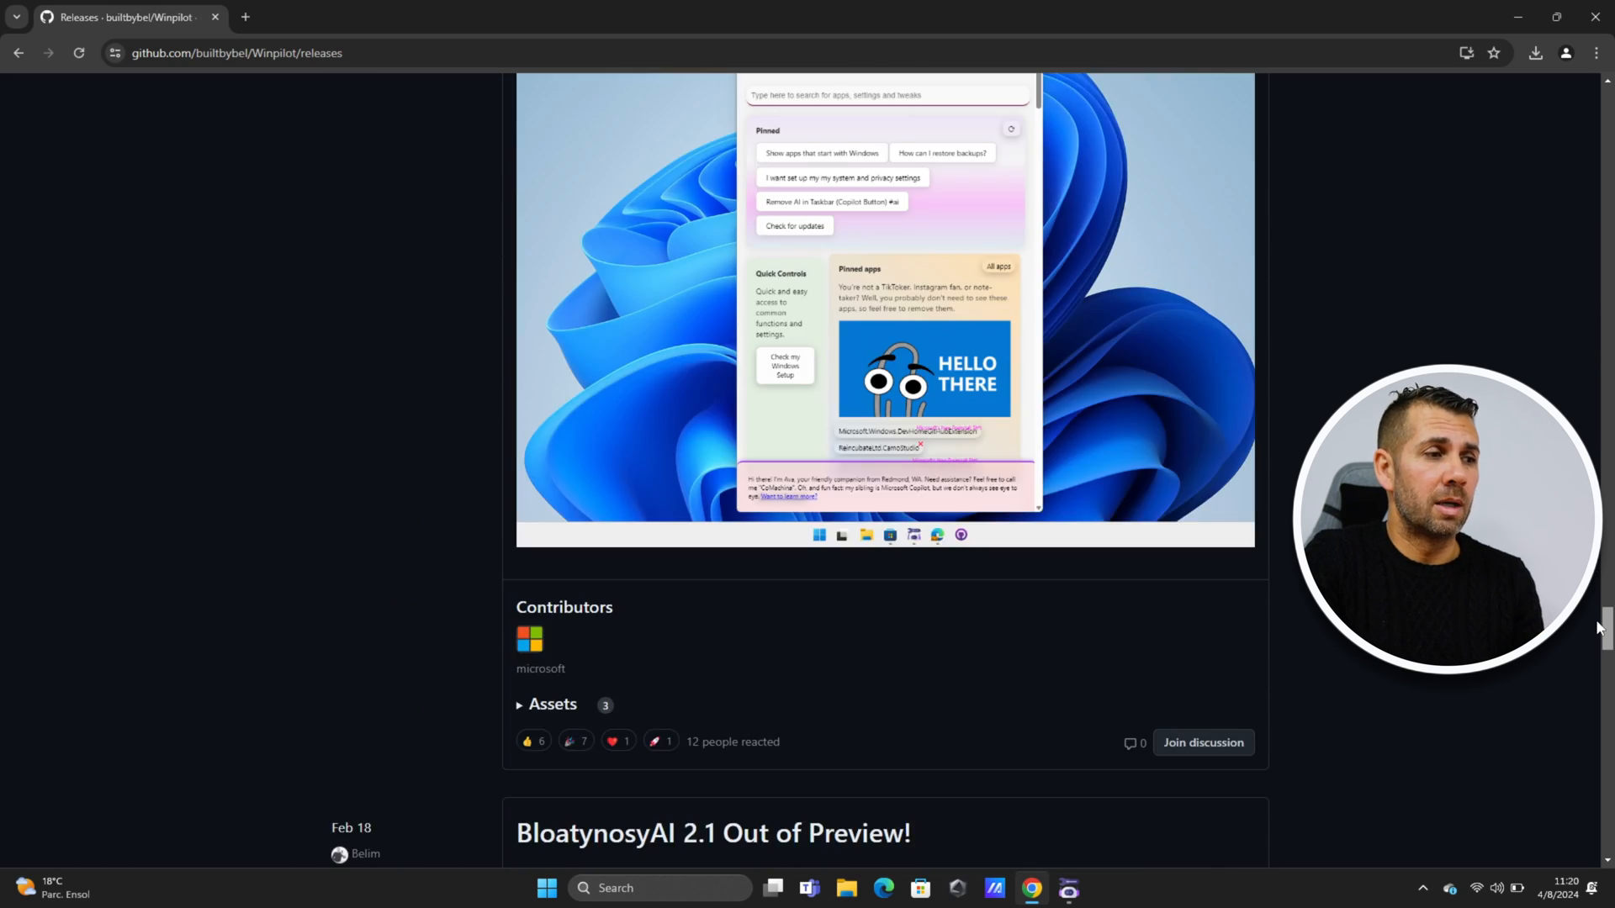
pyautogui.scroll(-3)
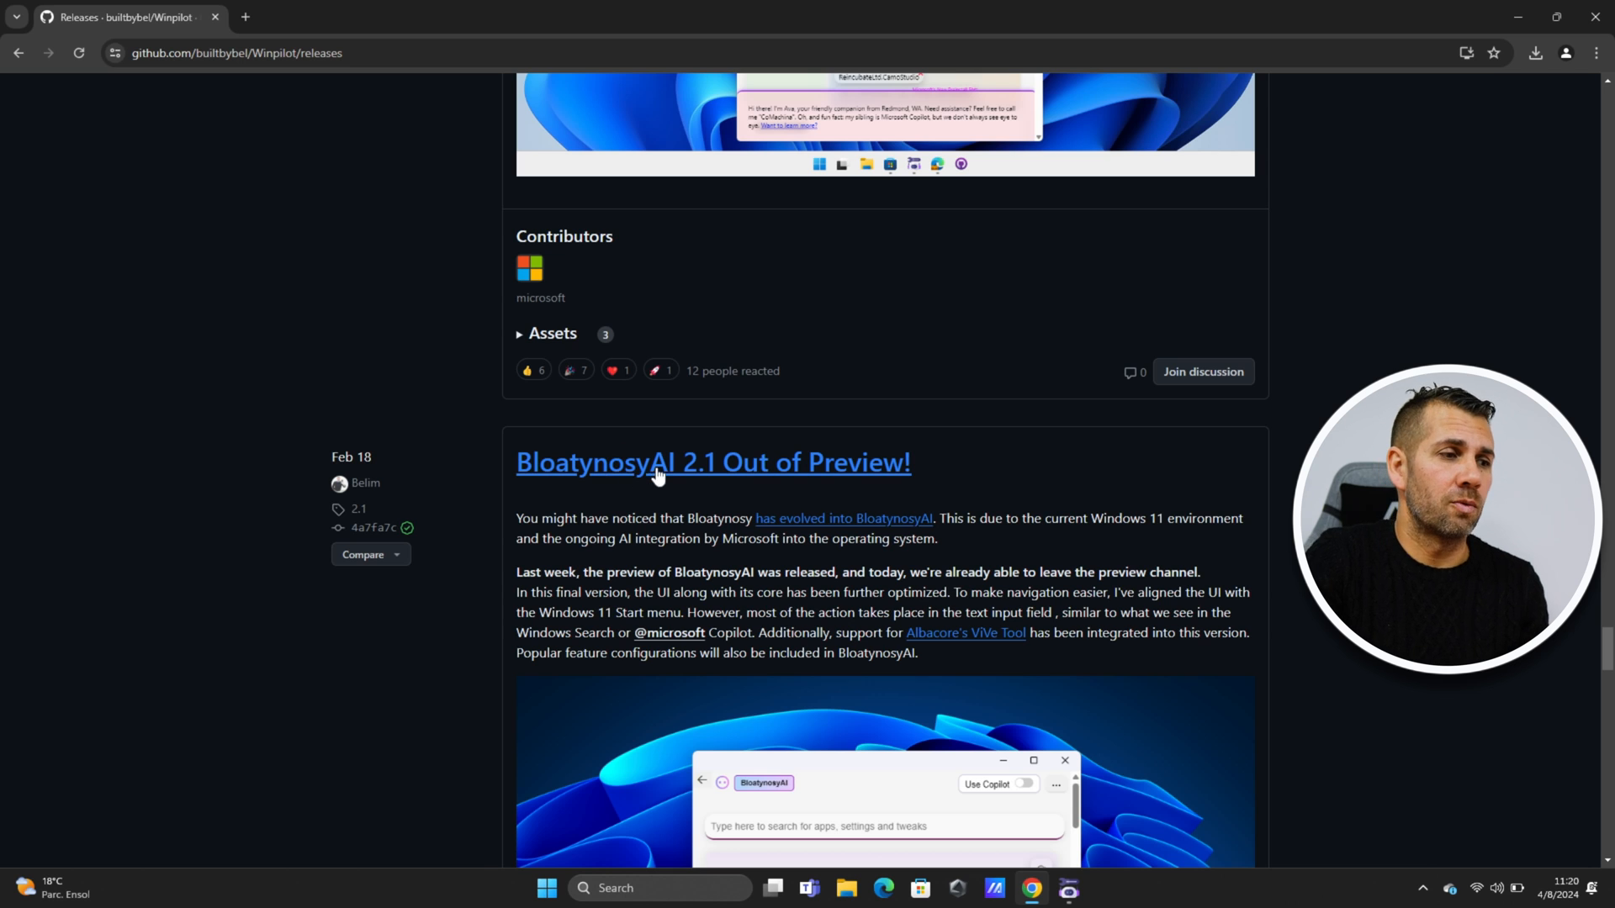
pyautogui.scroll(-3)
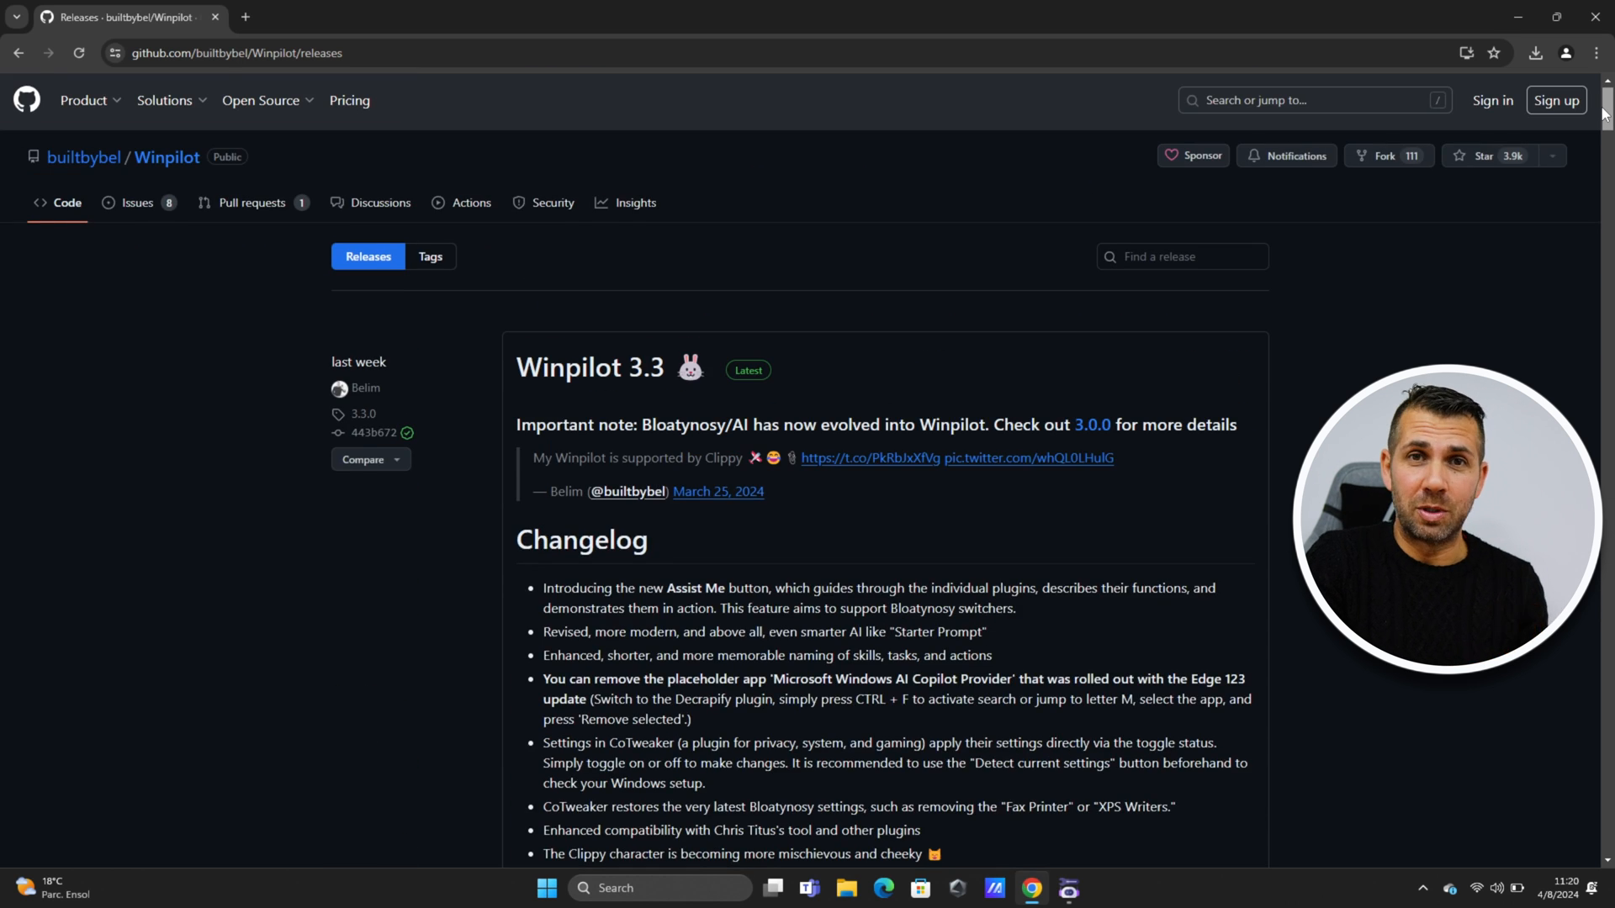
pyautogui.scroll(-3)
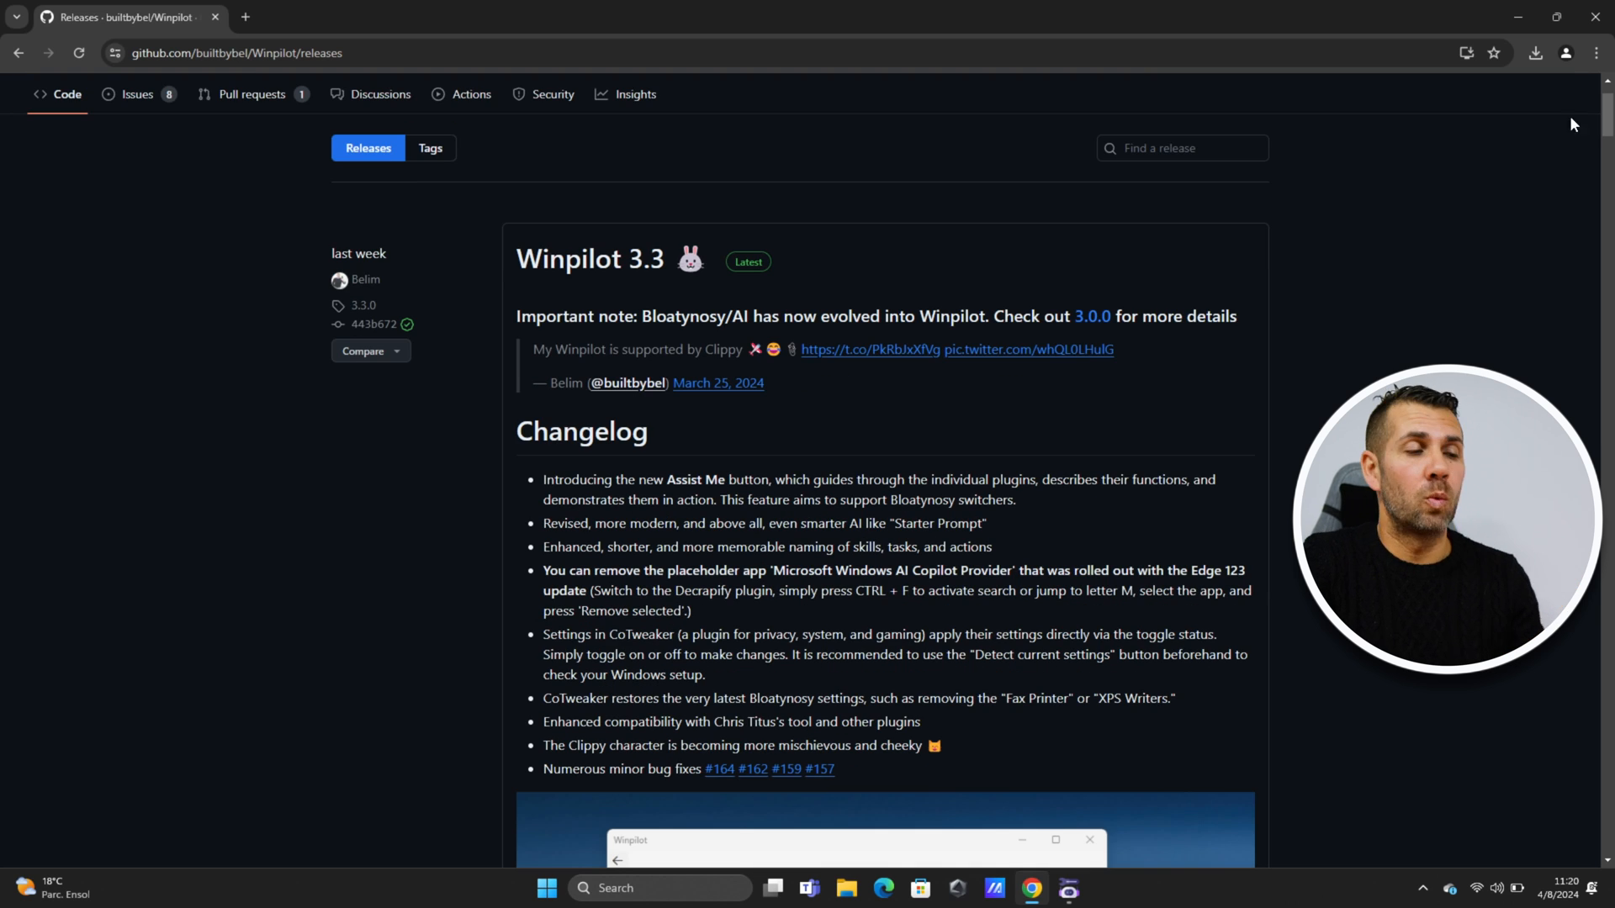
pyautogui.scroll(-3)
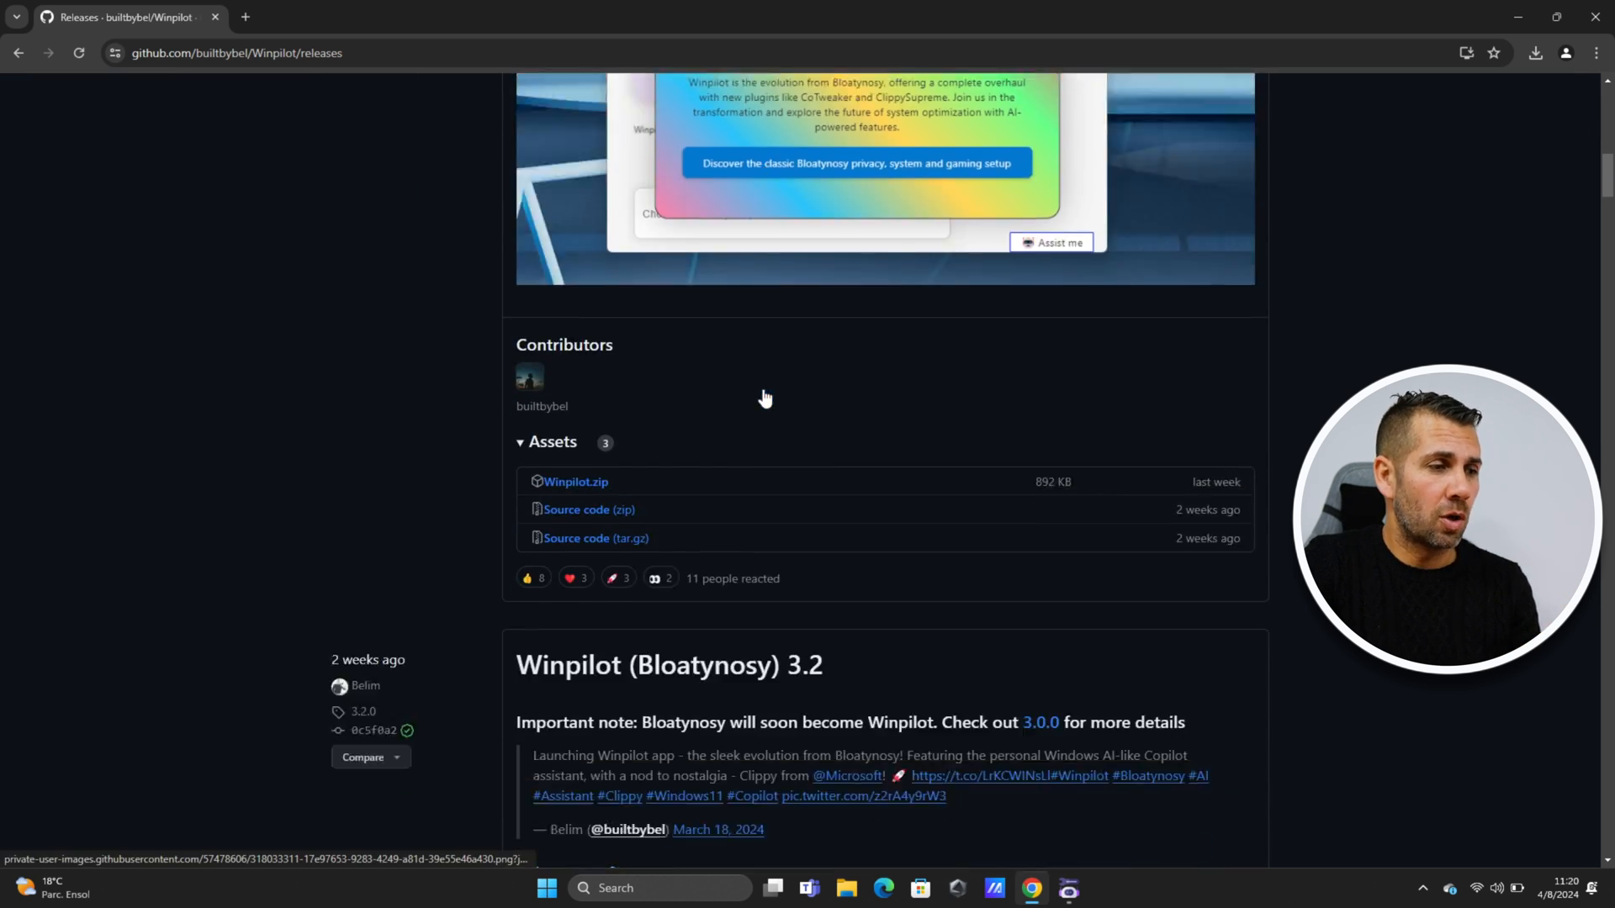
pyautogui.scroll(-3)
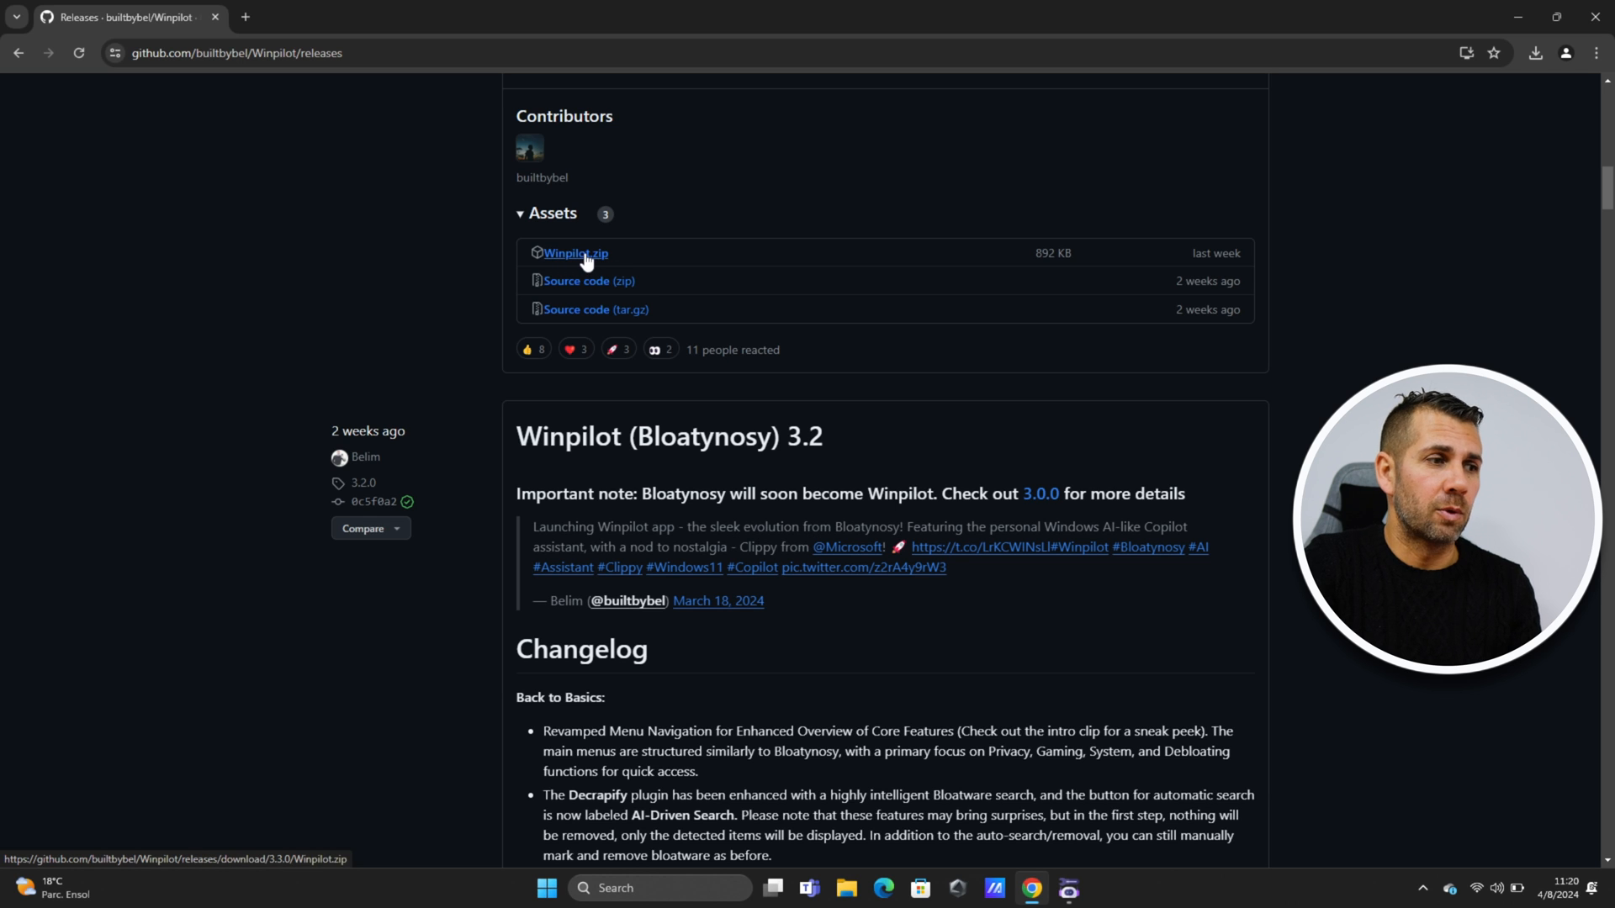
pyautogui.moveTo(1513, 8)
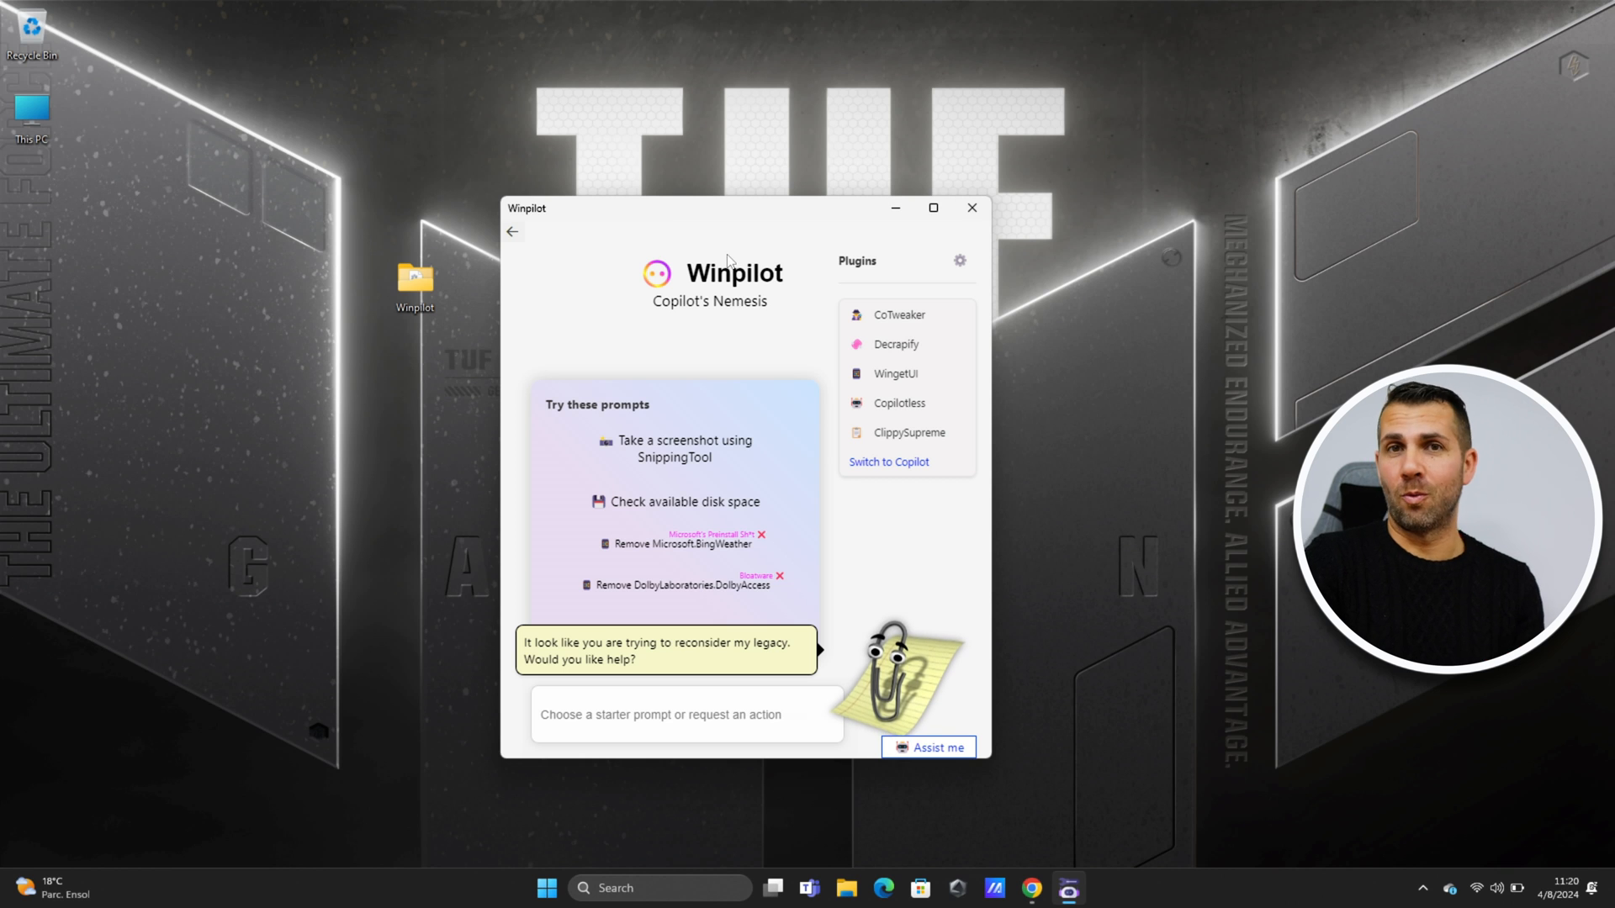
# Maximize the Winpilot window to show all starter prompts and the plugins panel.
pyautogui.click(930, 207)
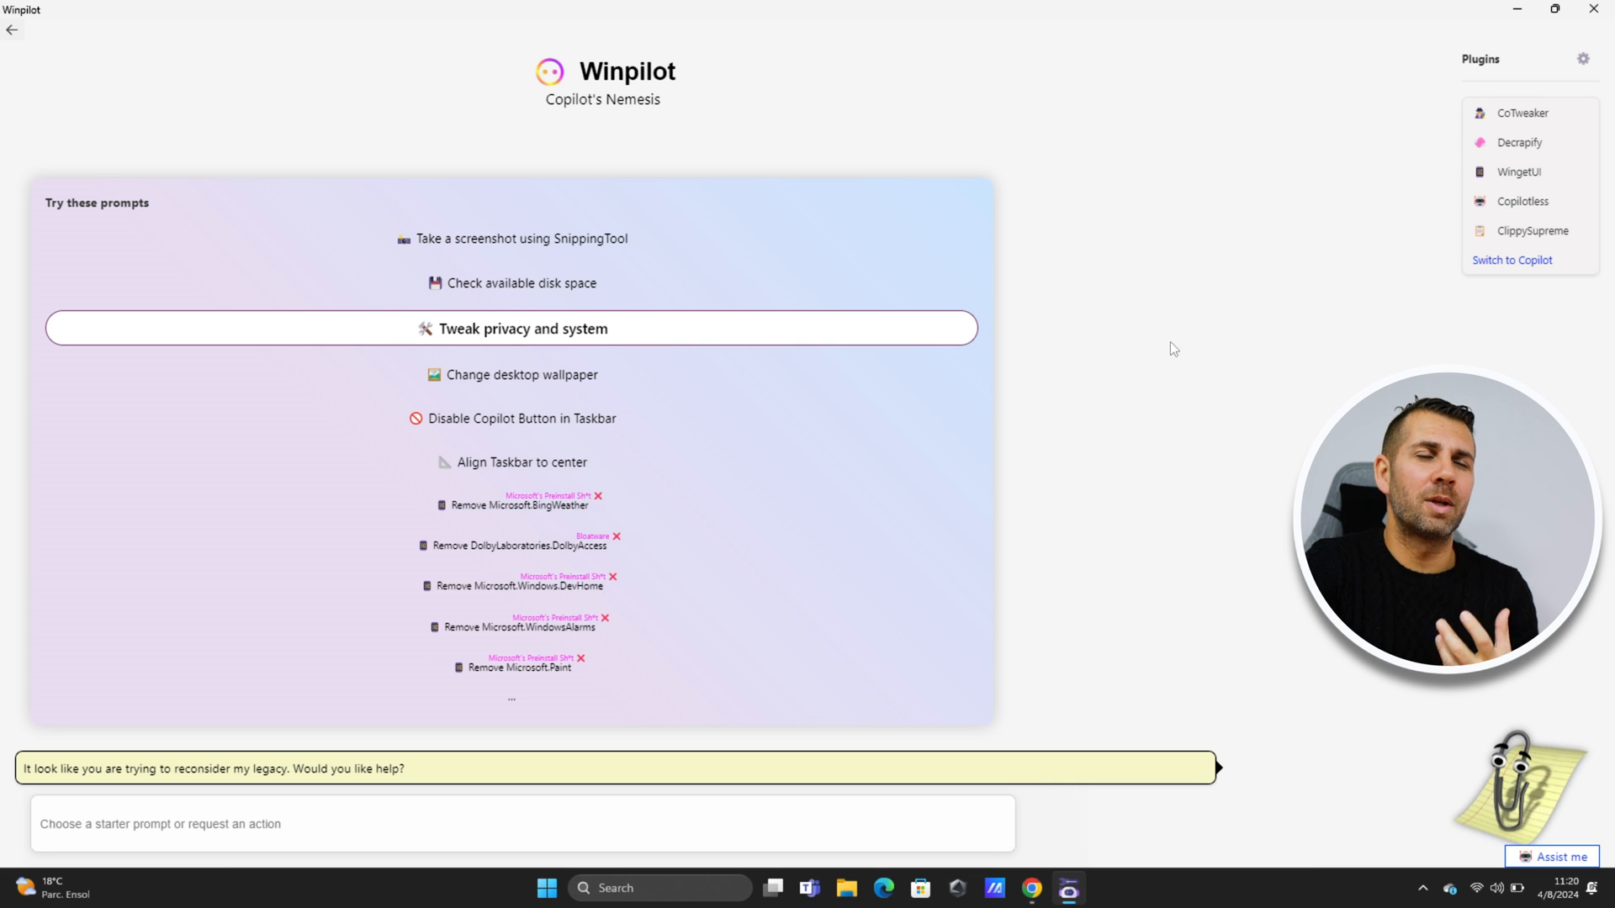
pyautogui.moveTo(471, 253)
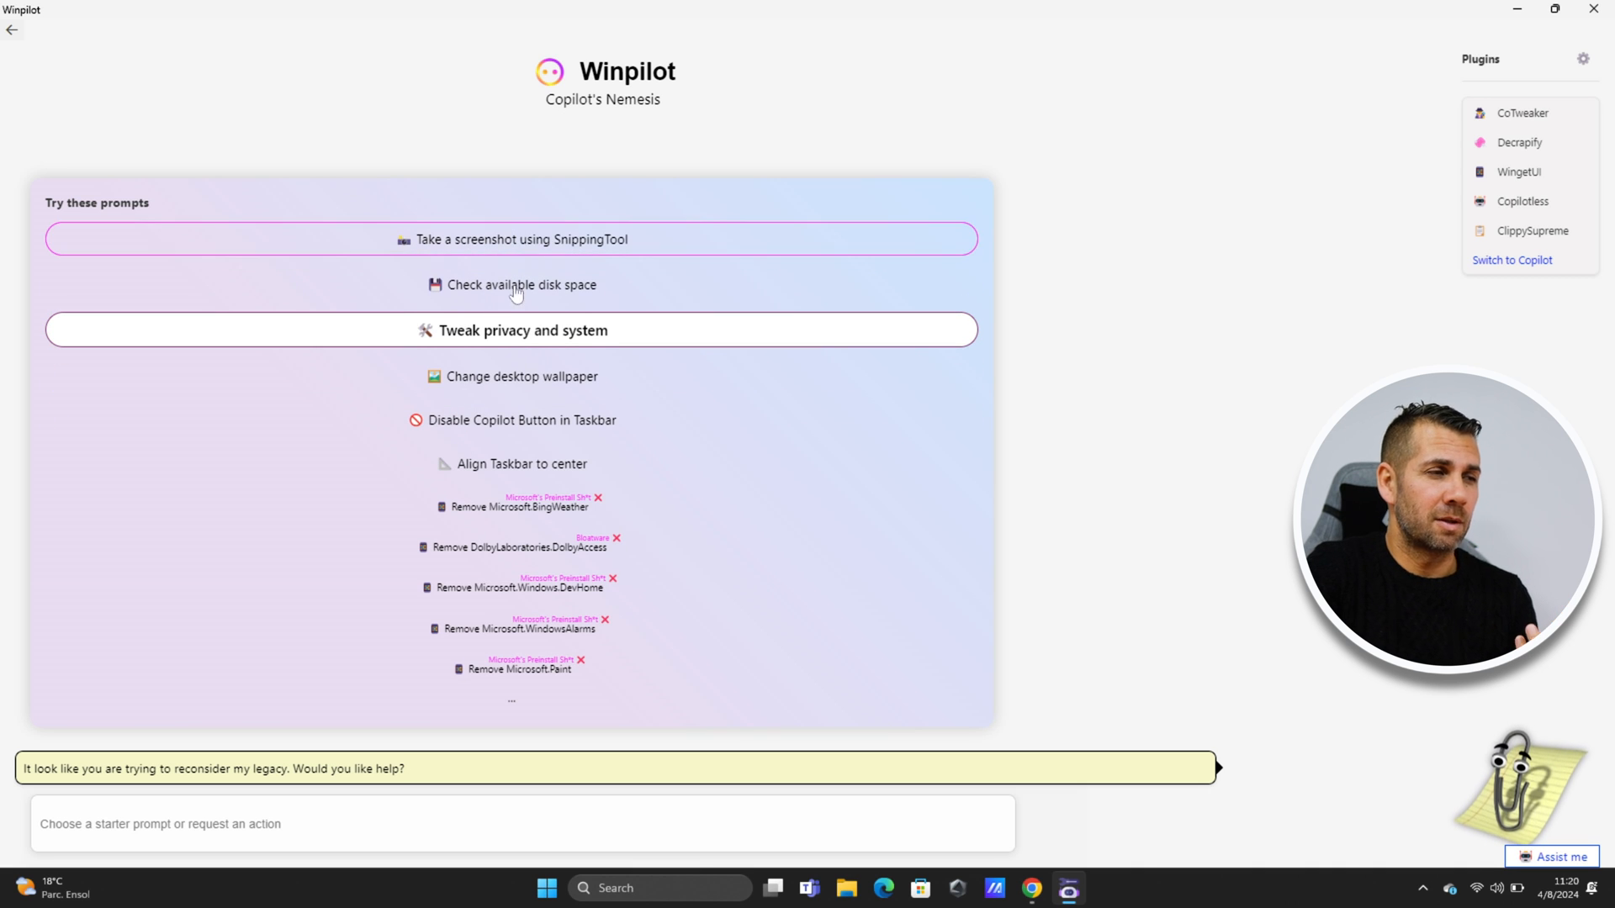
pyautogui.moveTo(512, 375)
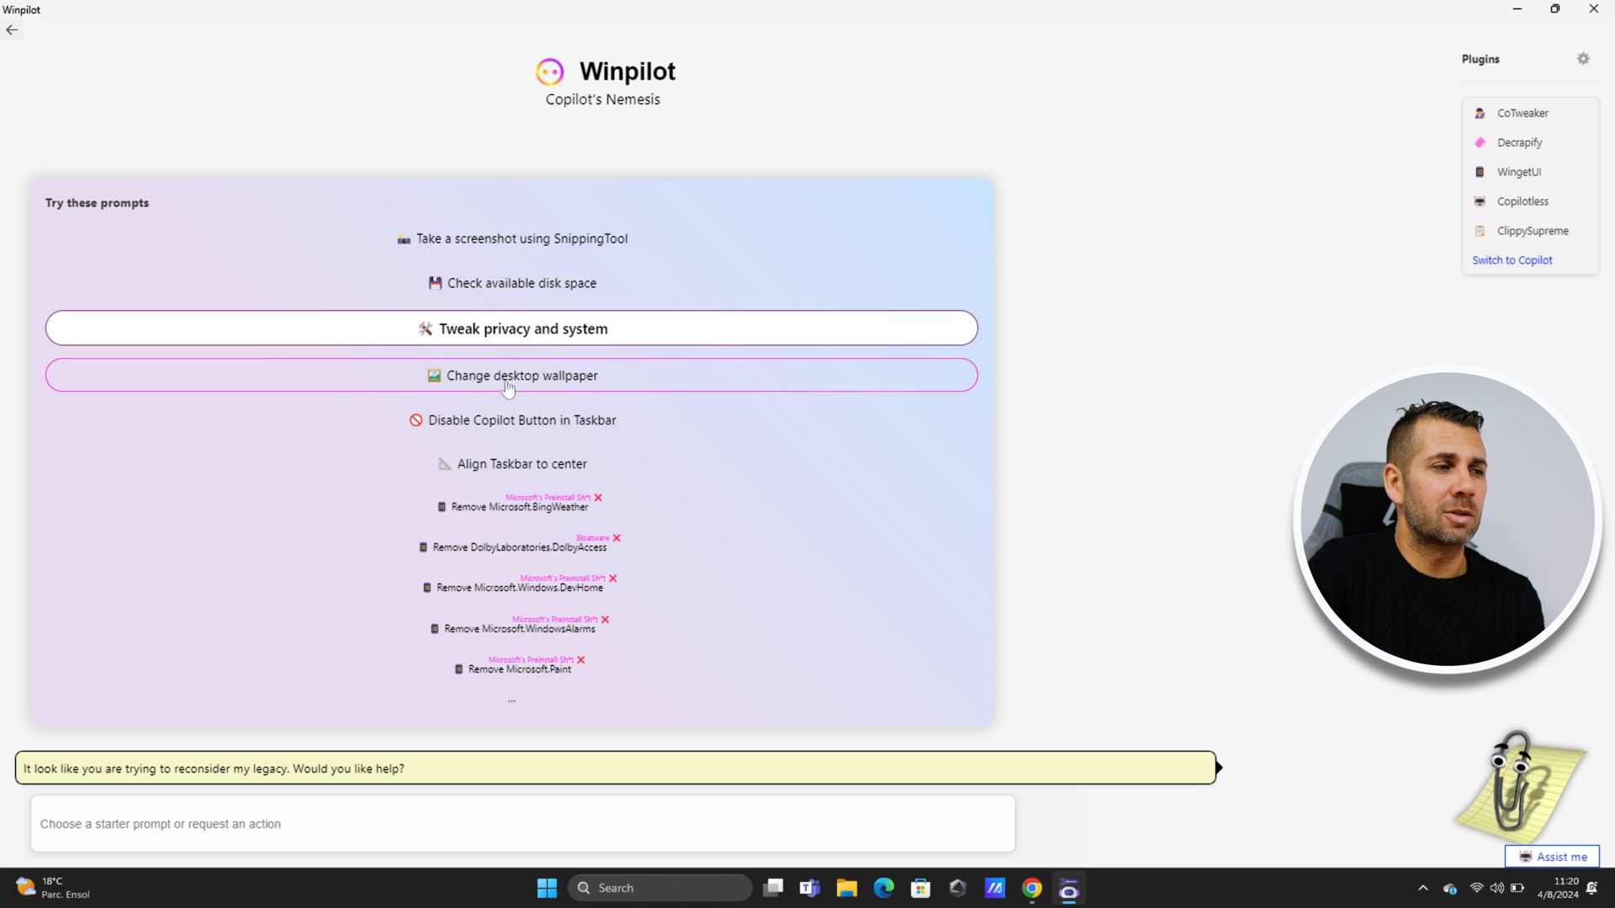
pyautogui.click(521, 375)
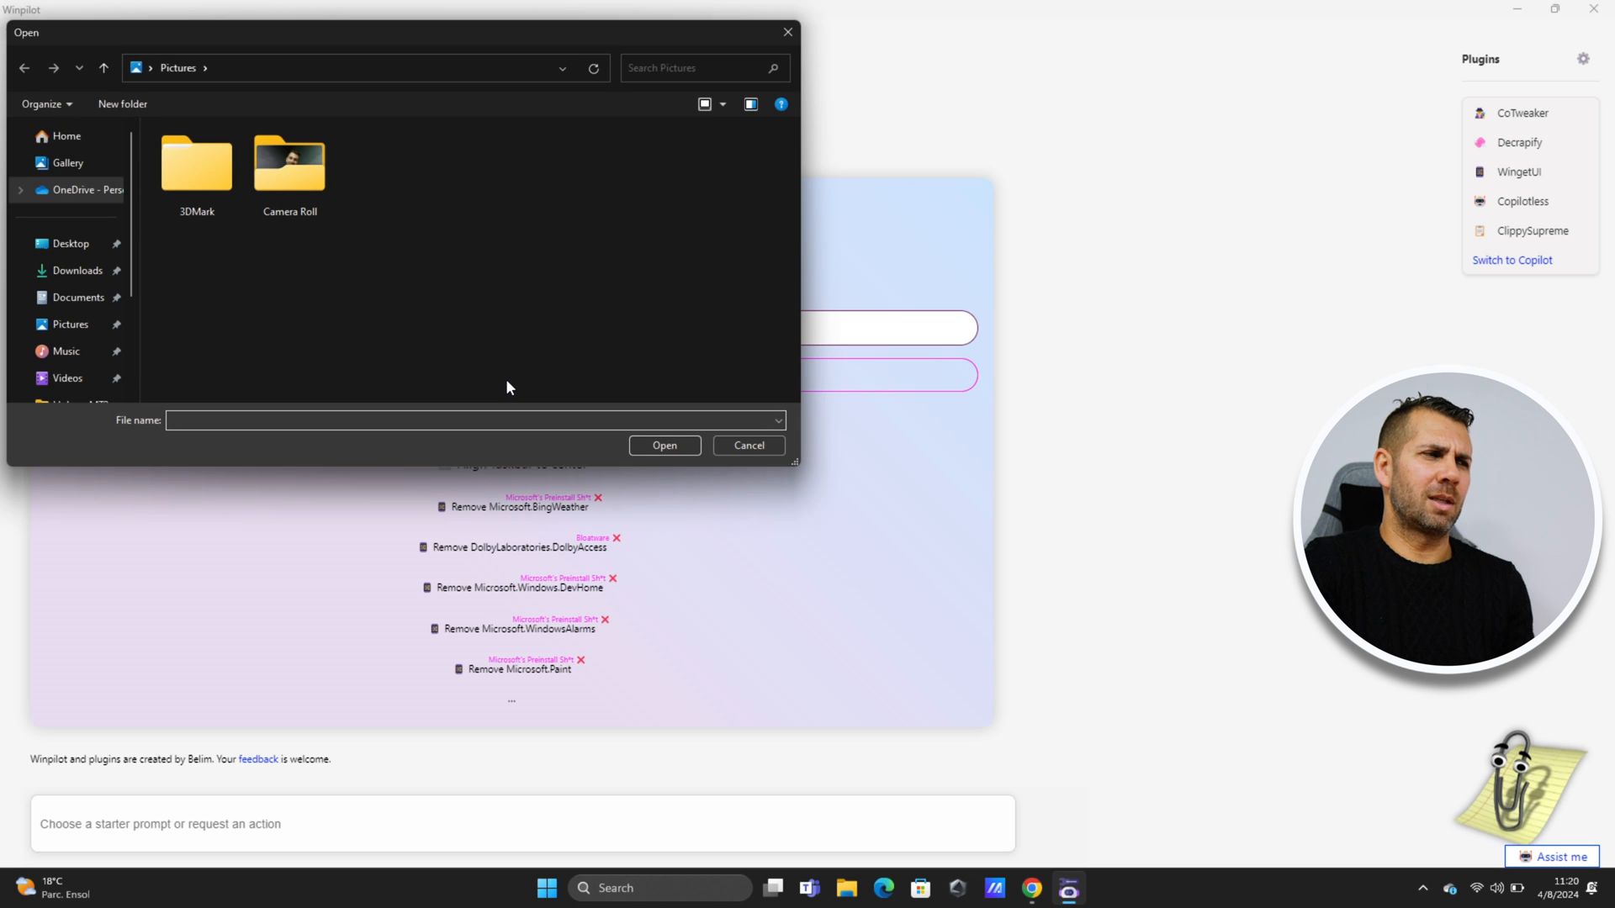
pyautogui.click(288, 170)
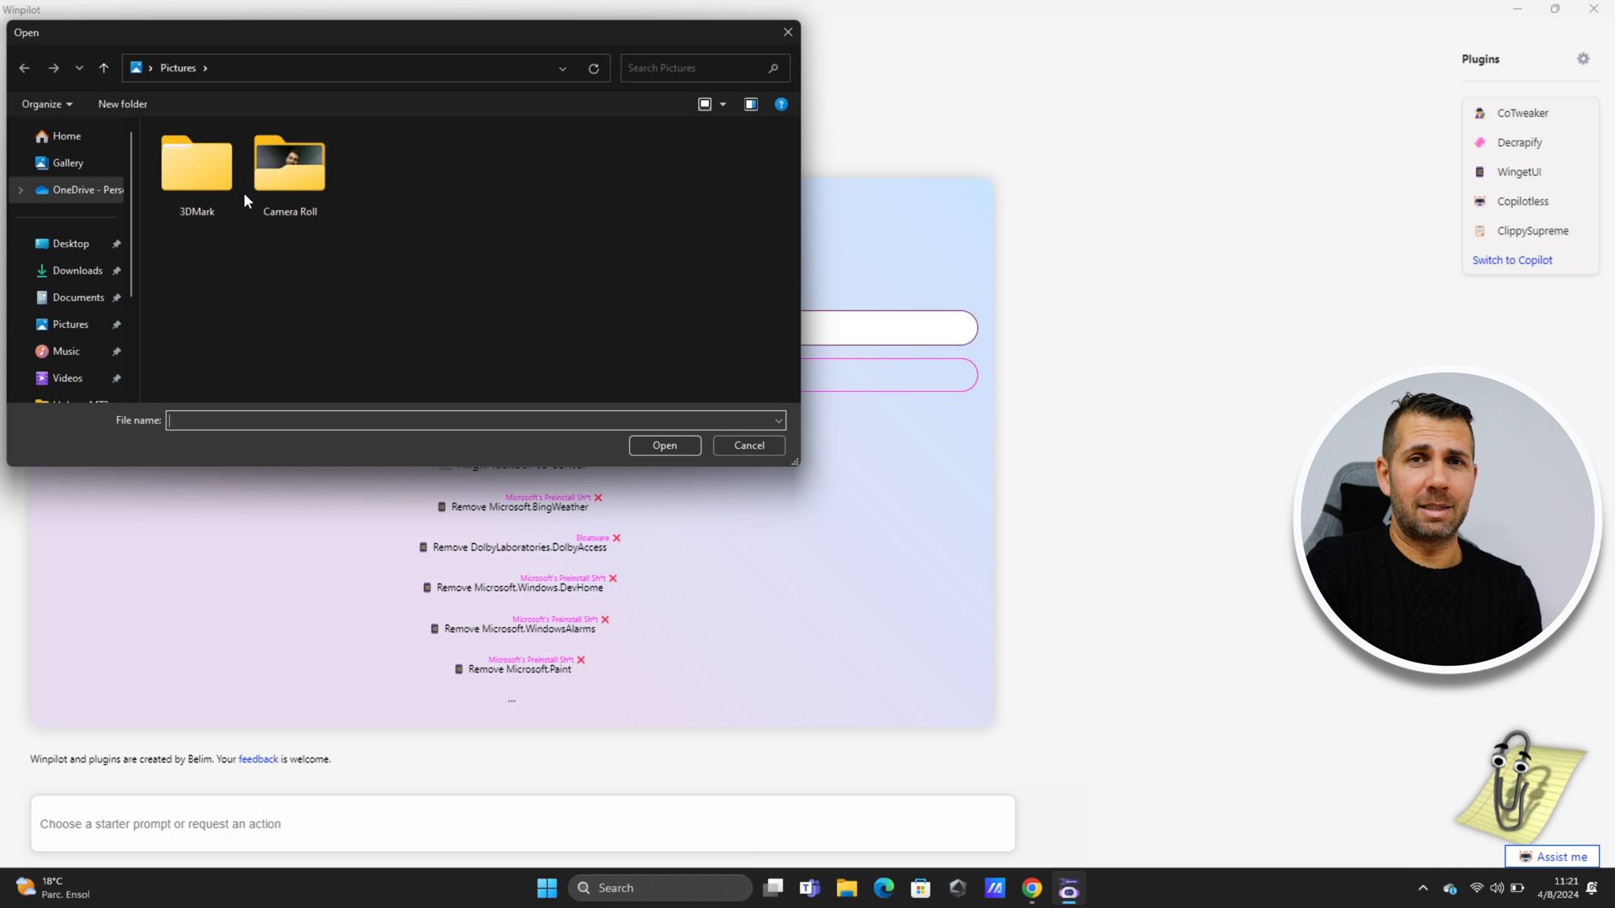
pyautogui.click(747, 444)
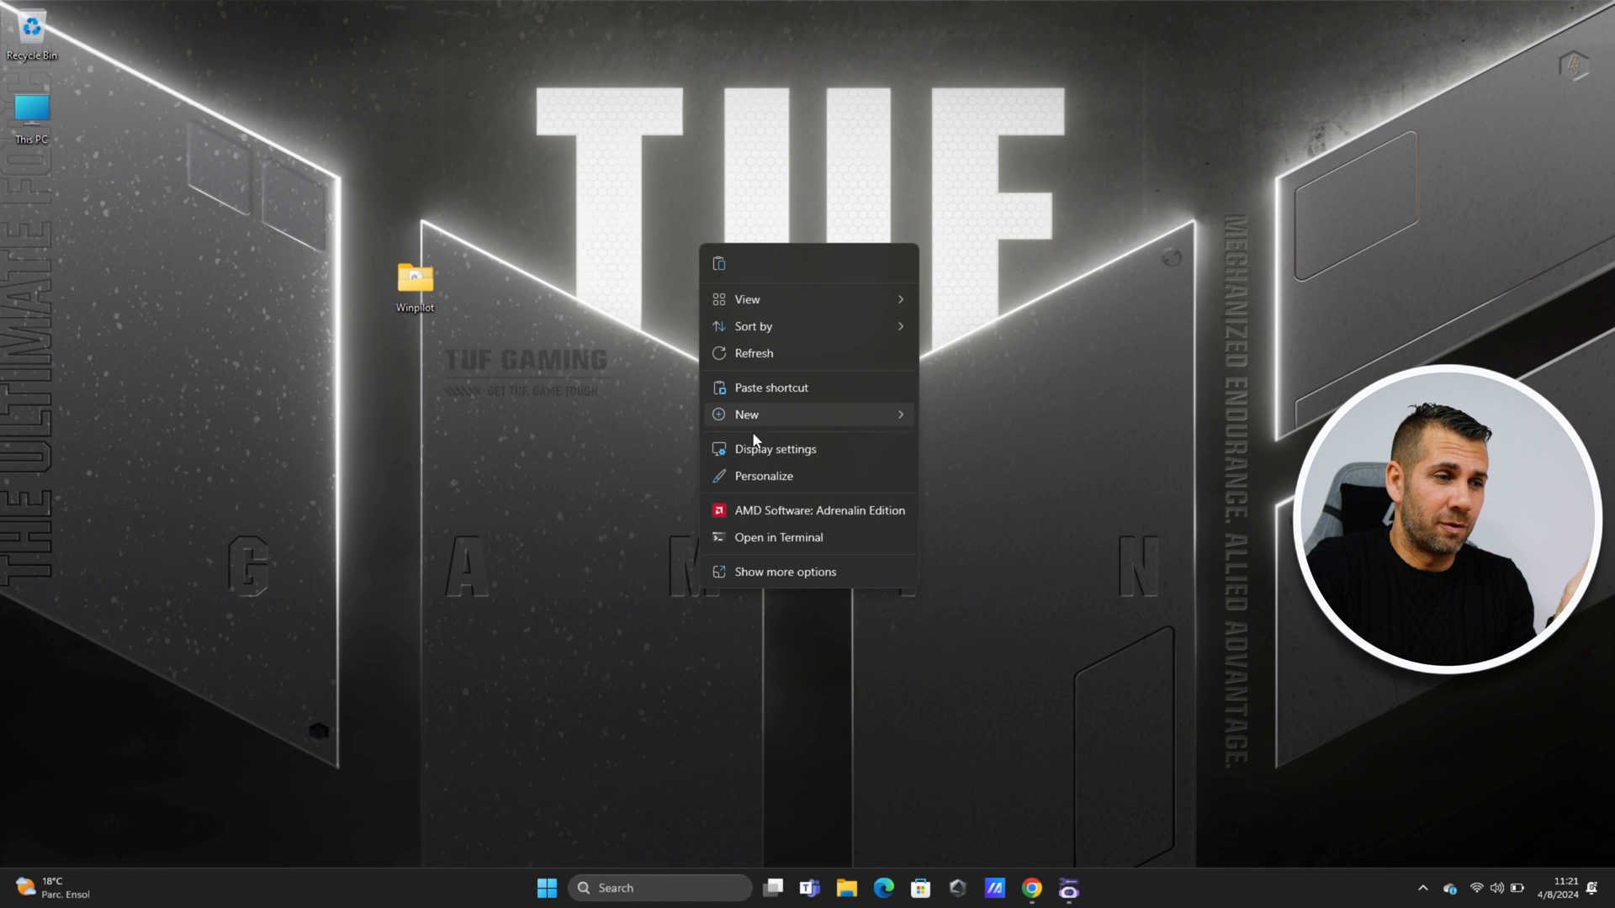
pyautogui.click(763, 474)
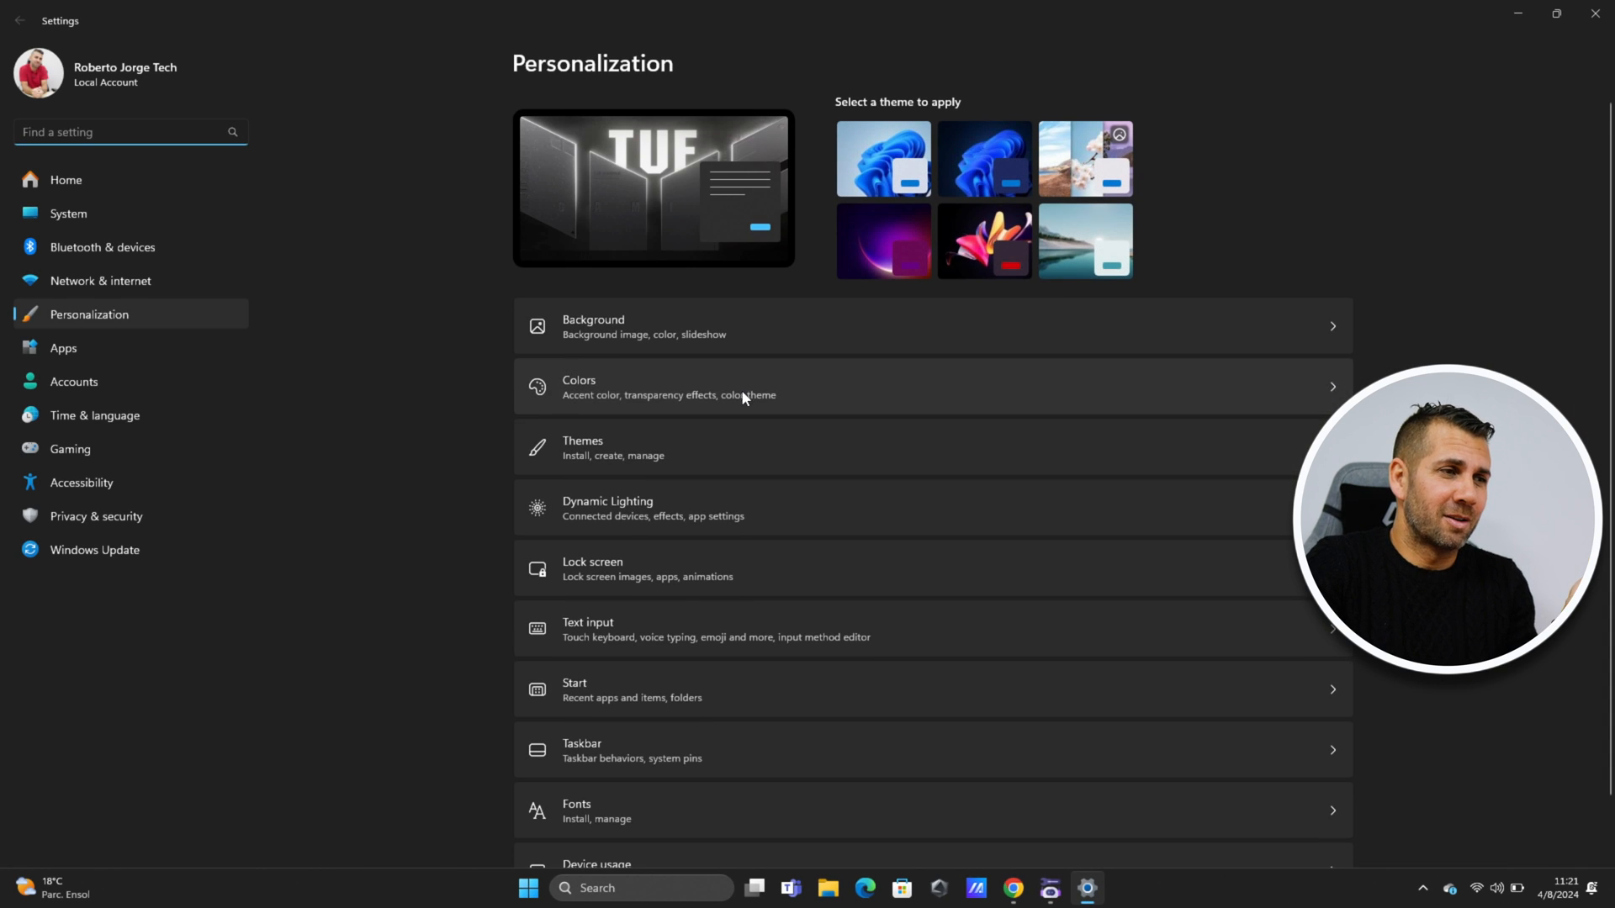
pyautogui.click(583, 447)
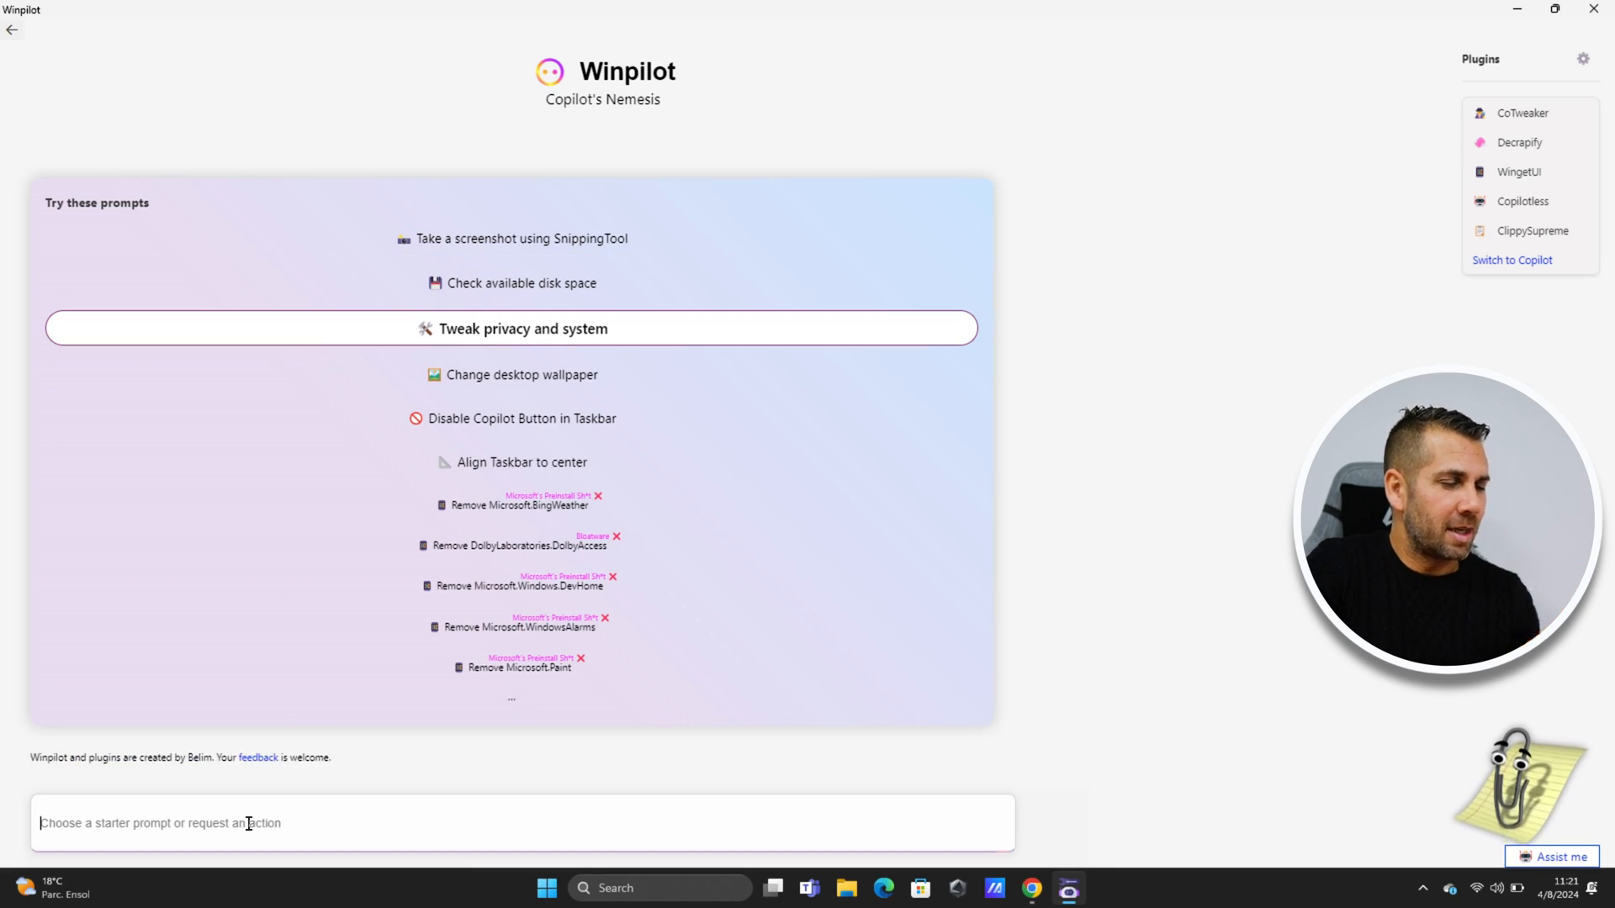
# Try letters a, b, c in the request box, picking the 'Create a Restore point' suggestion, then clear it.
pyautogui.write('a')
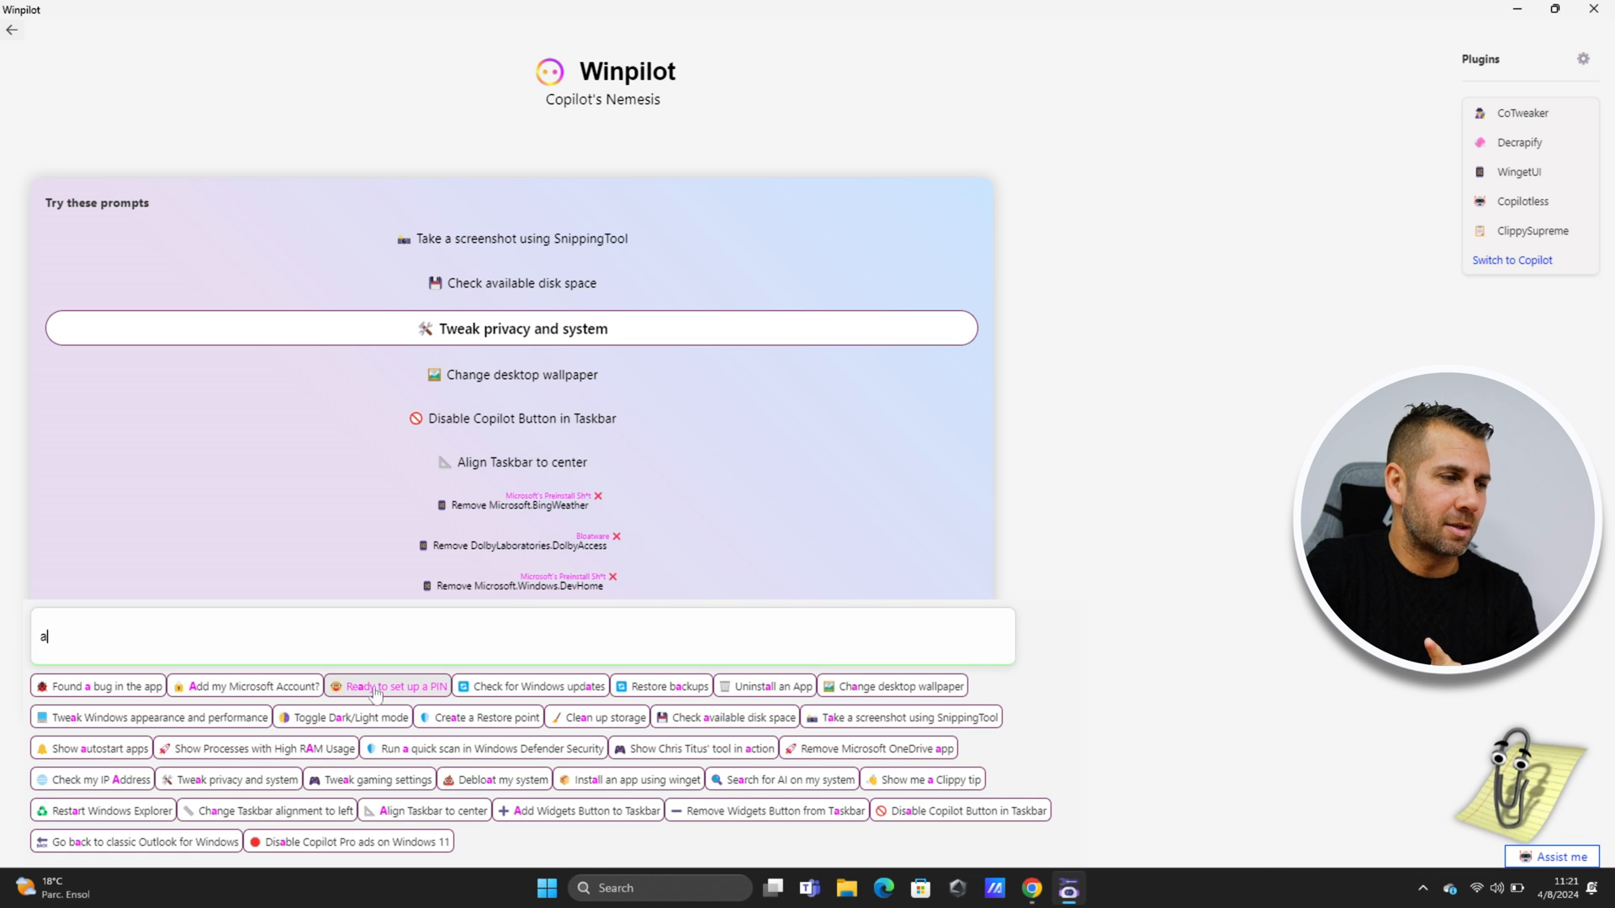
pyautogui.moveTo(599, 716)
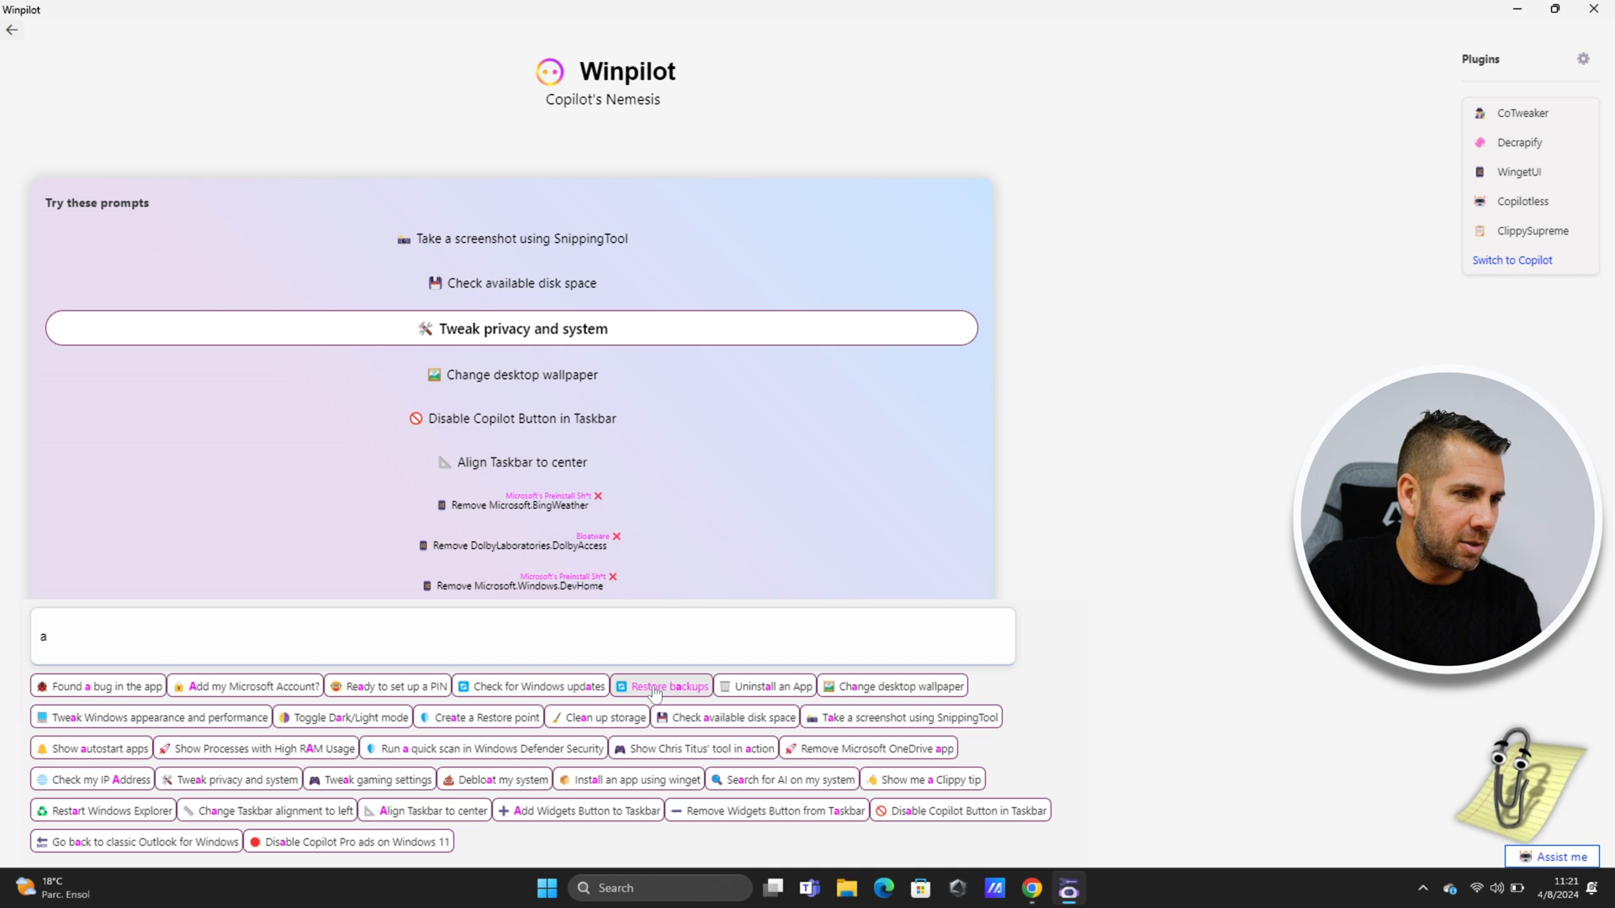
pyautogui.moveTo(486, 716)
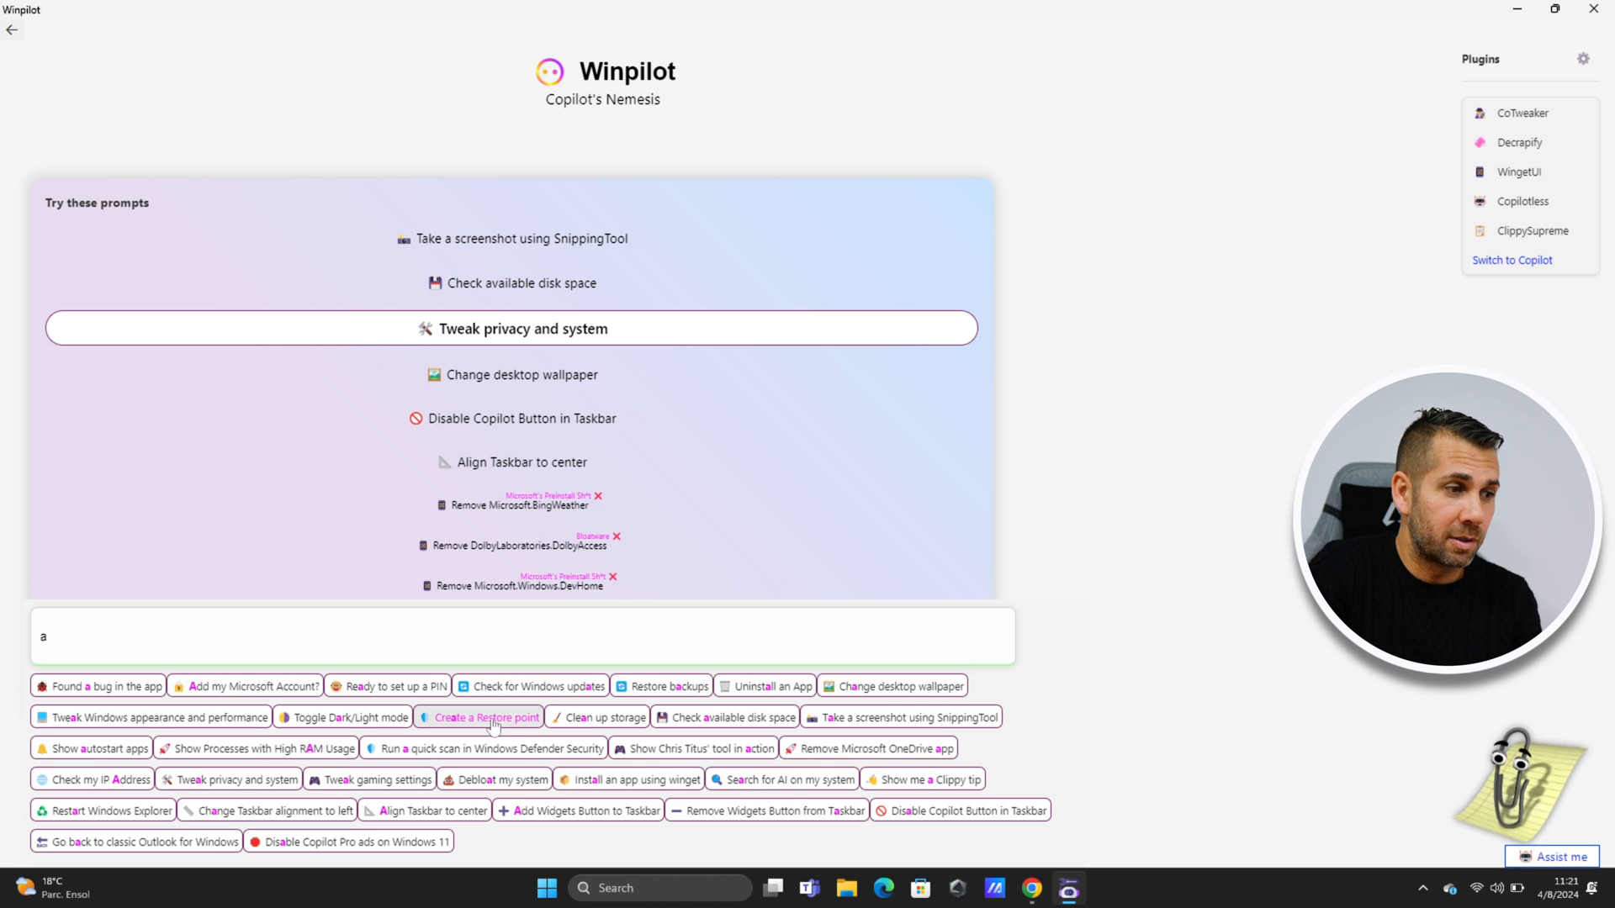
pyautogui.click(485, 716)
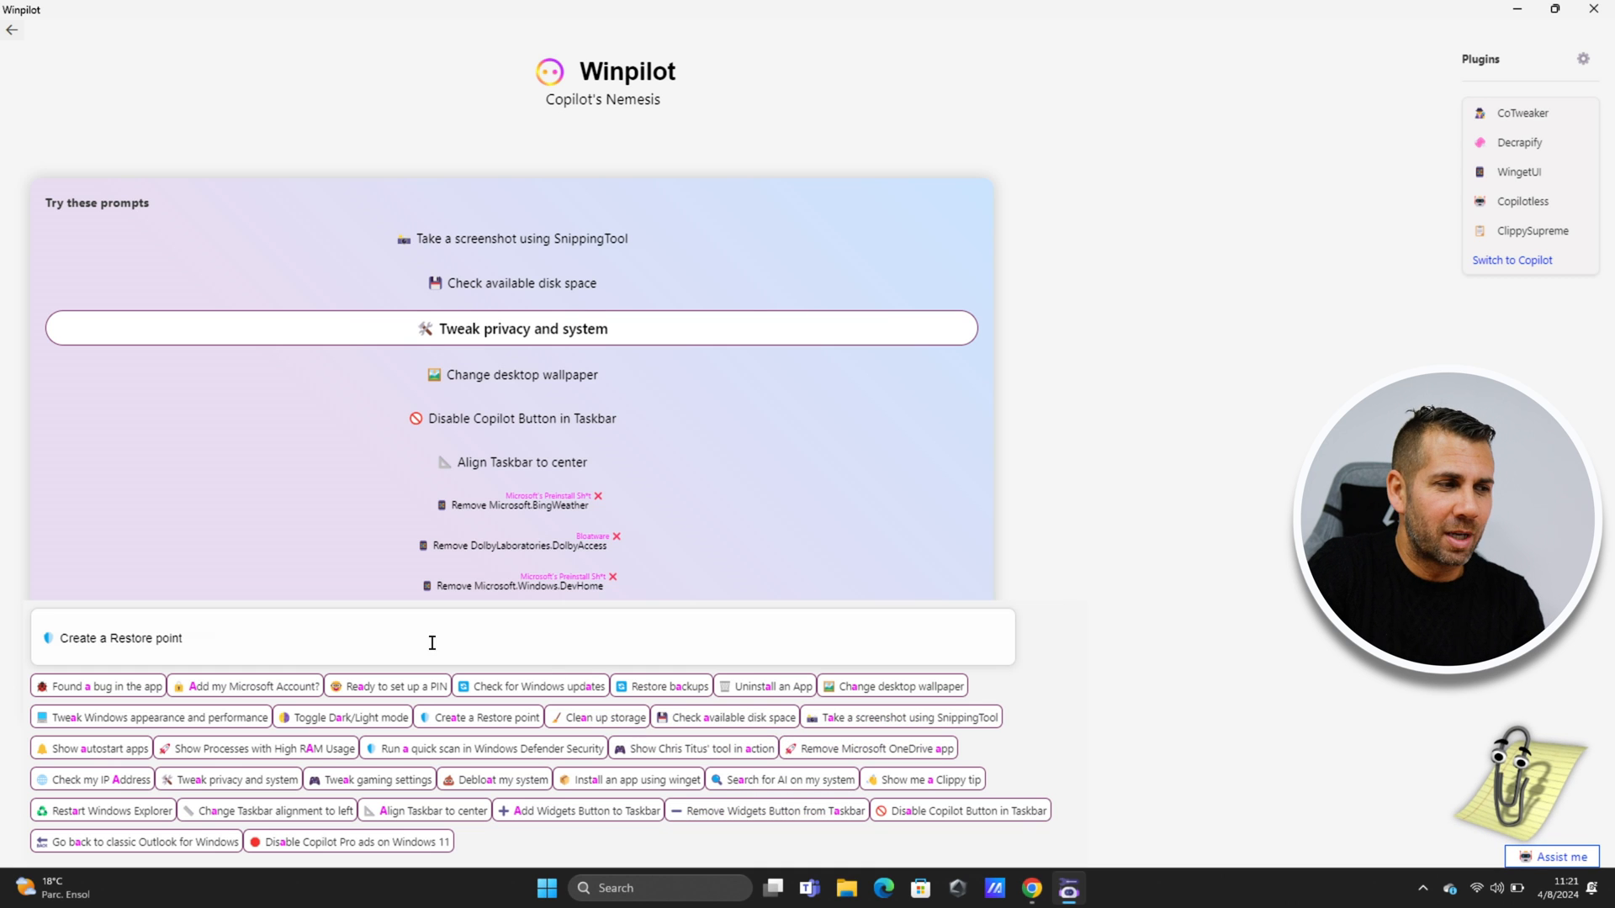
pyautogui.write('b')
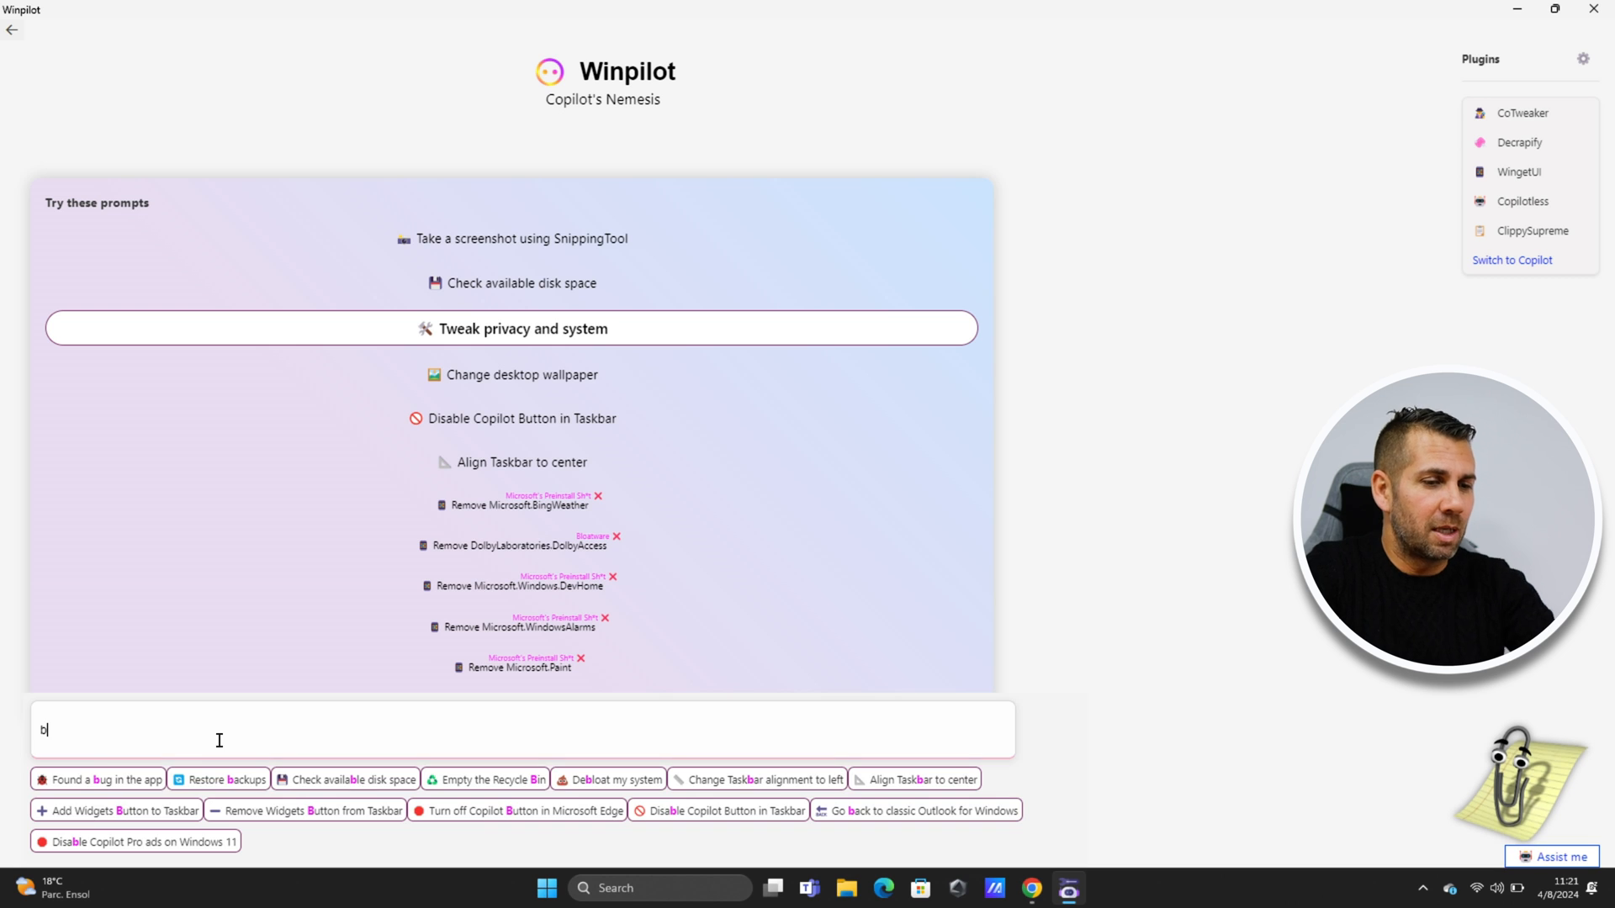
pyautogui.write('c')
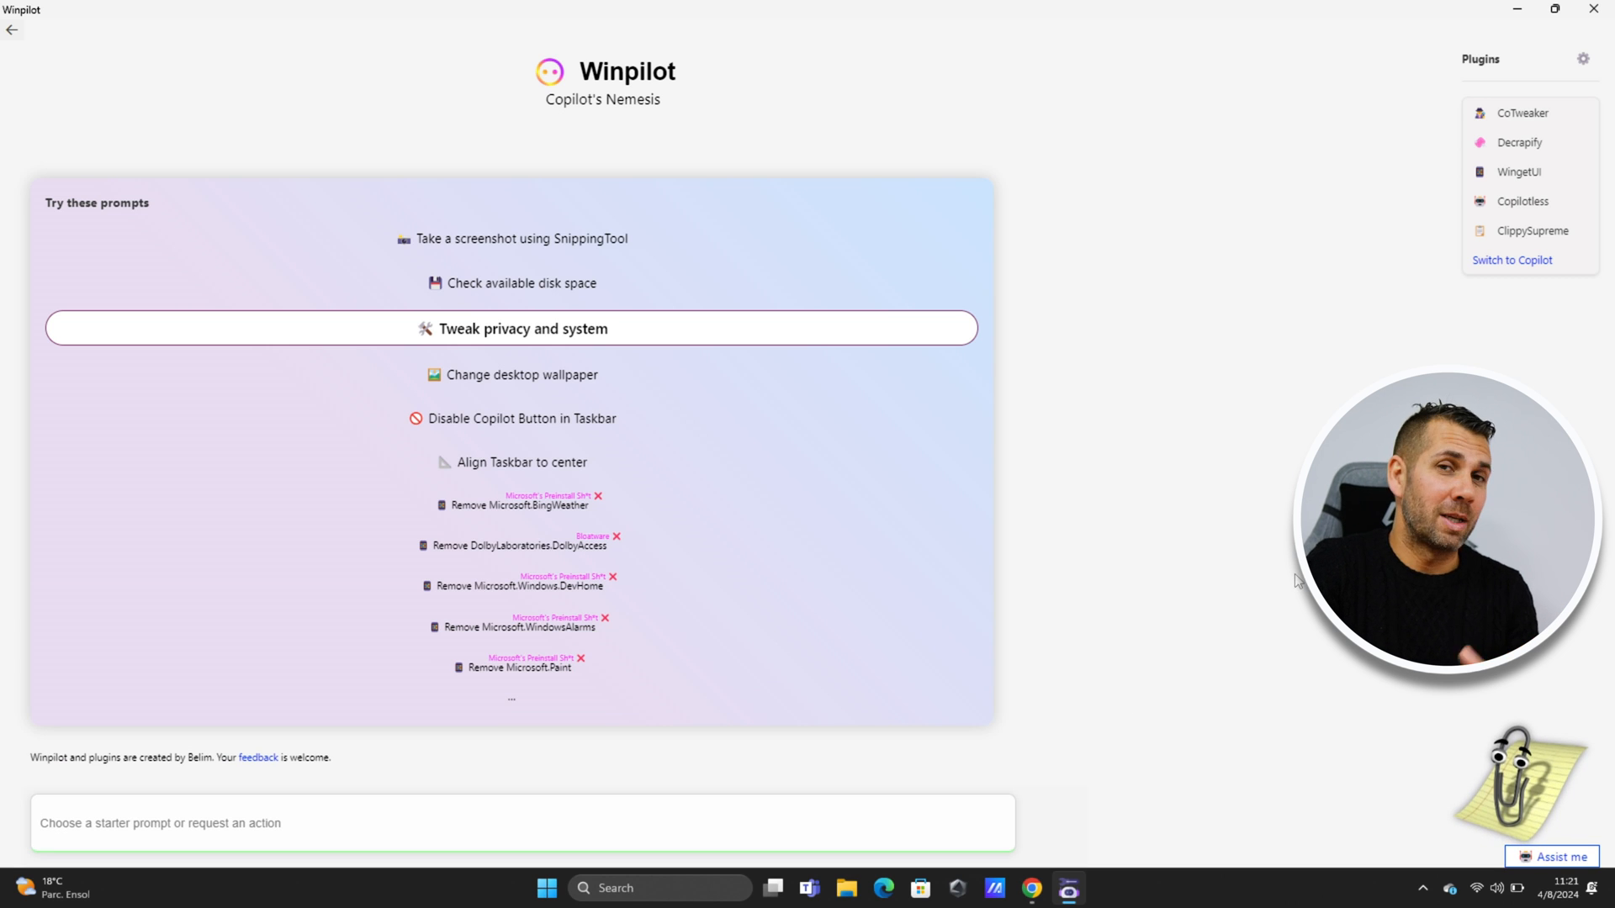
pyautogui.moveTo(1253, 543)
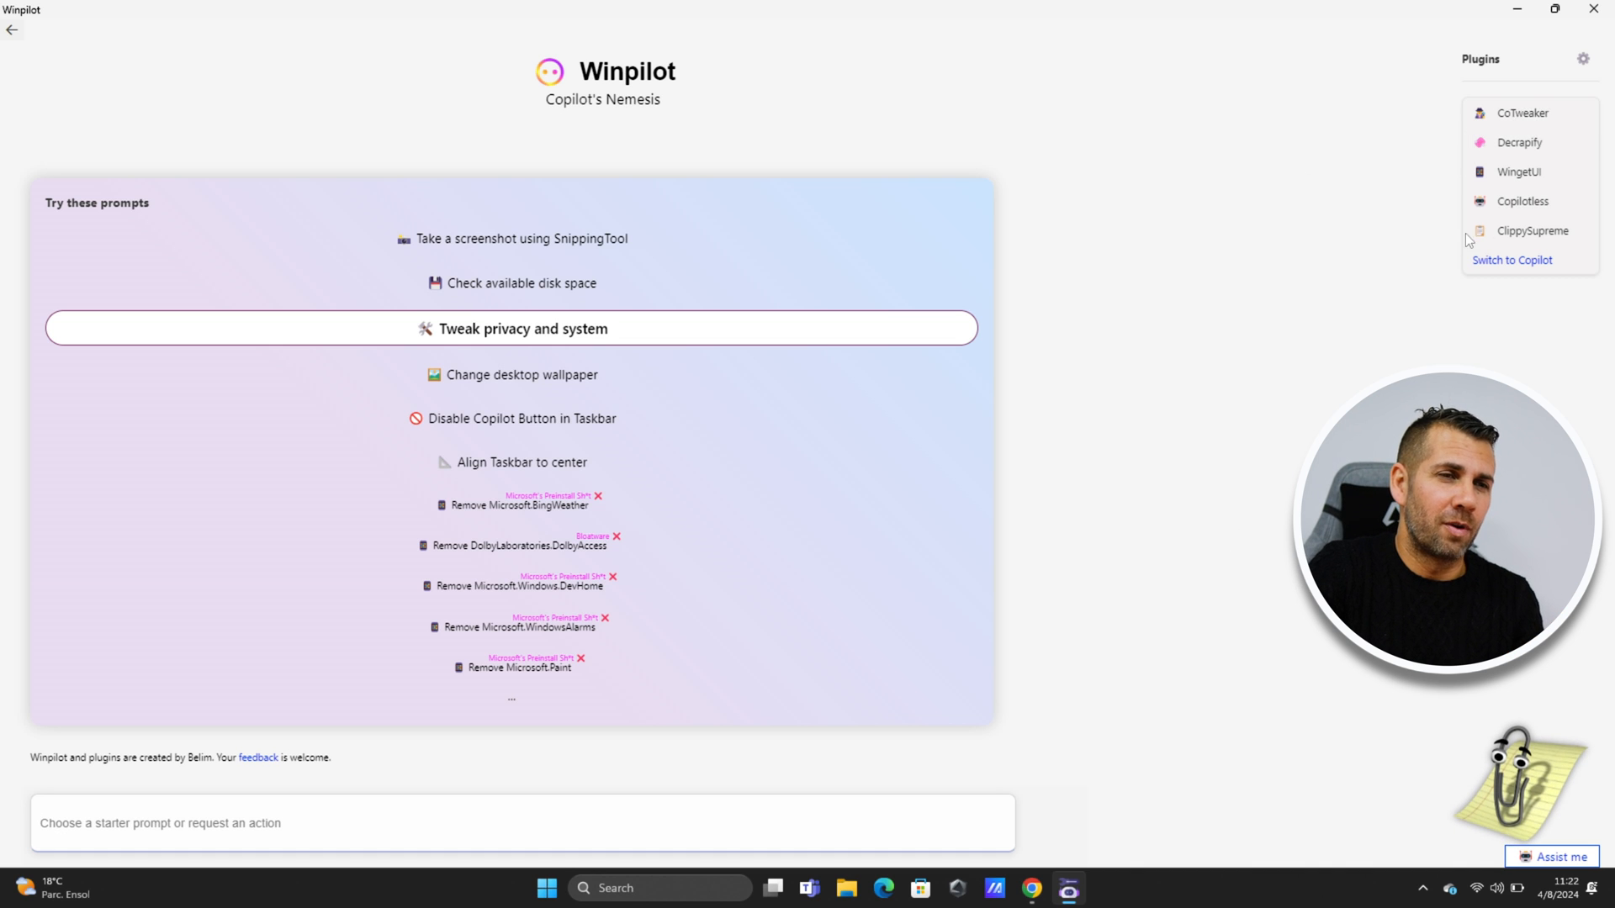
# In CoTweaker, detect current settings and leave personalized ads via advertising ID switched off.
pyautogui.click(1521, 112)
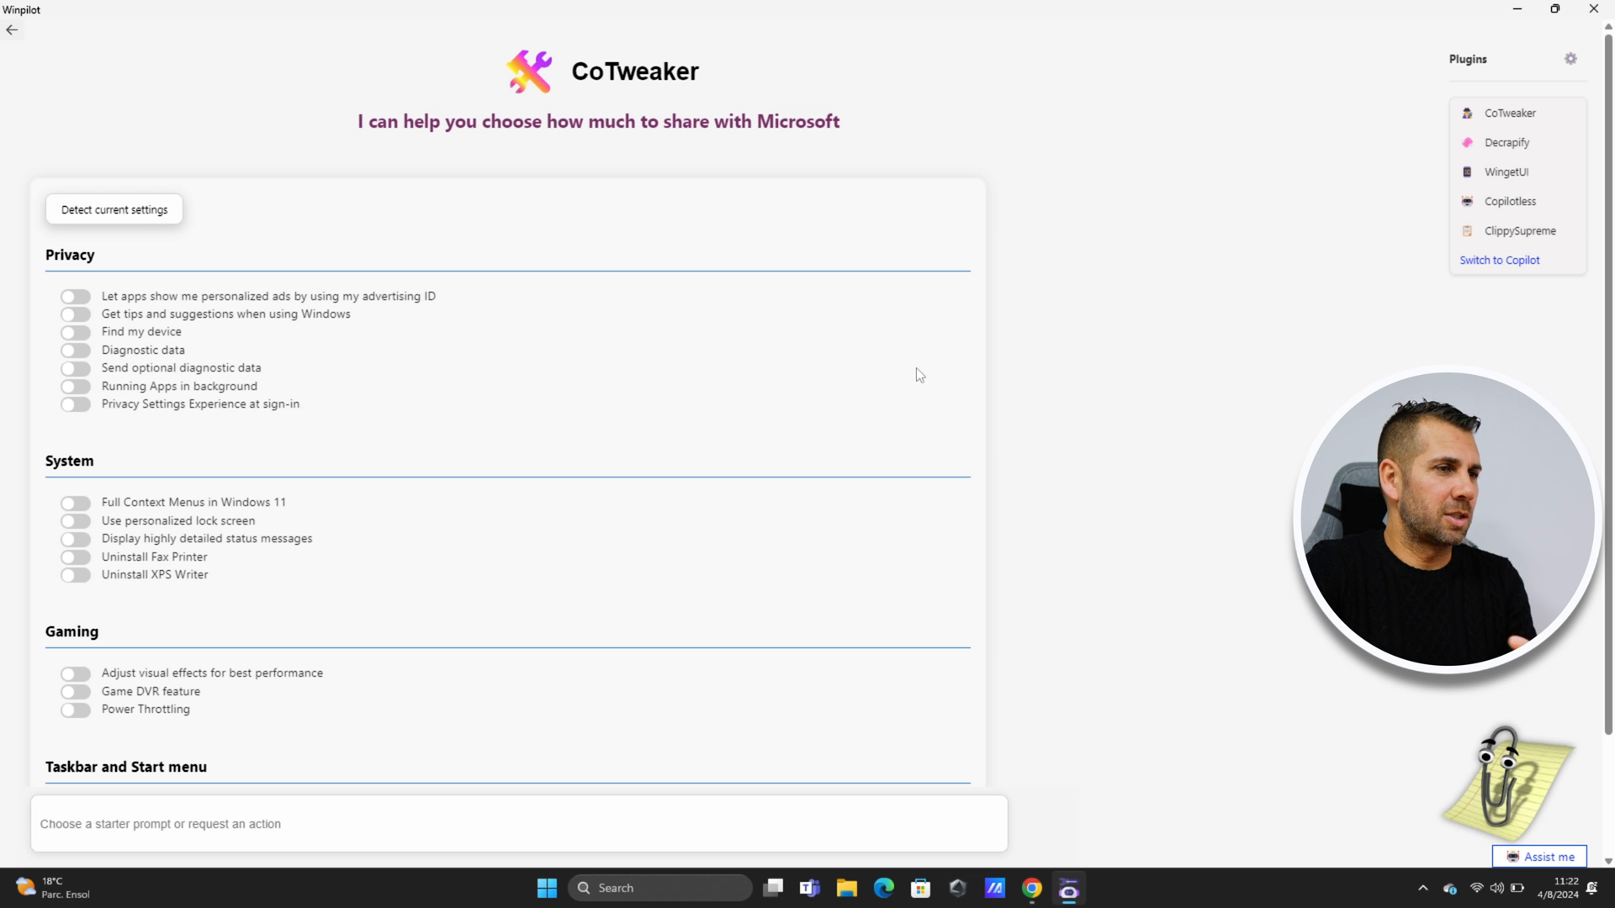
pyautogui.moveTo(924, 357)
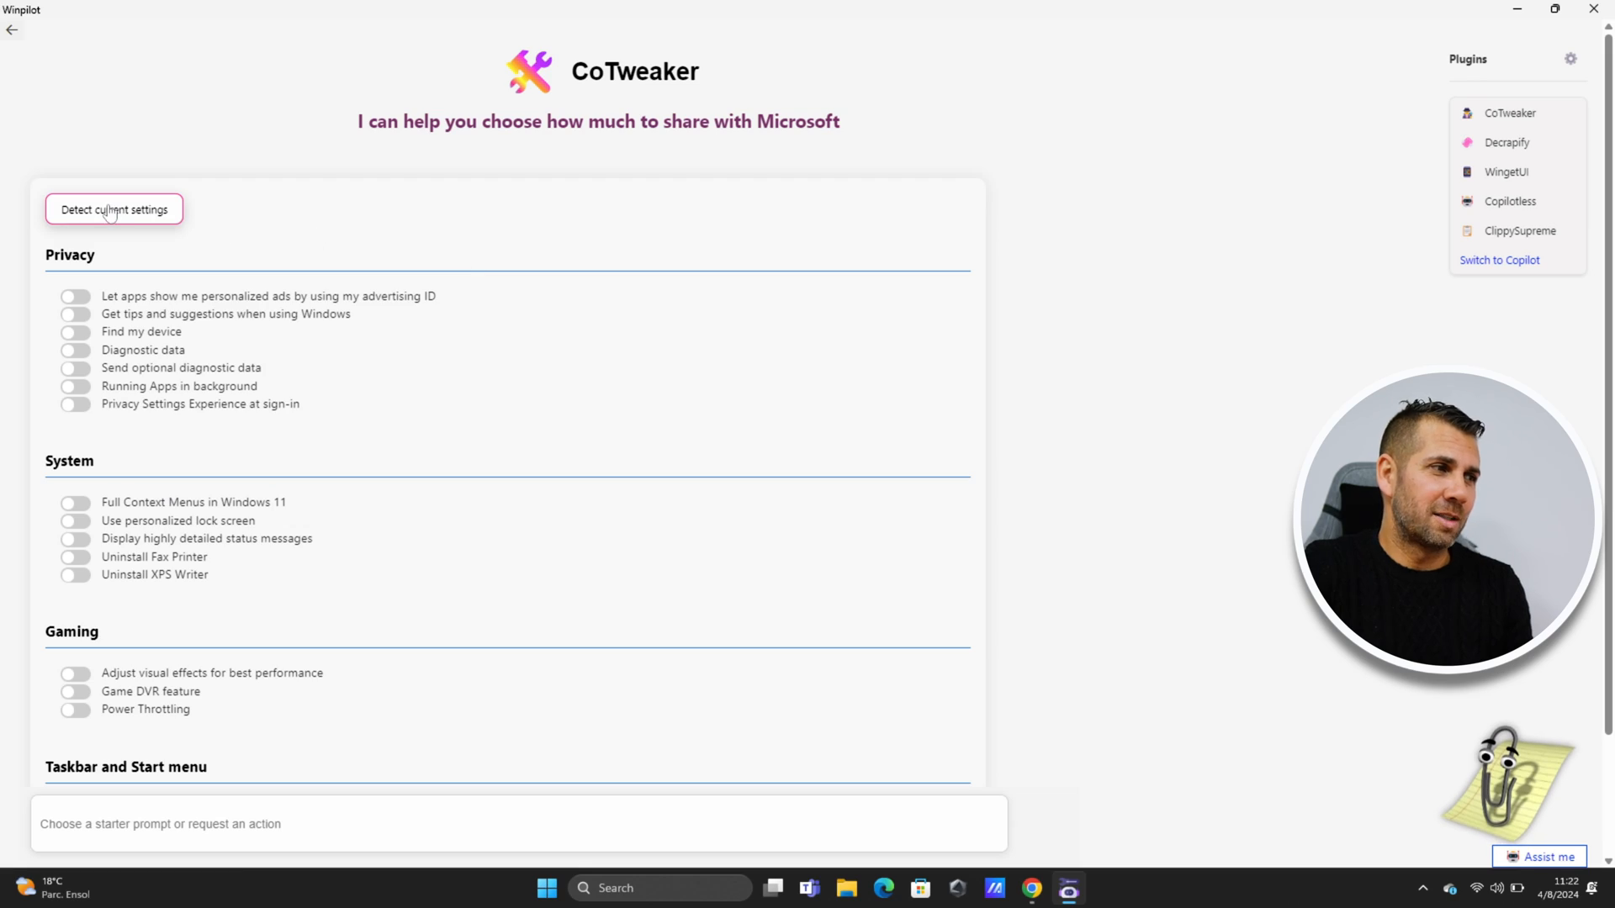
pyautogui.click(112, 209)
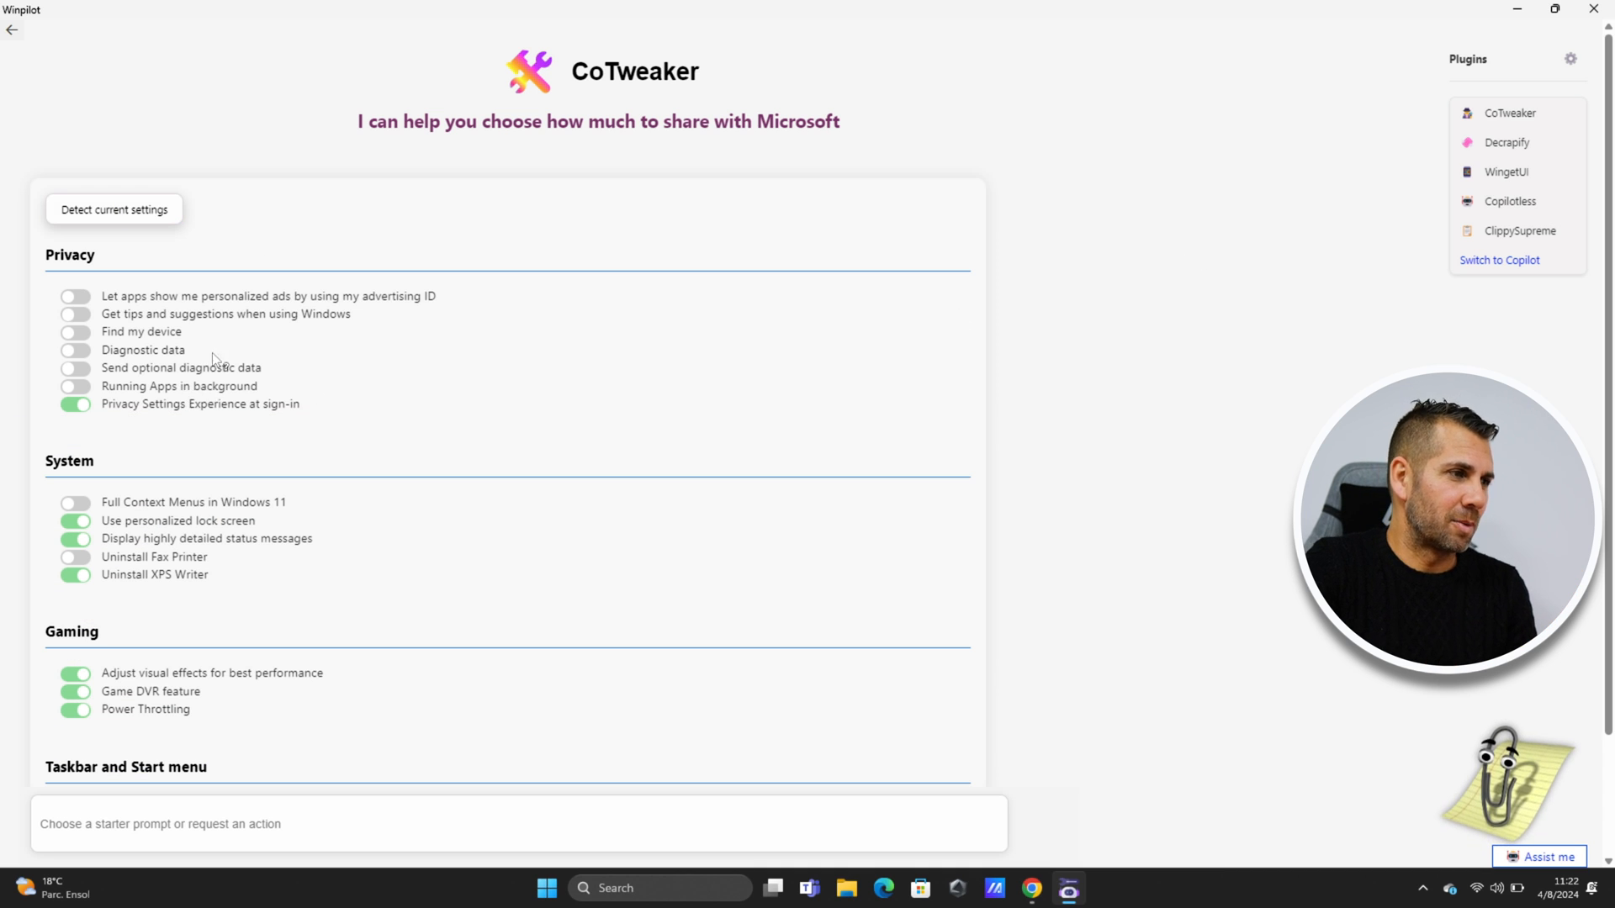
pyautogui.moveTo(375, 304)
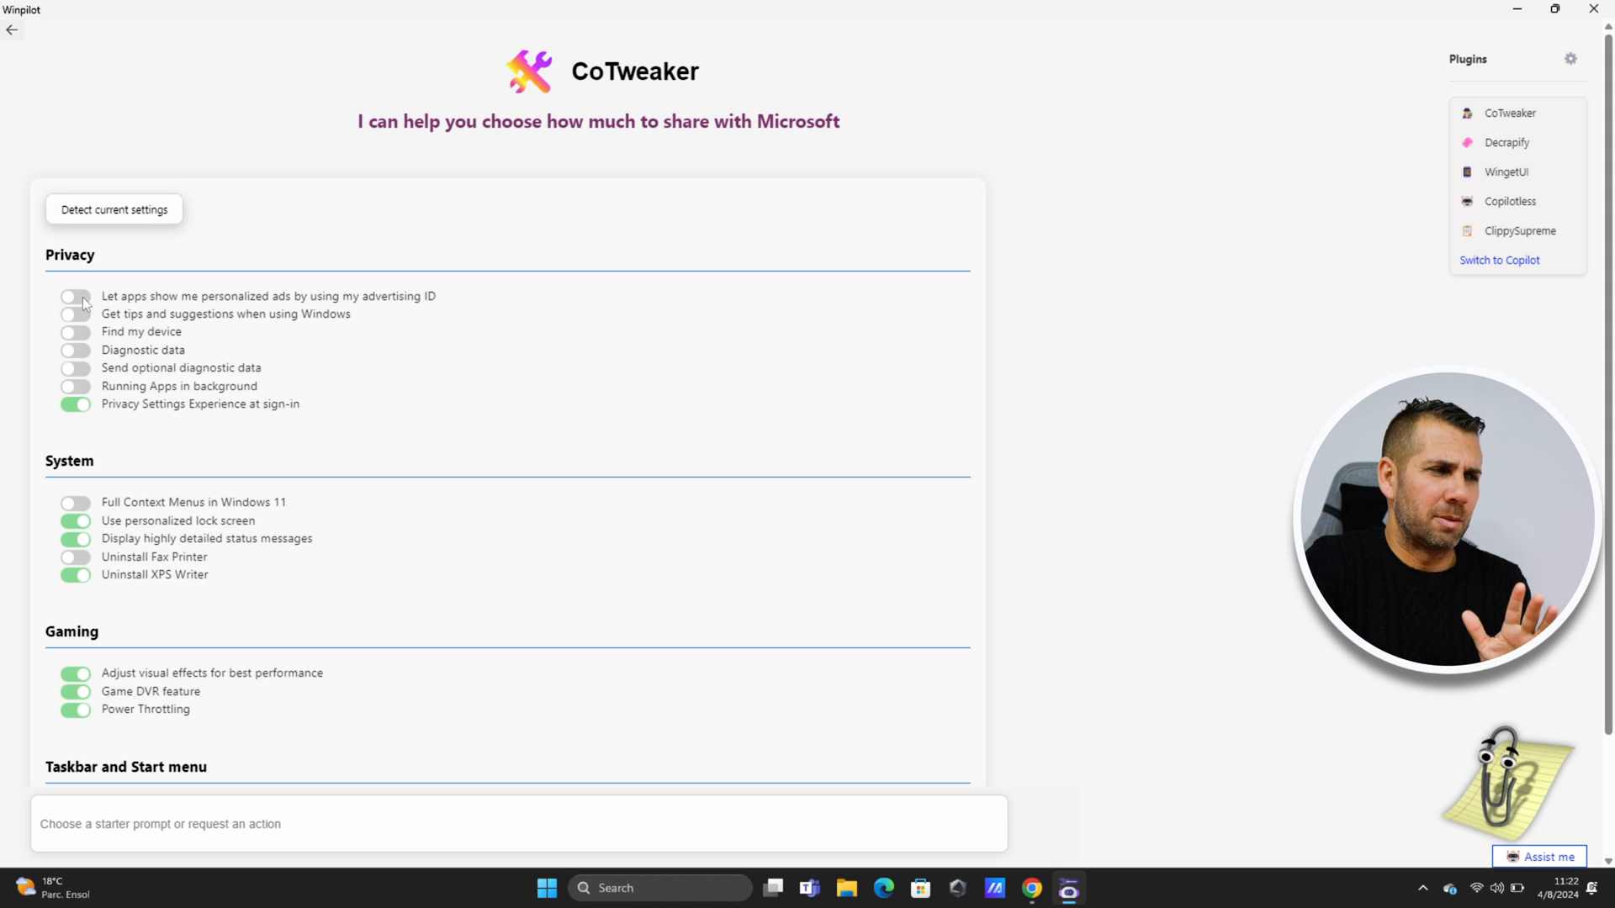
pyautogui.click(75, 296)
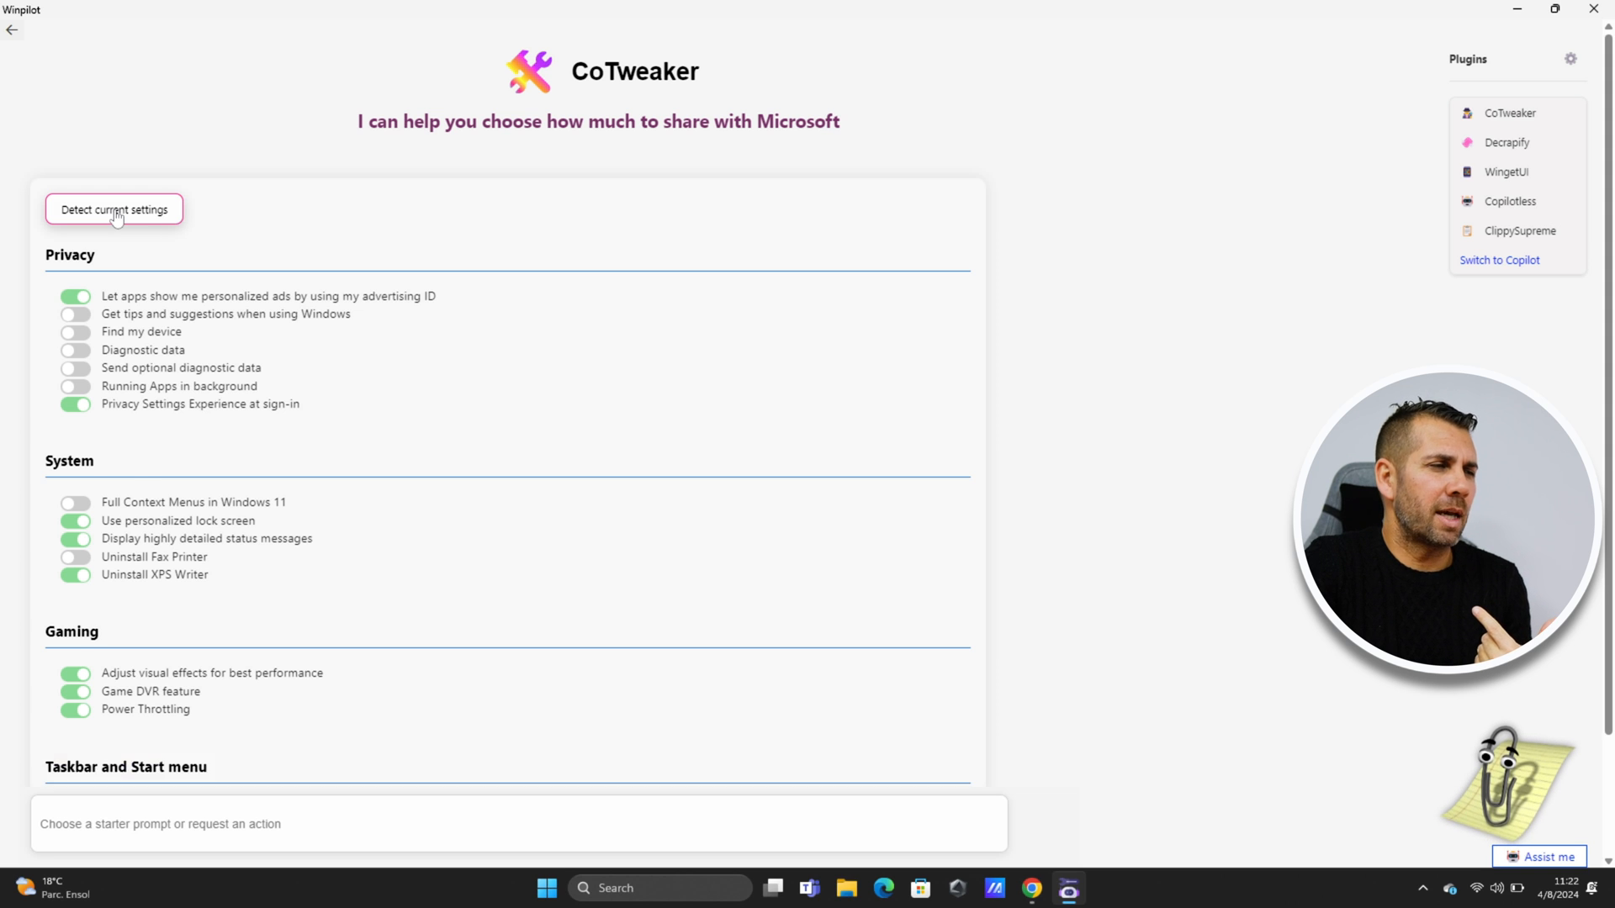
pyautogui.click(113, 209)
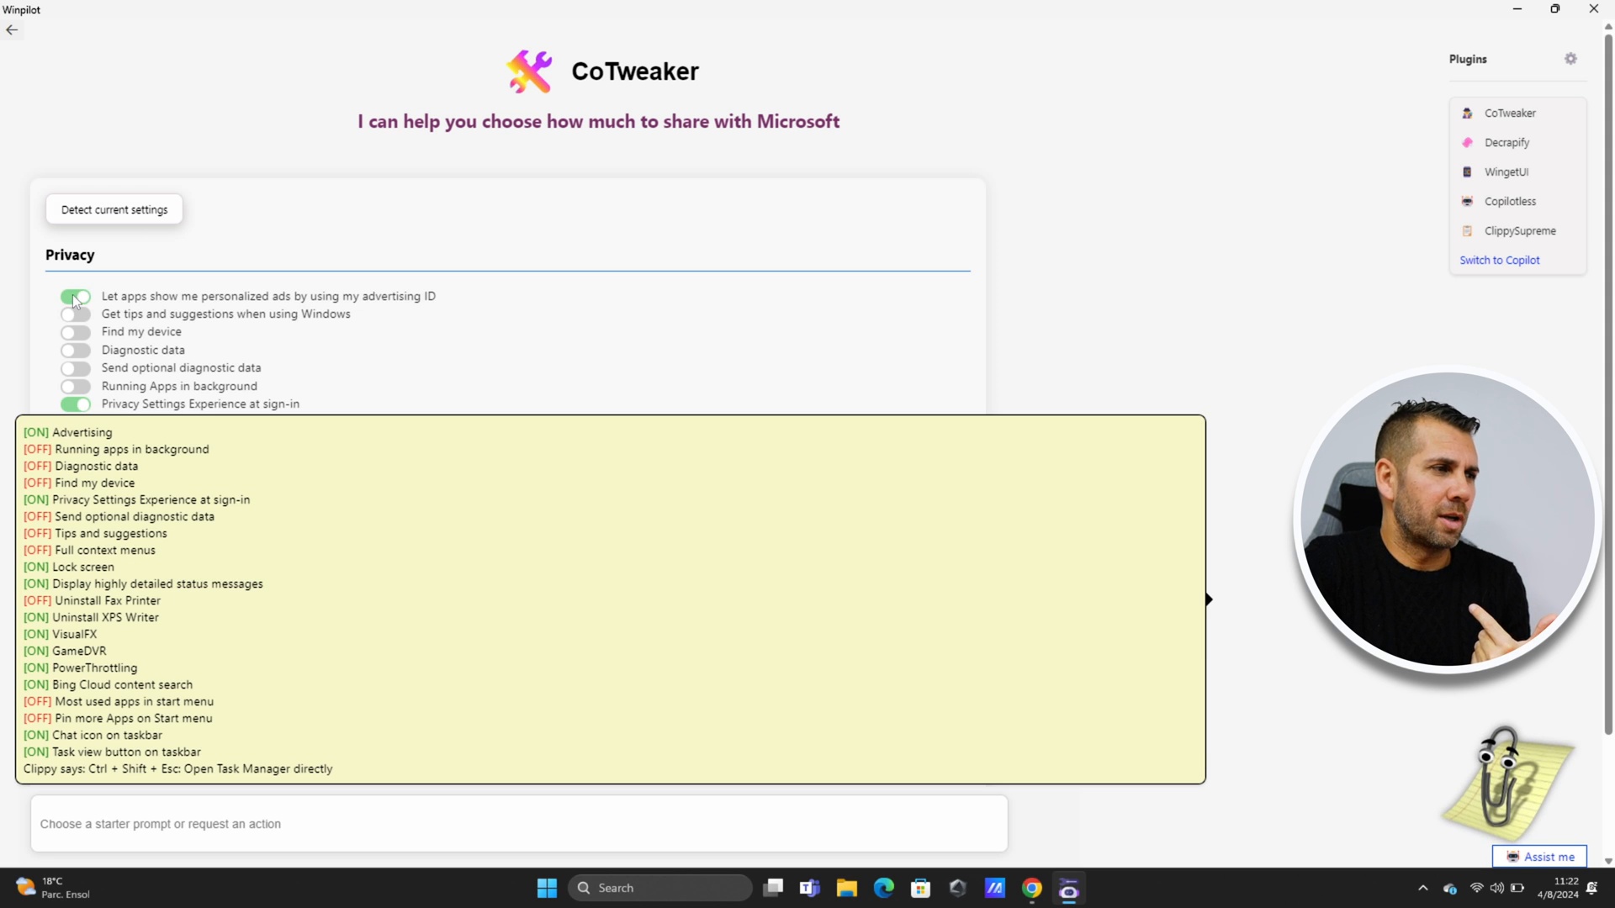
pyautogui.click(74, 296)
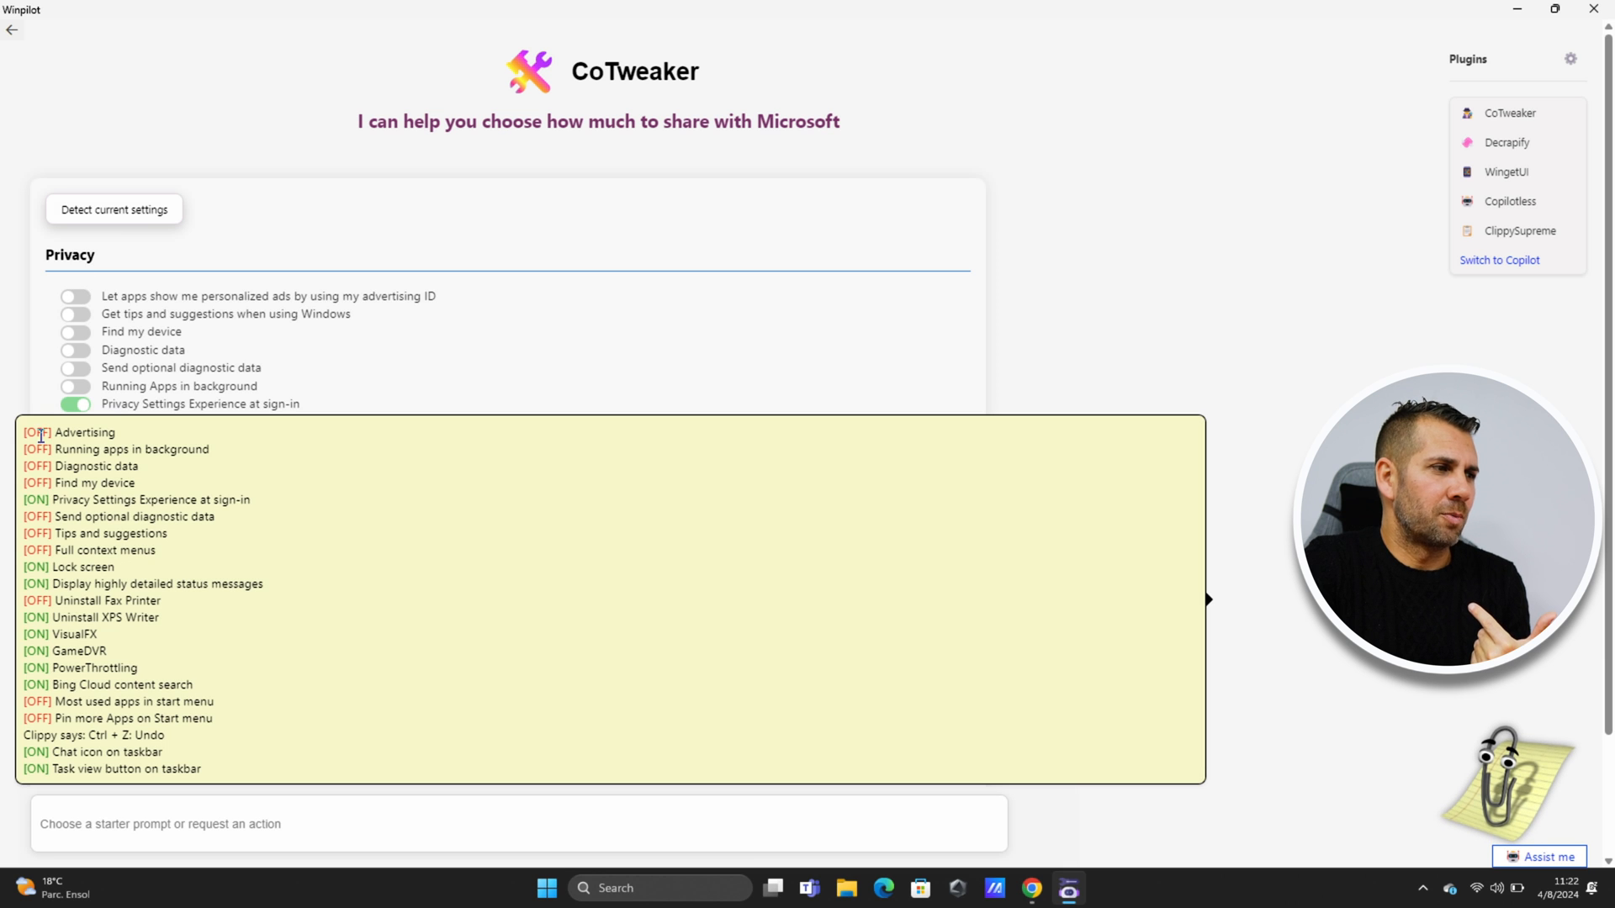
pyautogui.moveTo(1349, 241)
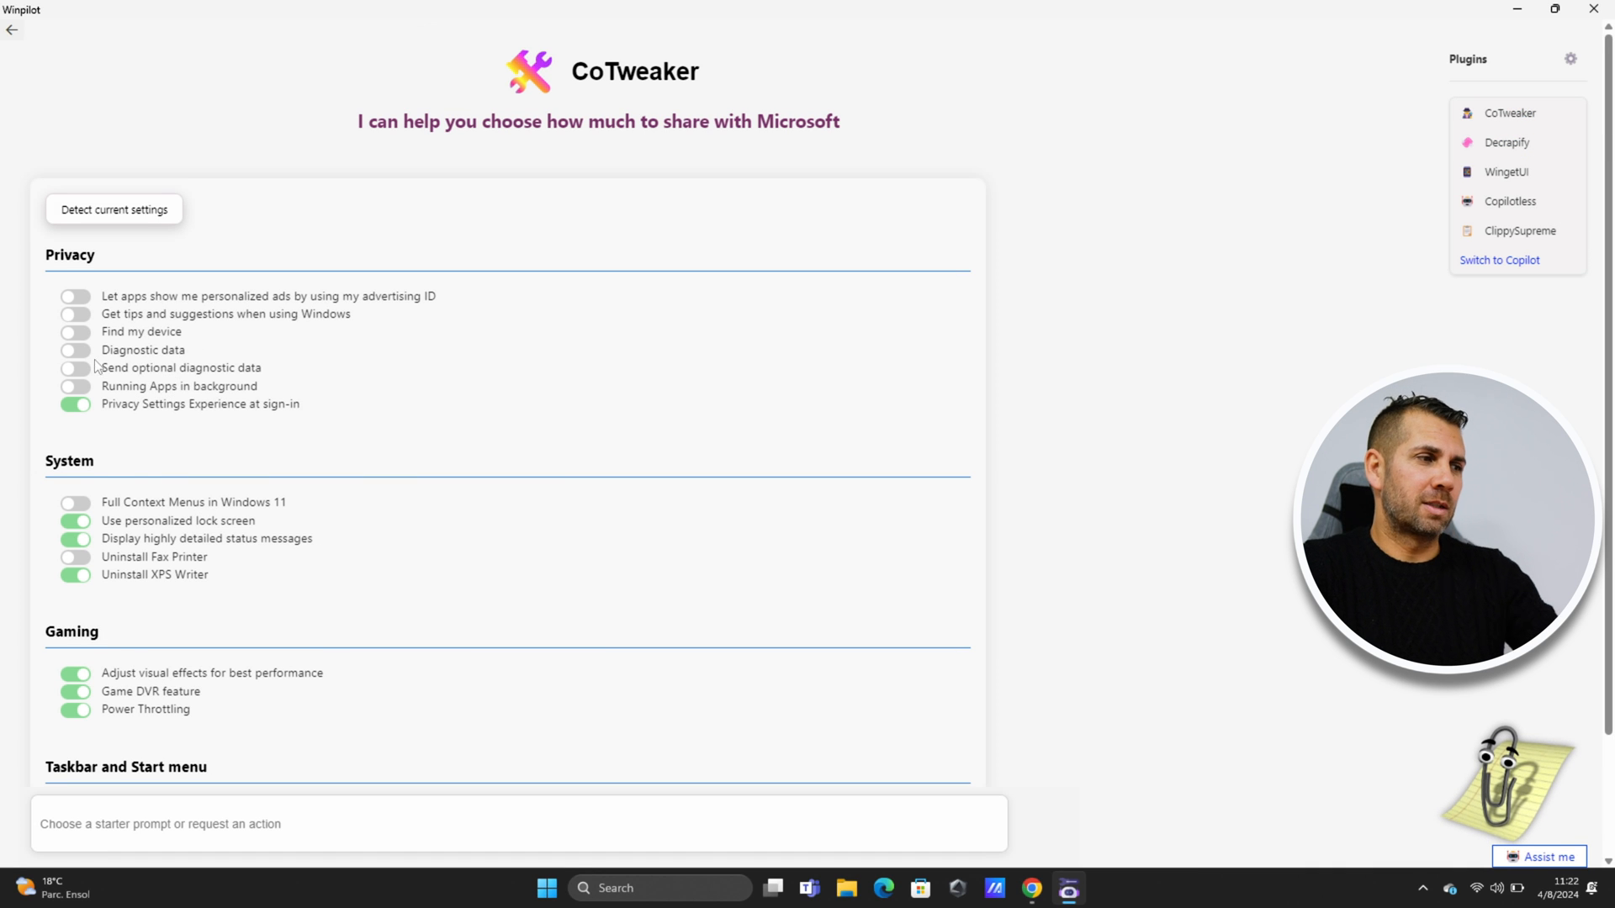
pyautogui.moveTo(234, 426)
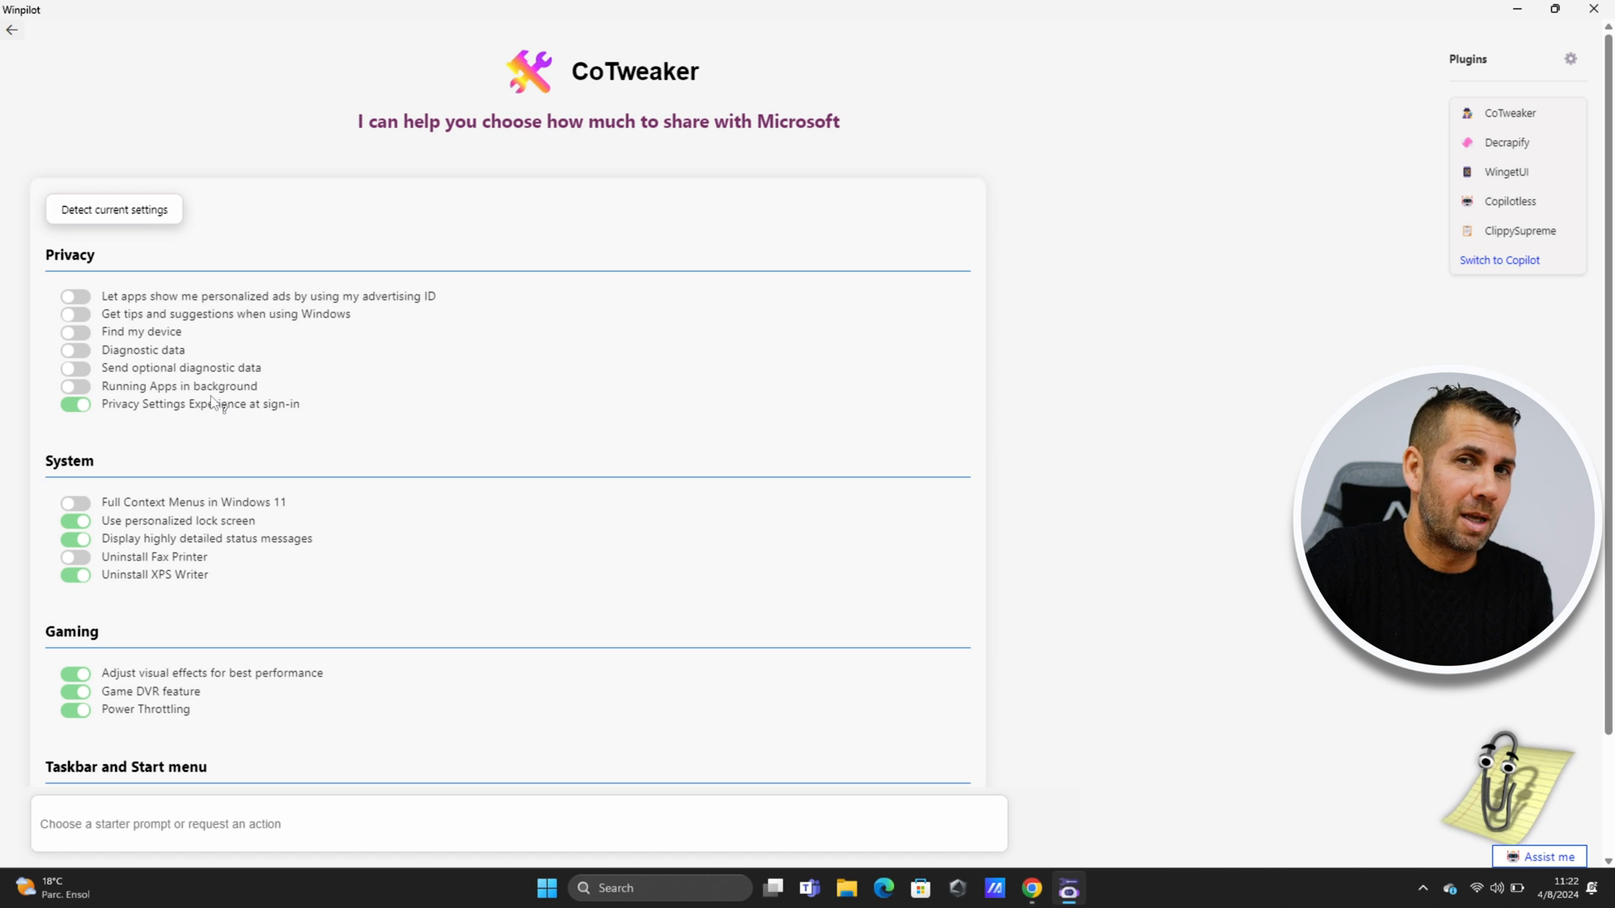
pyautogui.moveTo(667, 148)
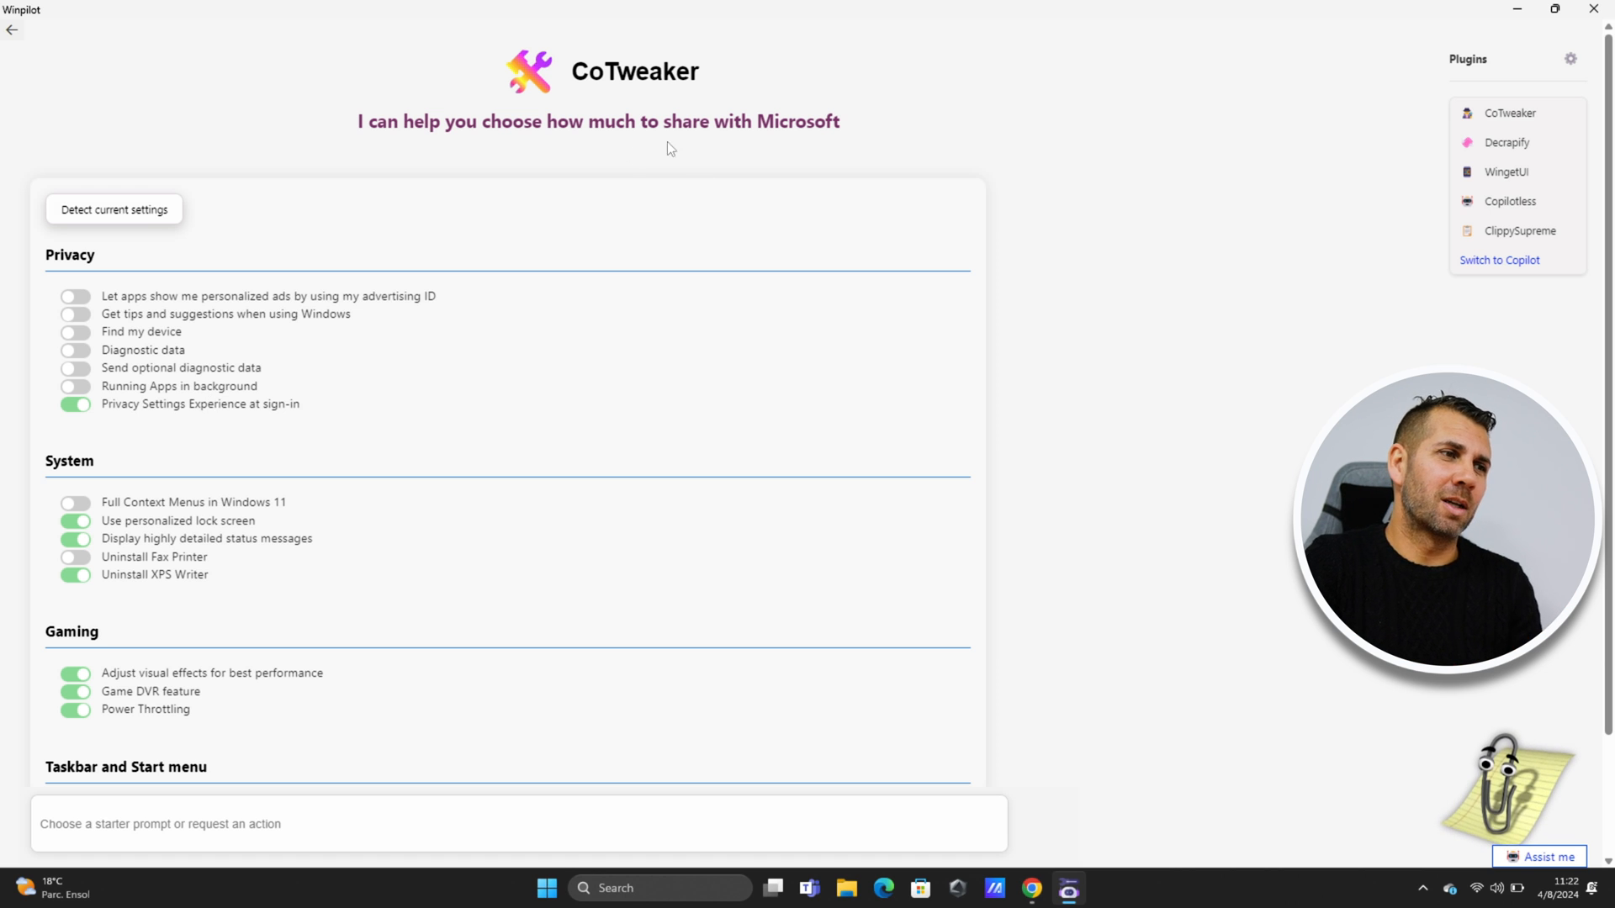
pyautogui.scroll(-3)
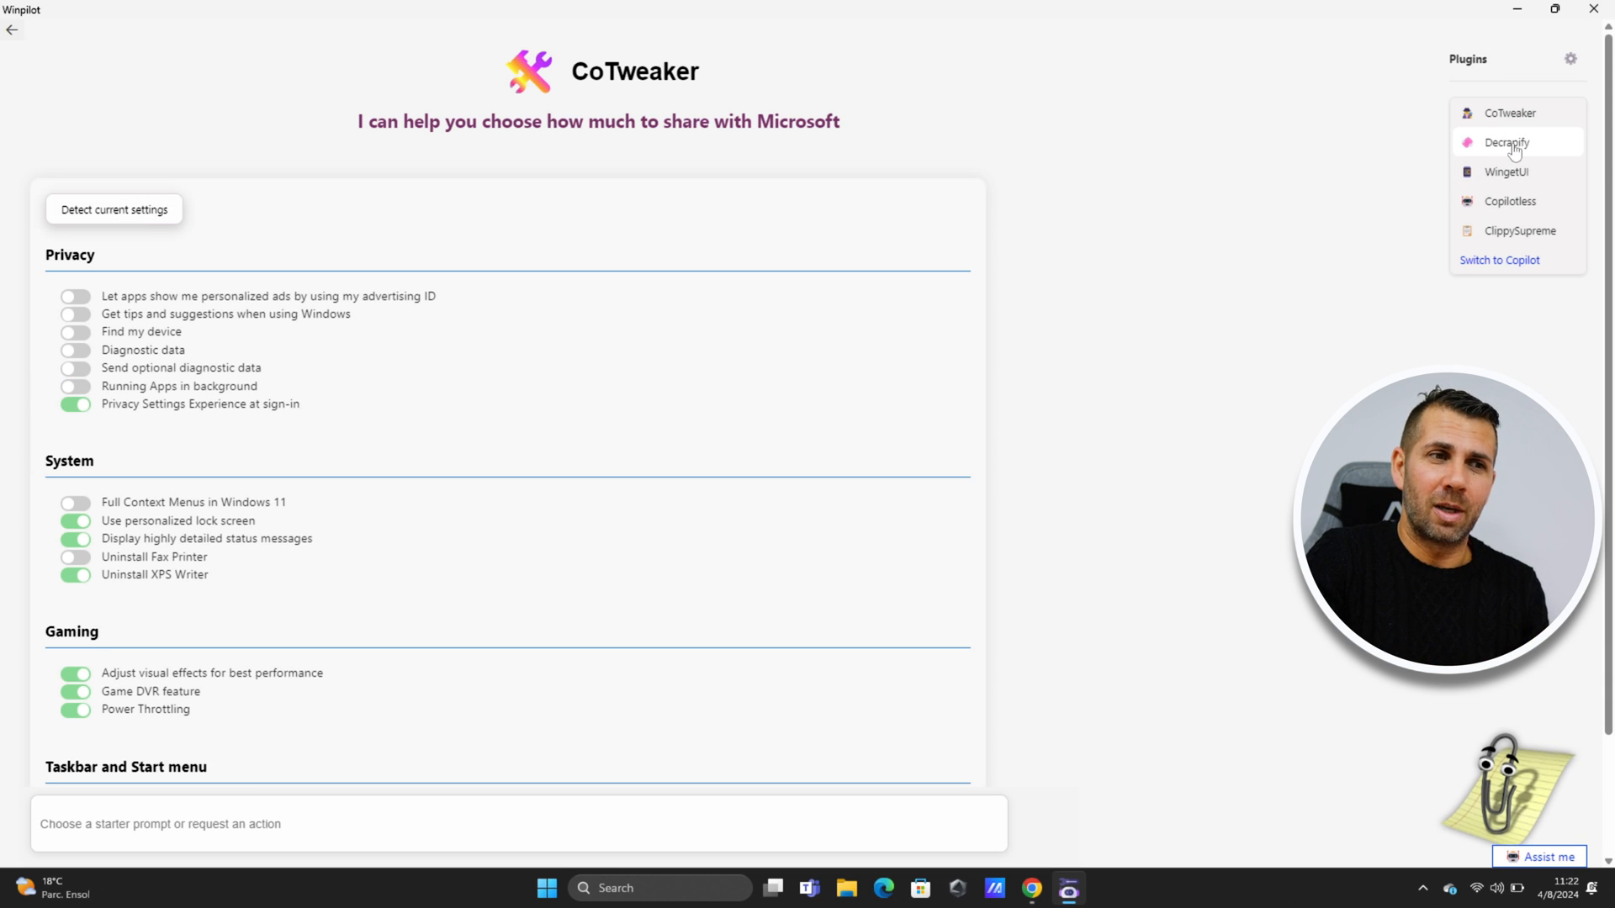
# In Decrapify, mark MicrosoftTeams, Microsoft.Getstarted and Microsoft.Windows.DevHome for removal.
pyautogui.click(1507, 142)
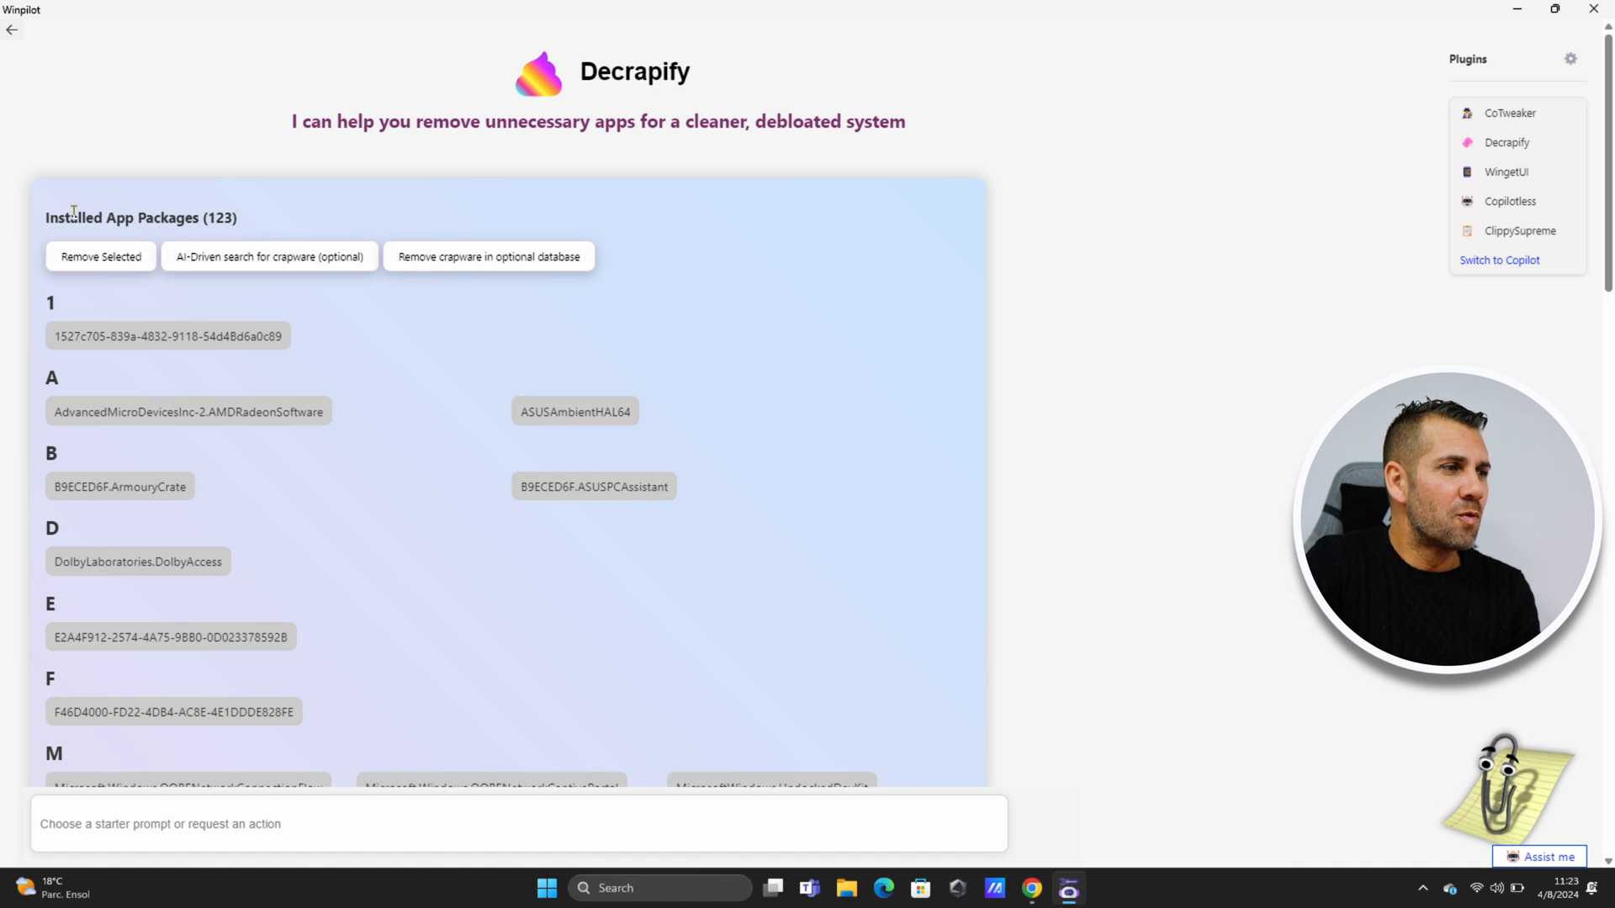
pyautogui.moveTo(535, 399)
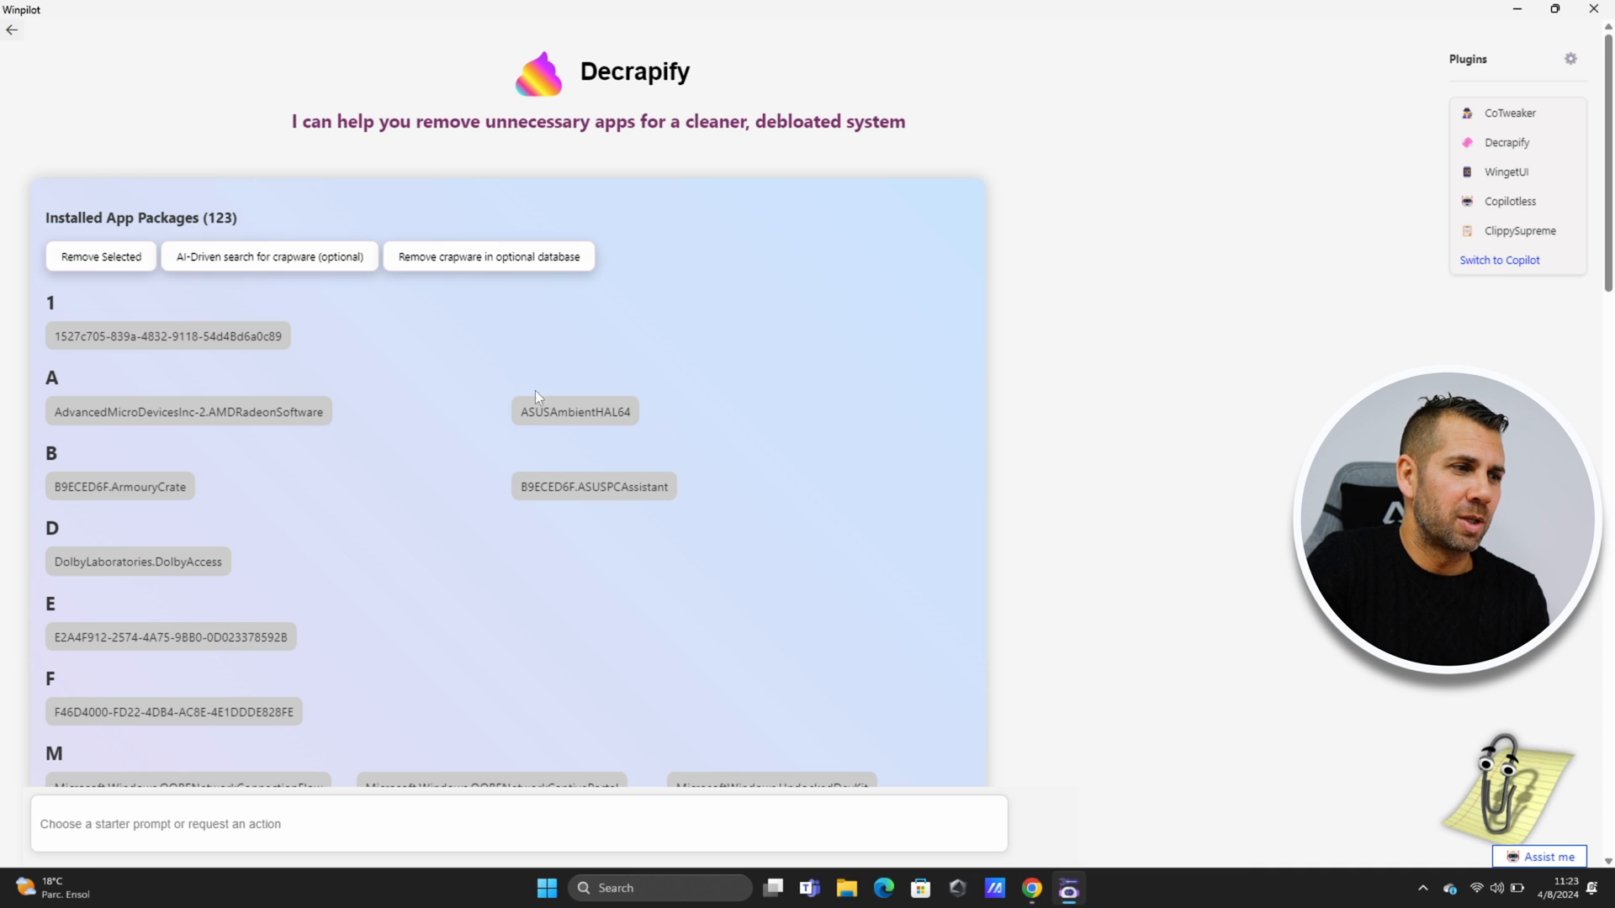
pyautogui.scroll(-3)
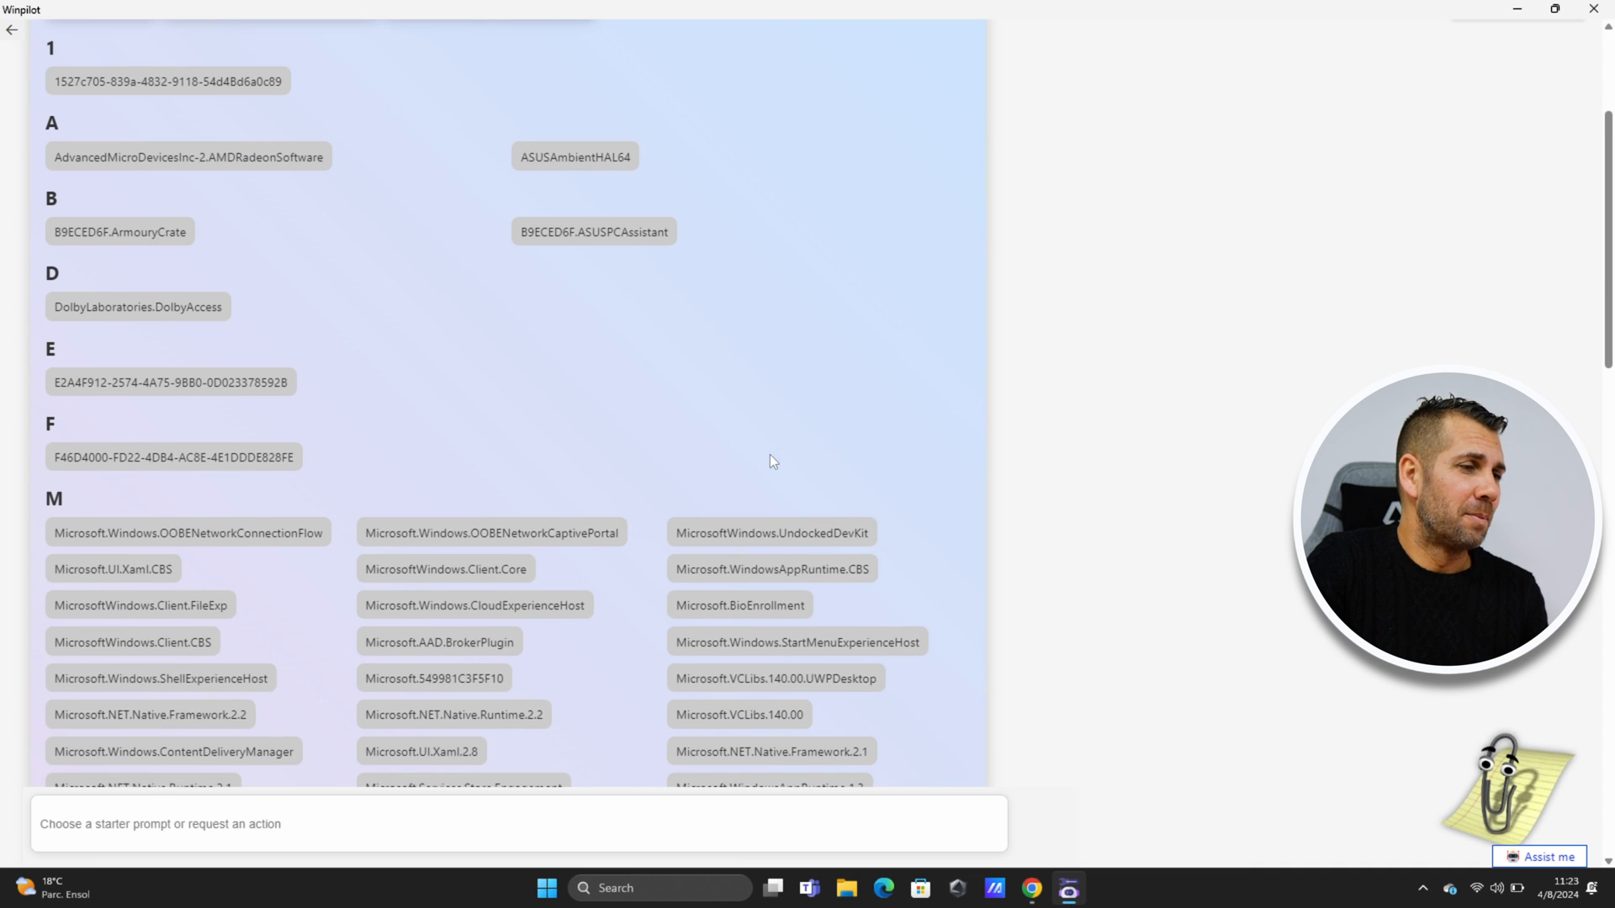
pyautogui.moveTo(755, 414)
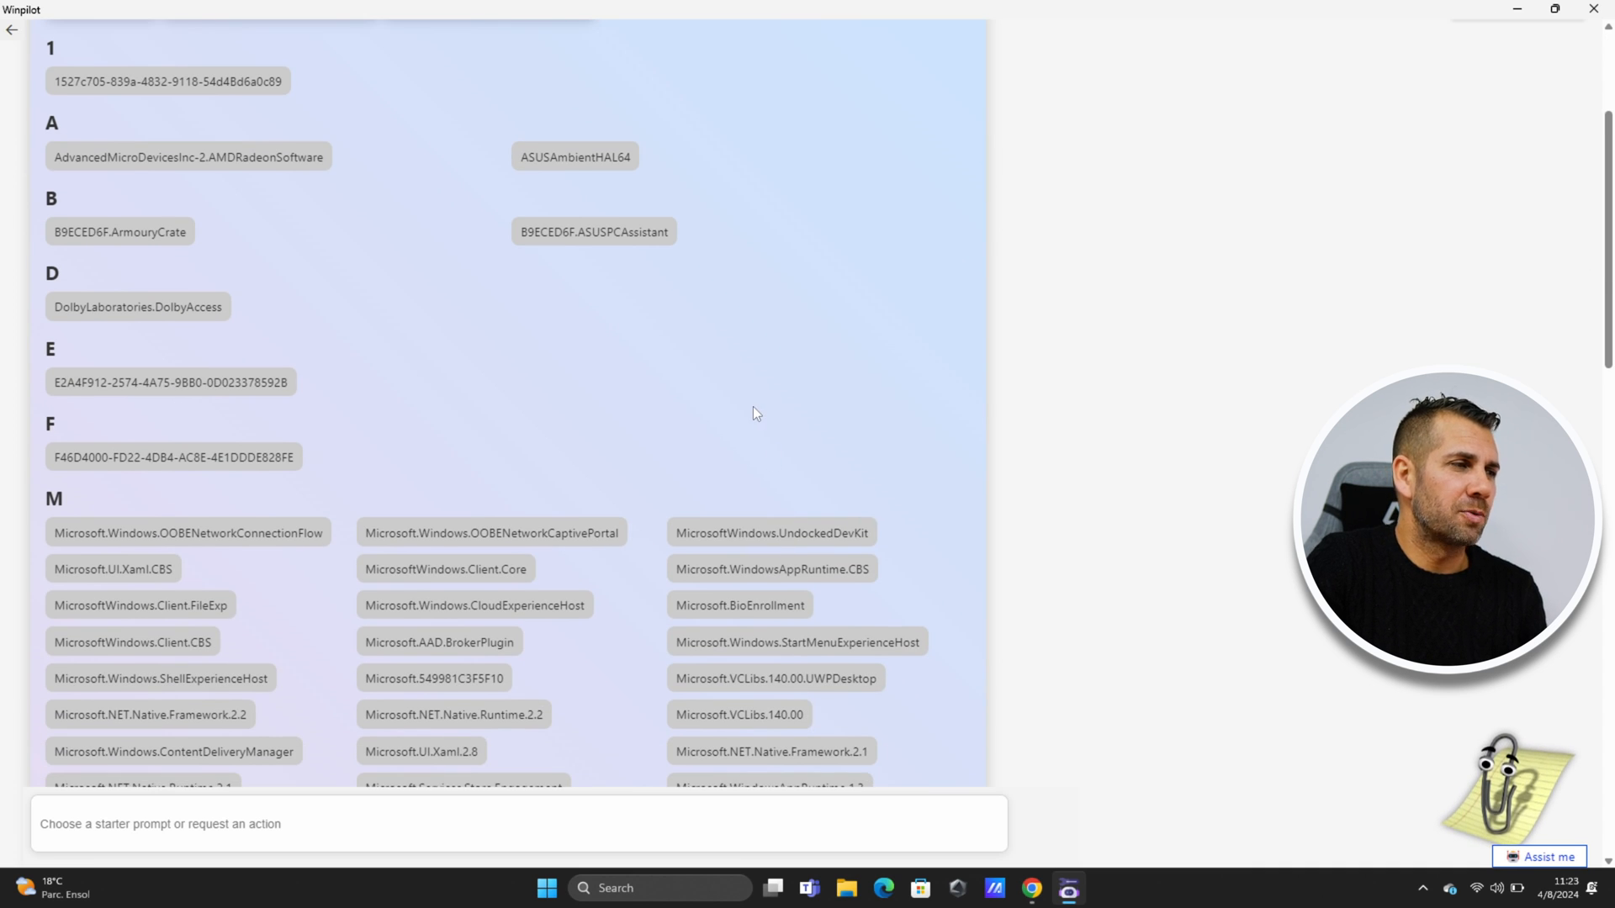
pyautogui.scroll(-3)
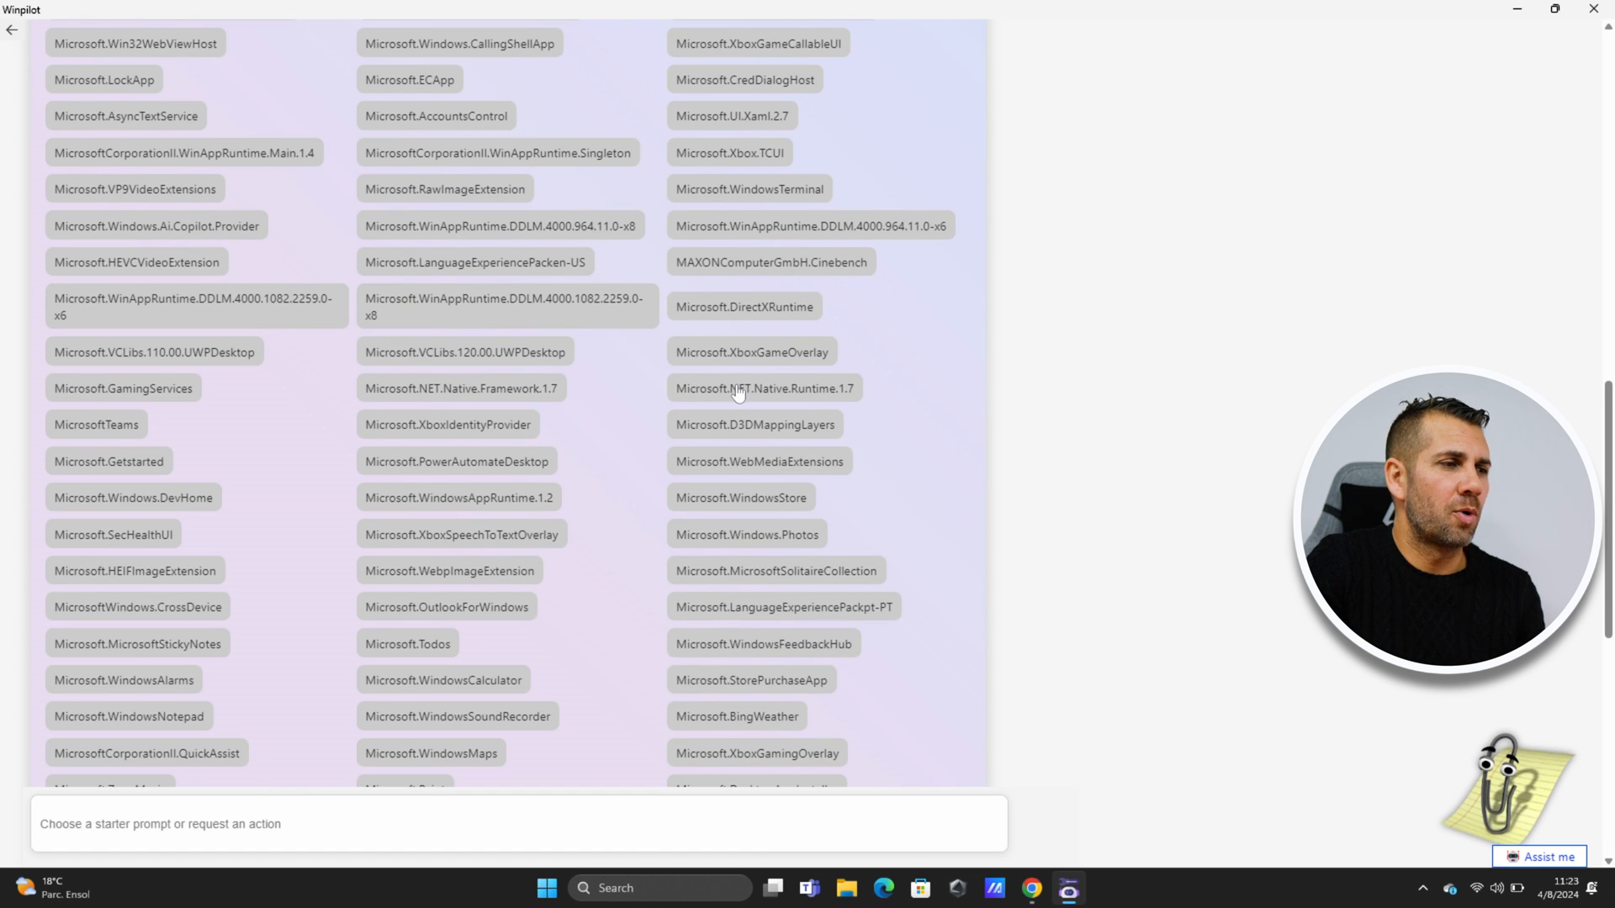
pyautogui.click(96, 424)
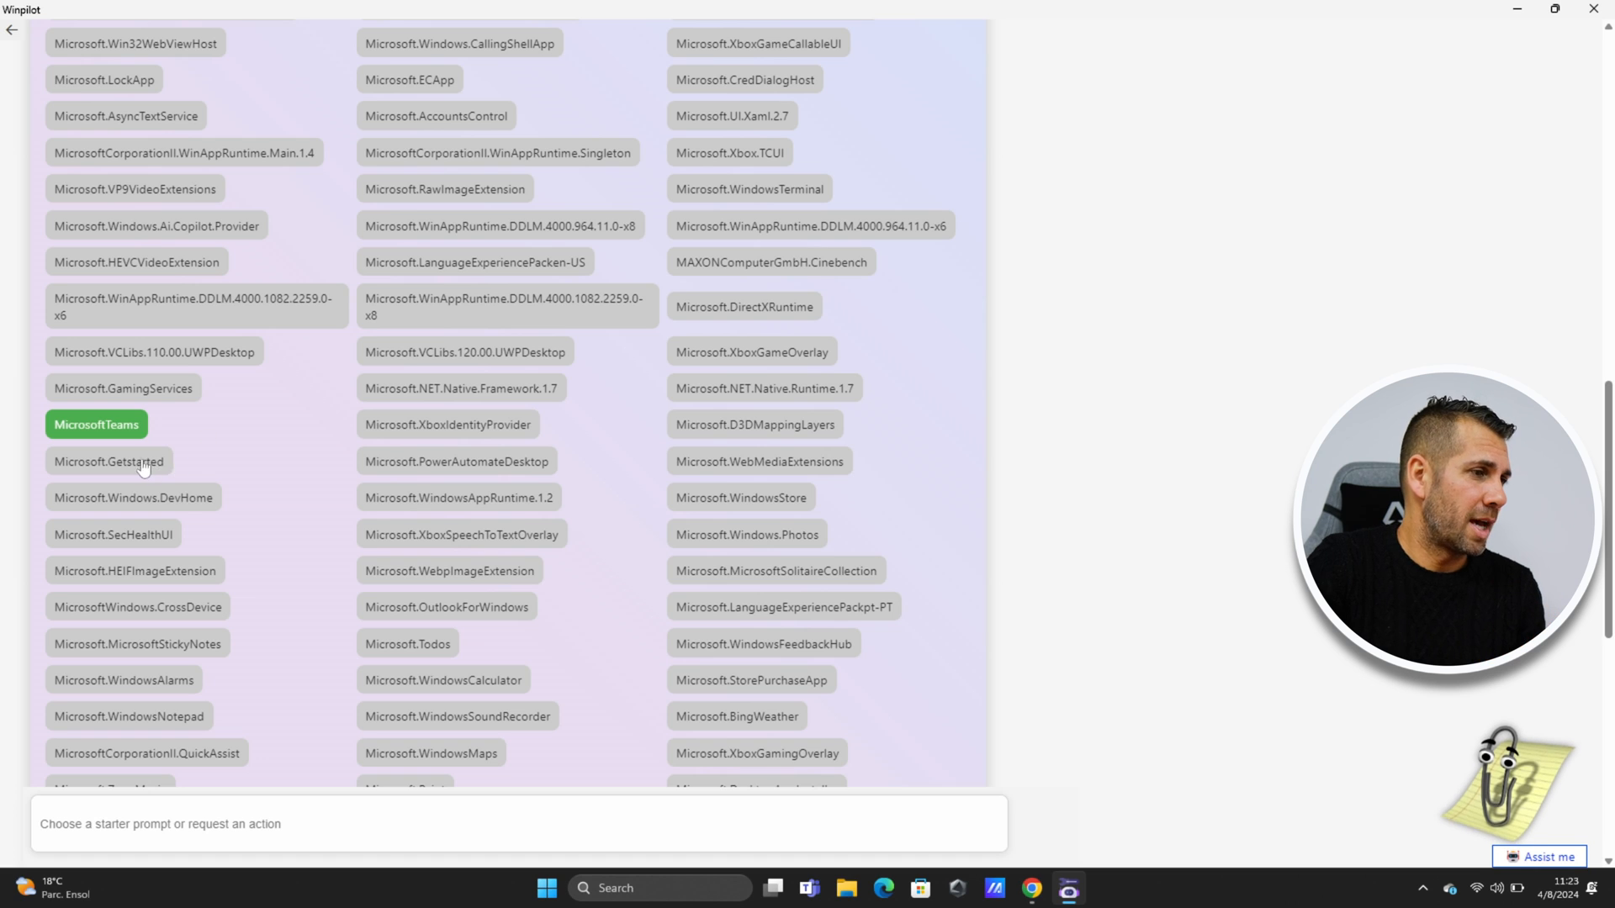
pyautogui.click(107, 461)
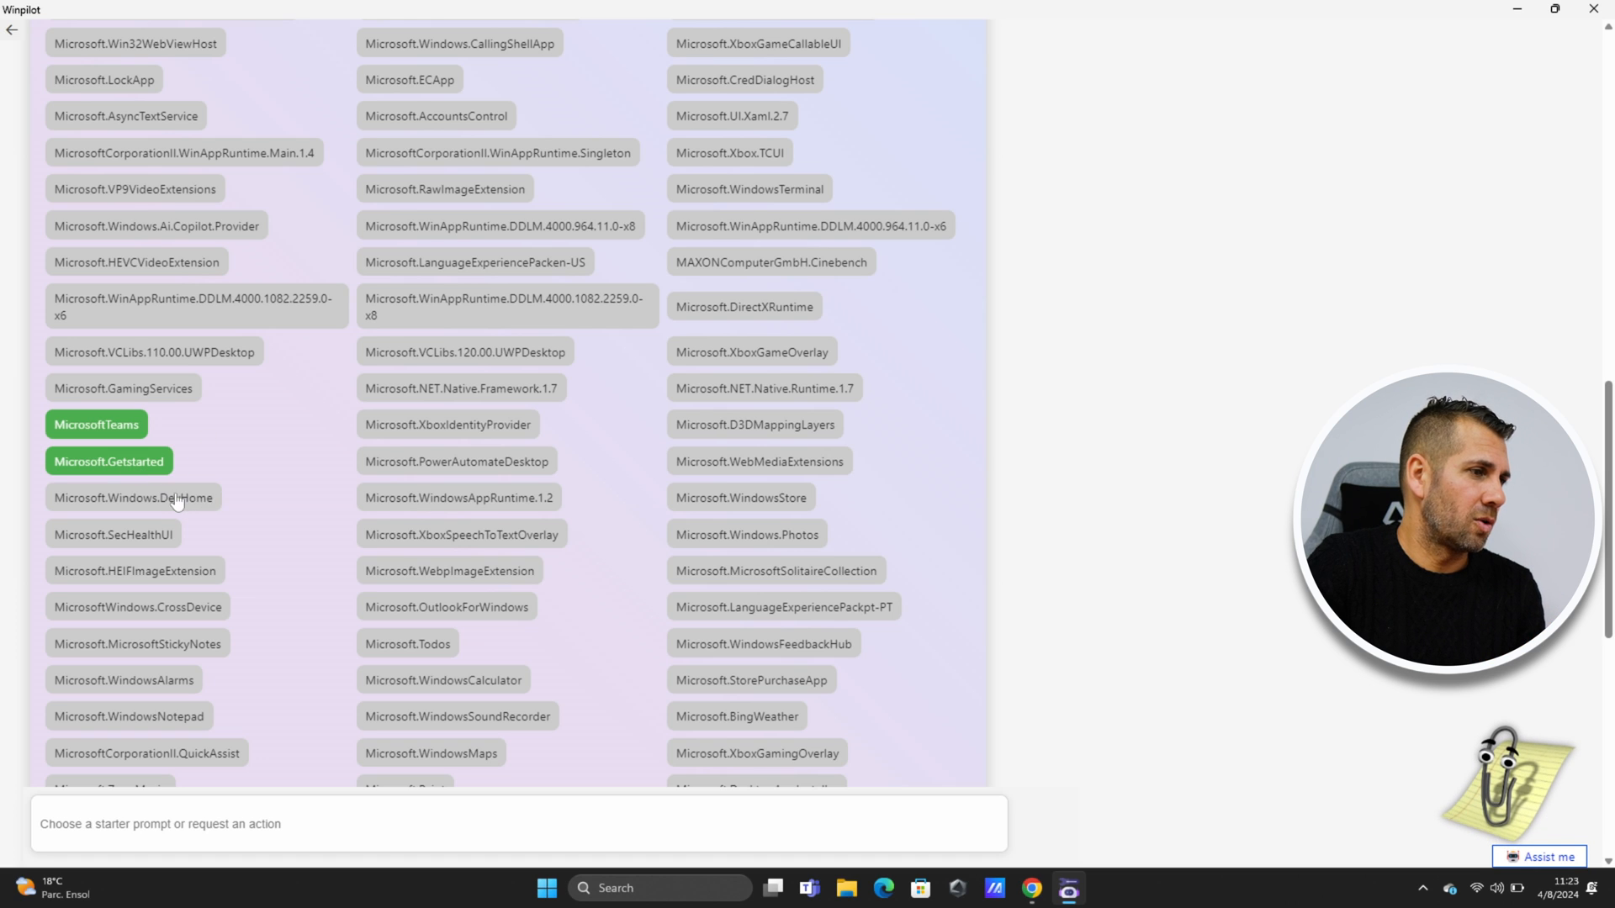
pyautogui.click(133, 498)
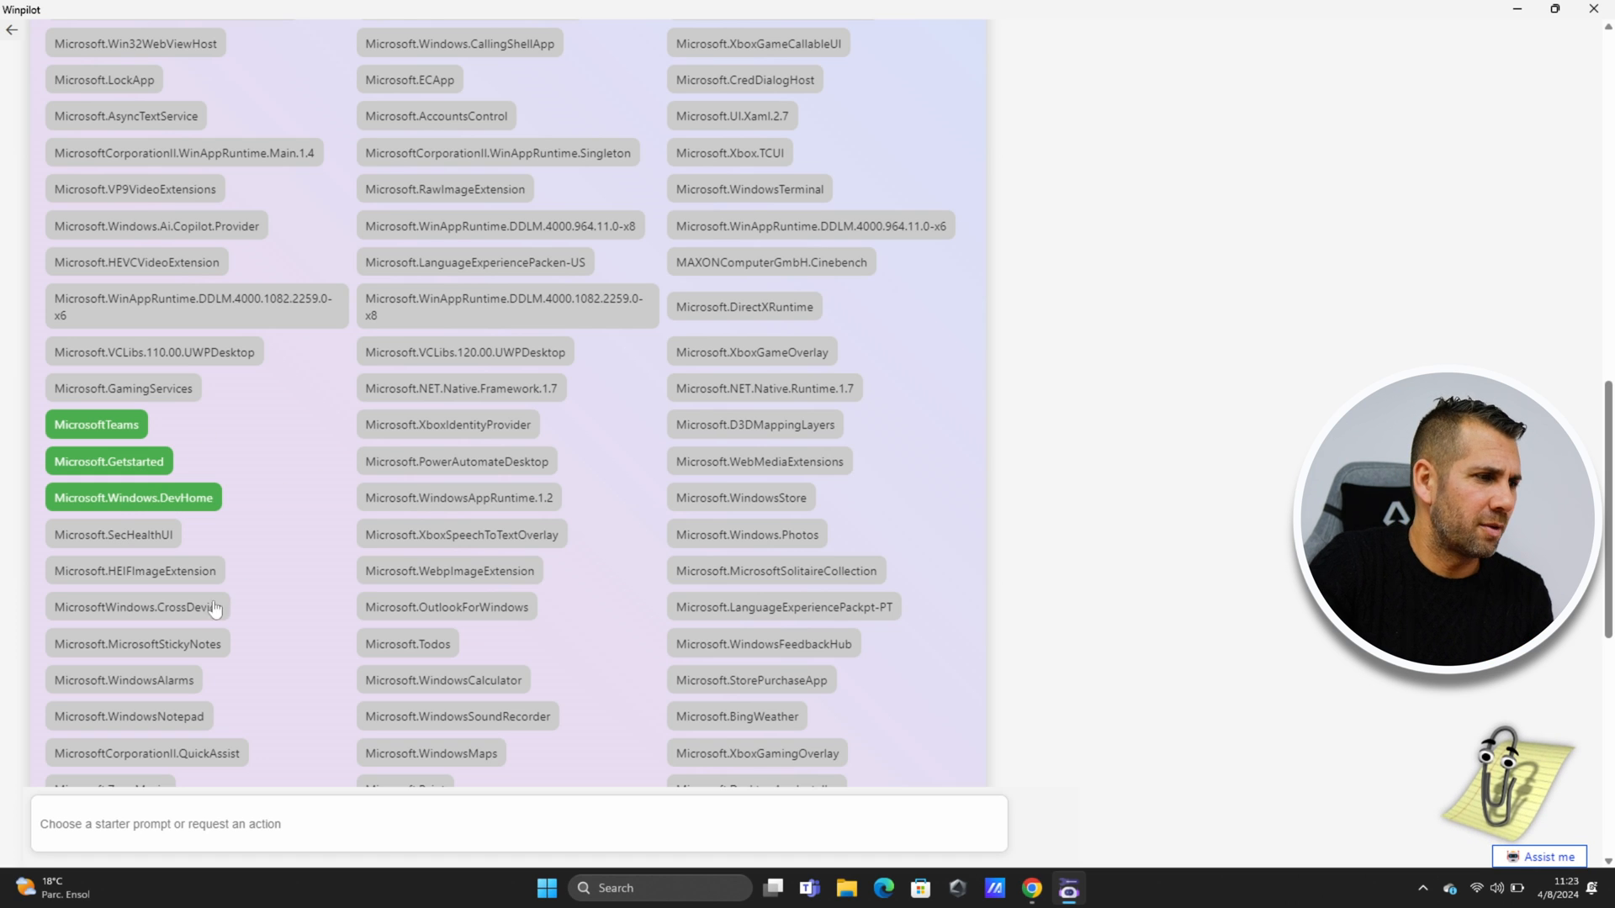
pyautogui.scroll(-3)
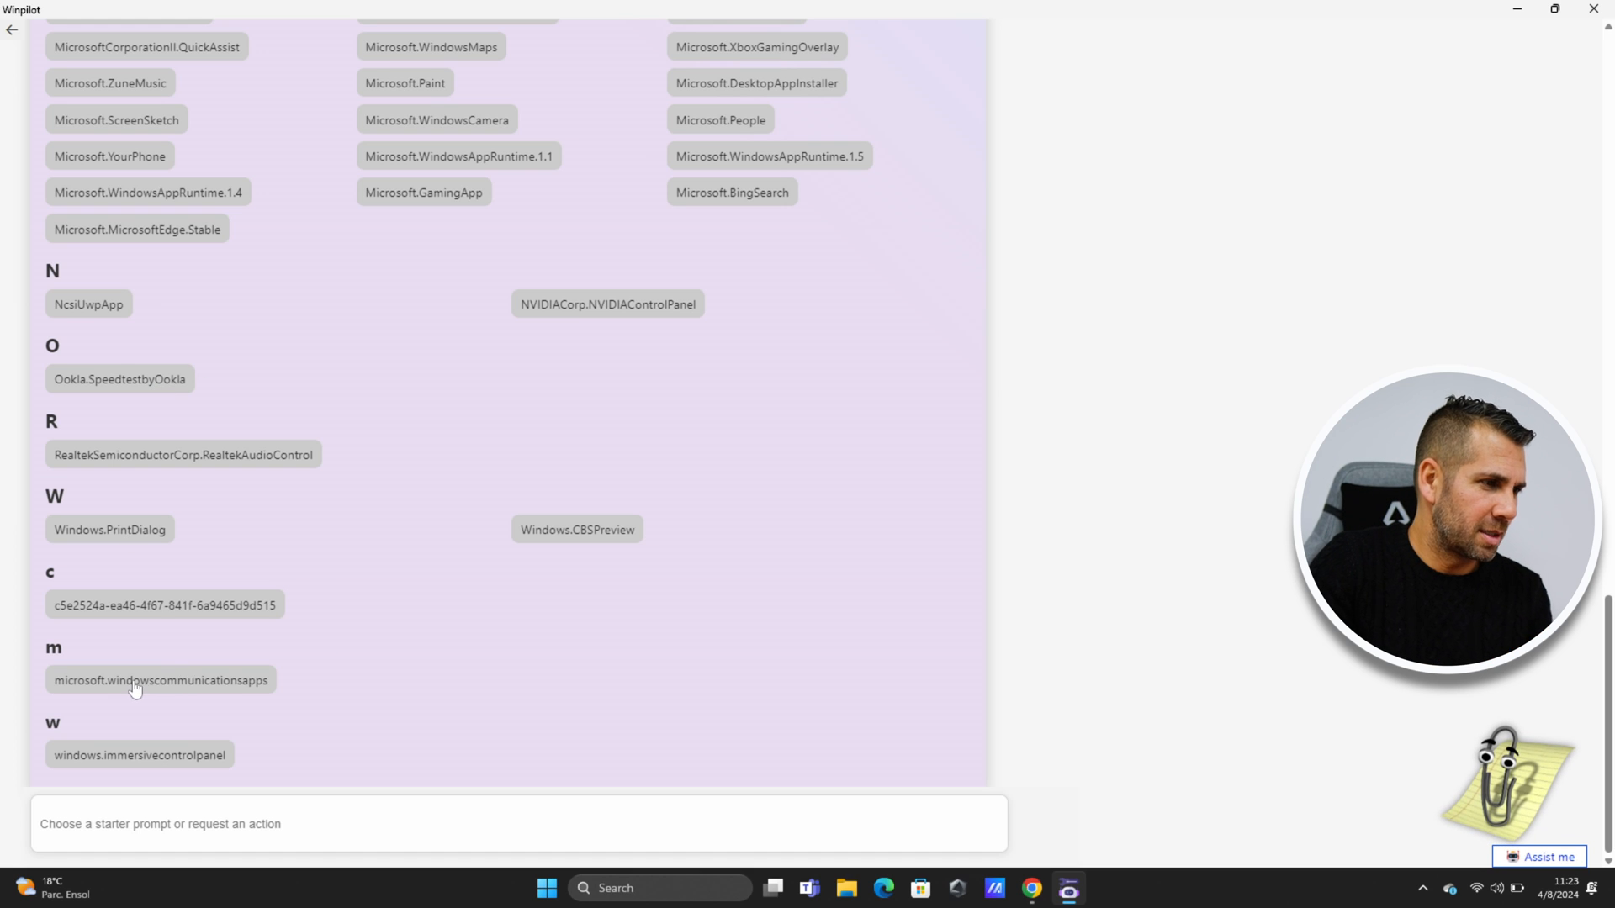
pyautogui.click(161, 679)
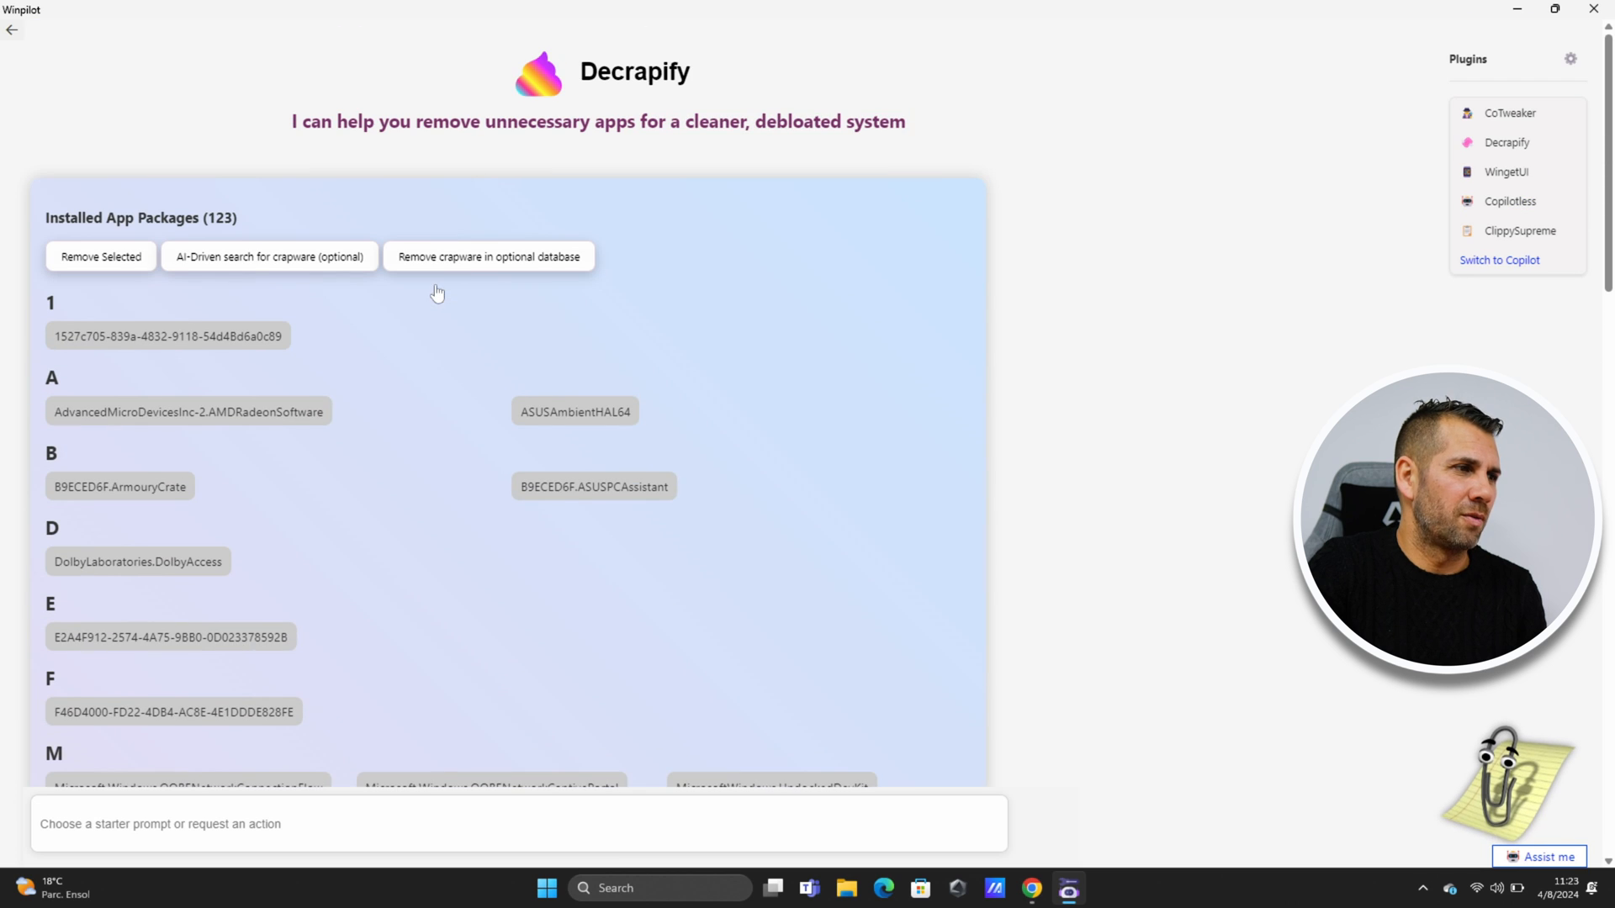
# Remove the selected packages, dropping the count from 123 to 118 with windows.immersivecontrolpanel failing.
pyautogui.click(99, 255)
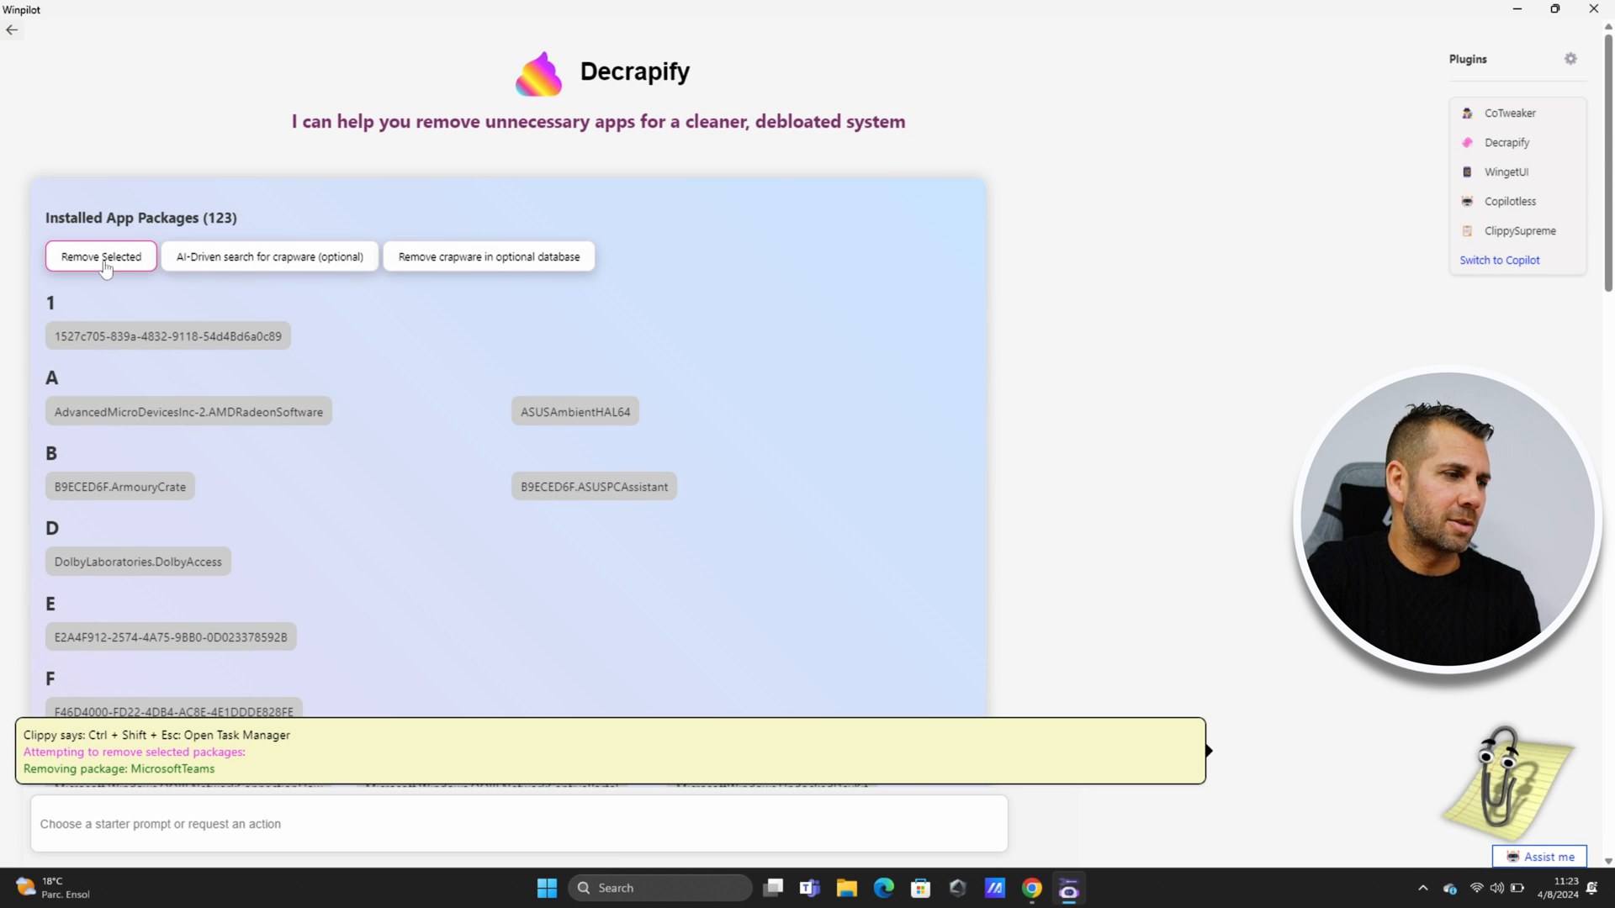
pyautogui.scroll(-3)
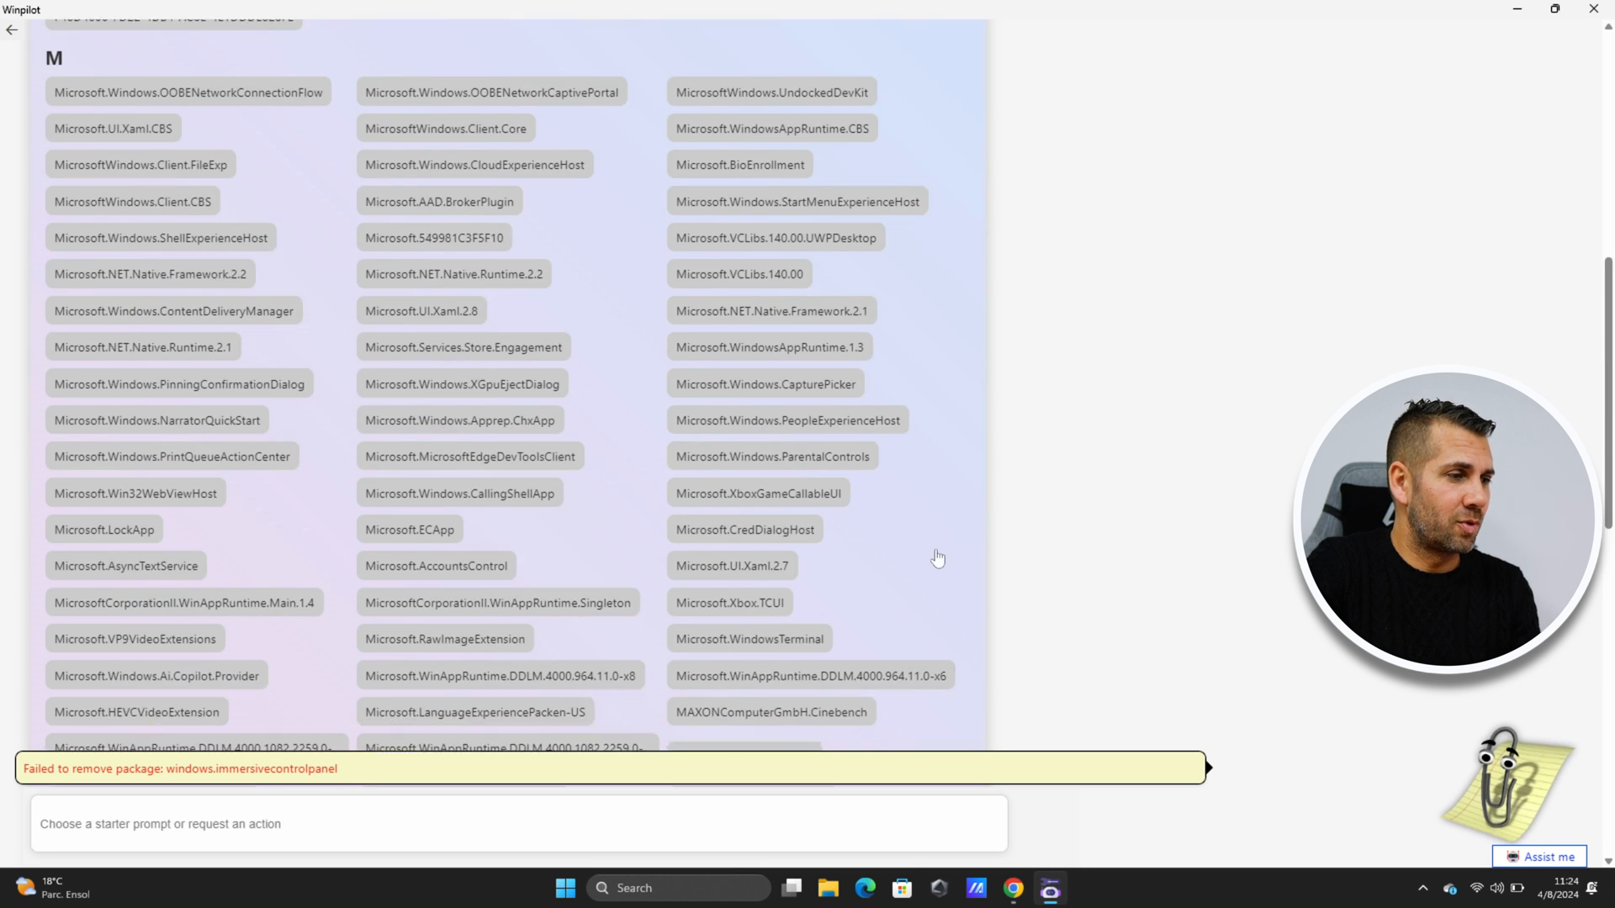
pyautogui.scroll(-3)
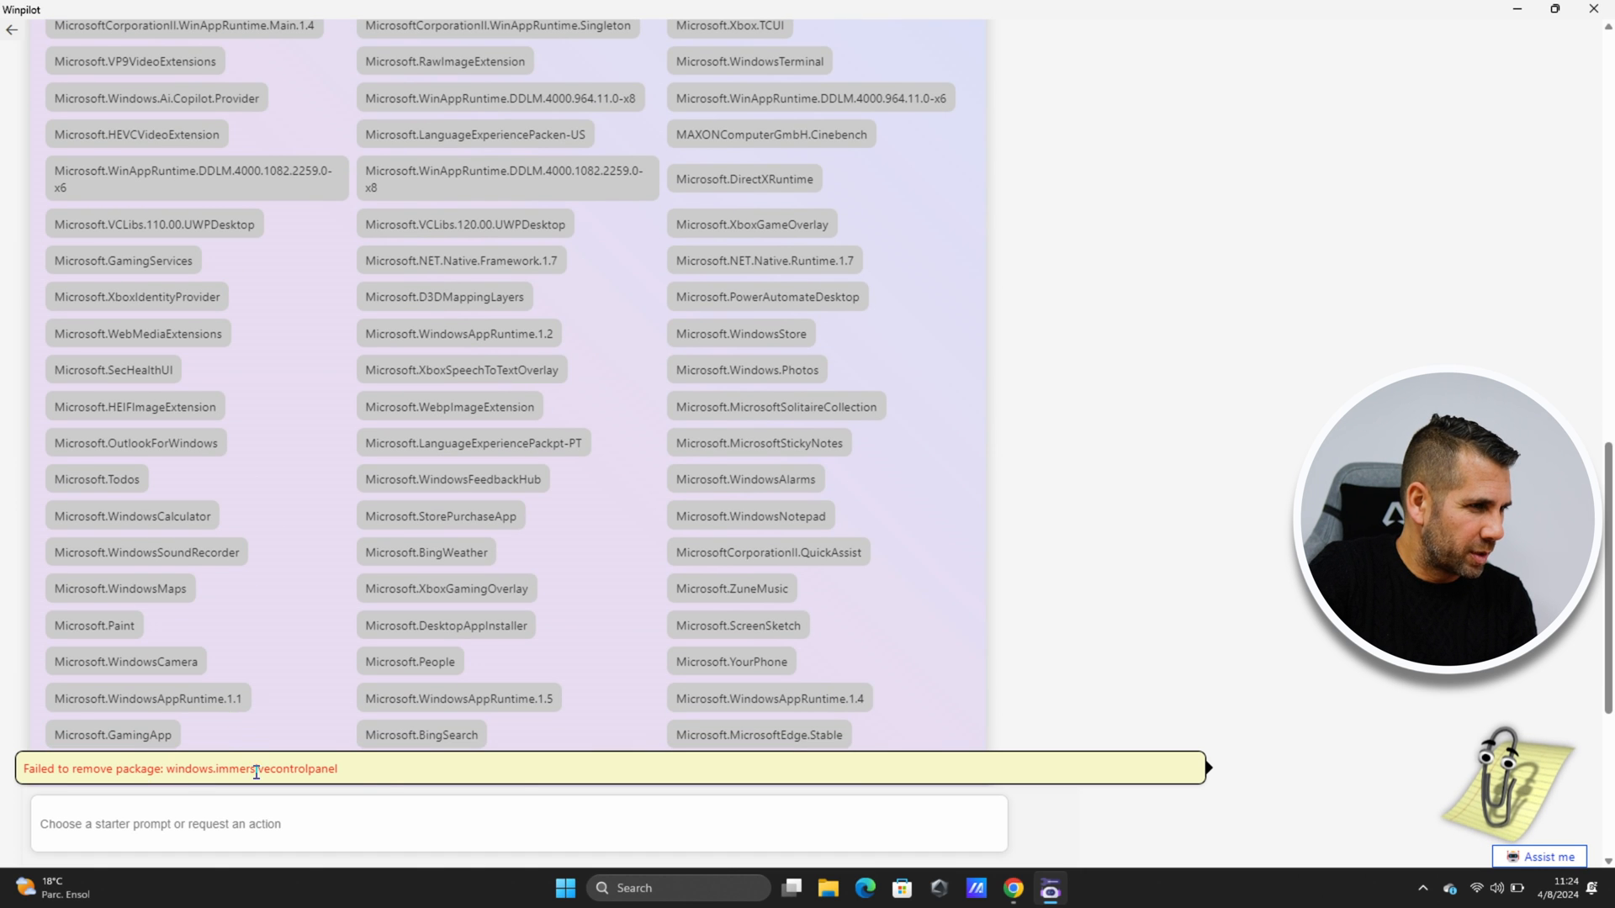
pyautogui.scroll(-3)
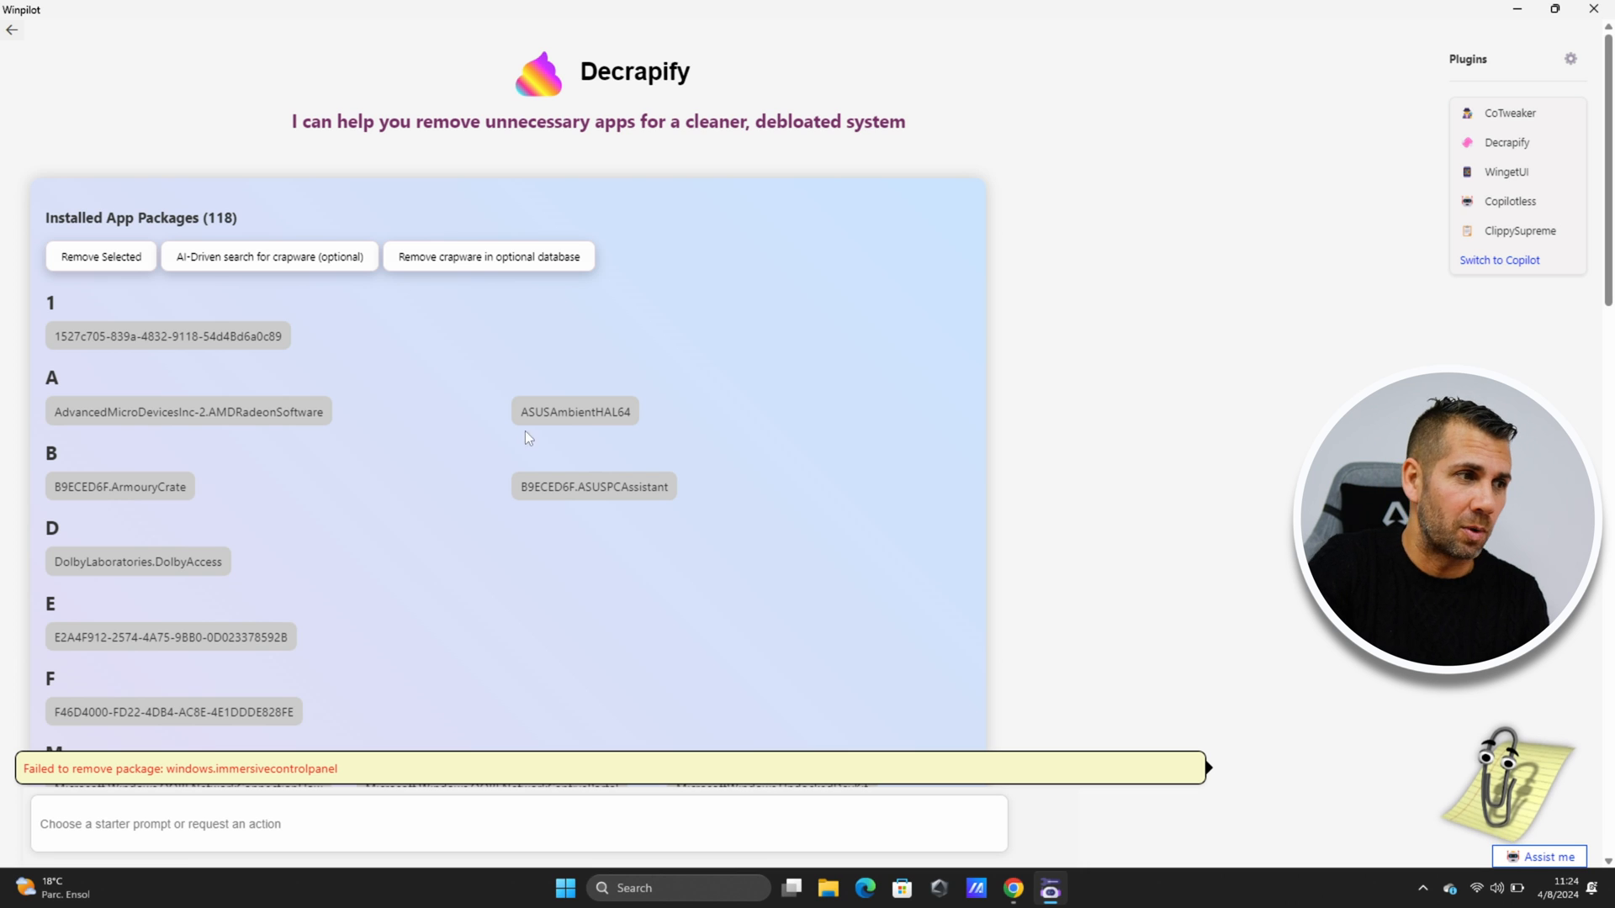
pyautogui.moveTo(315, 296)
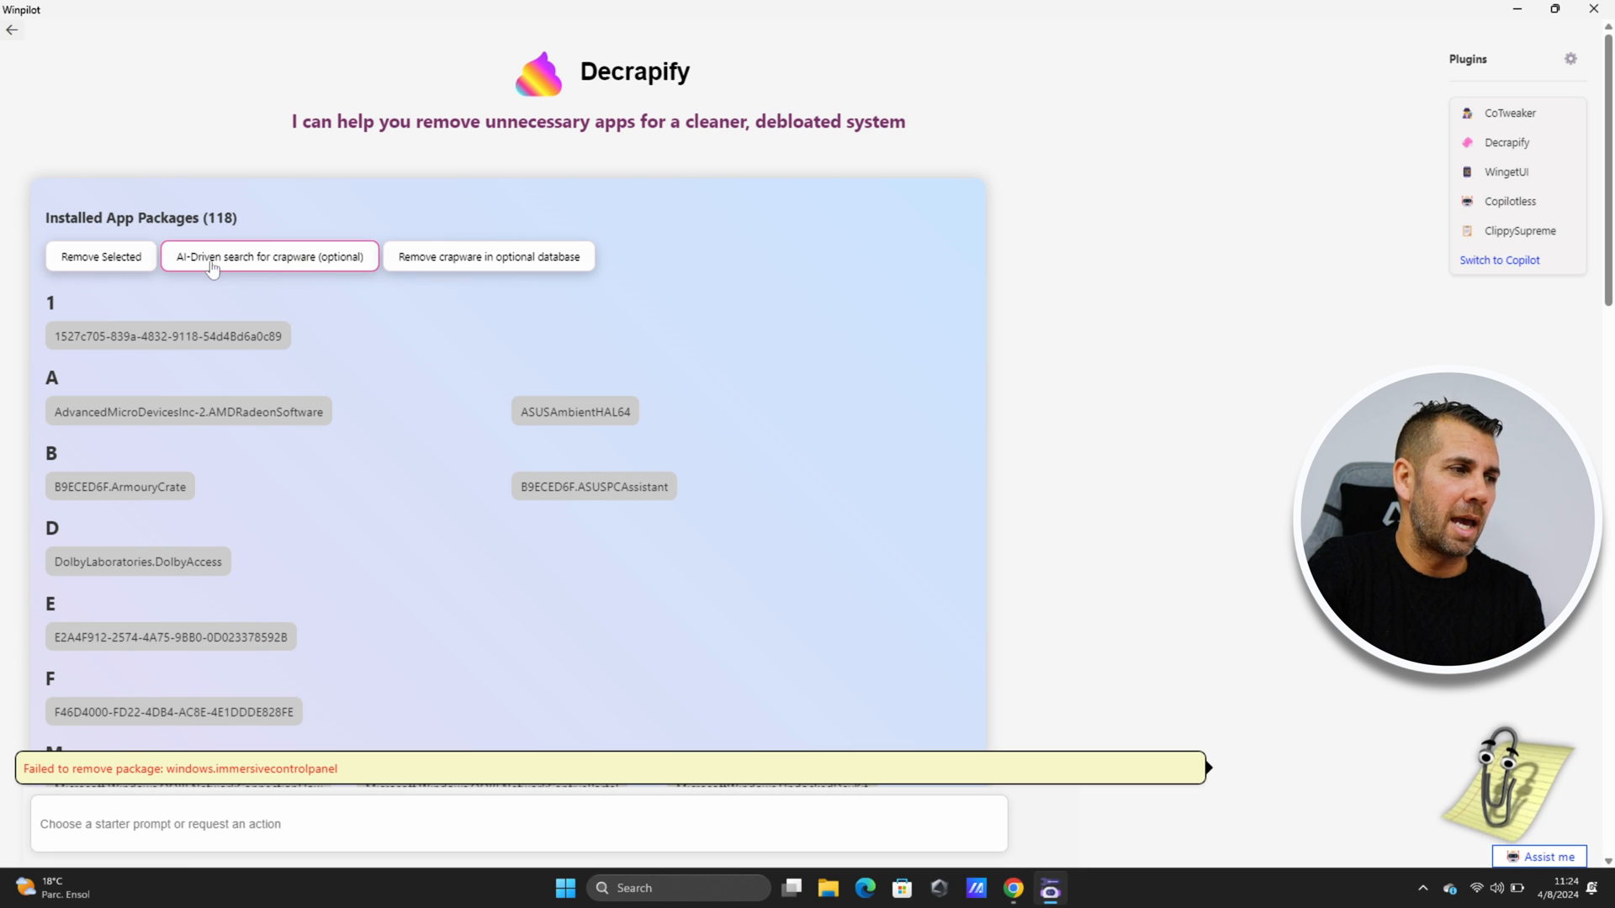
# Run the AI-driven crapware scan and the optional-database crapware removal until both report finished.
pyautogui.click(269, 256)
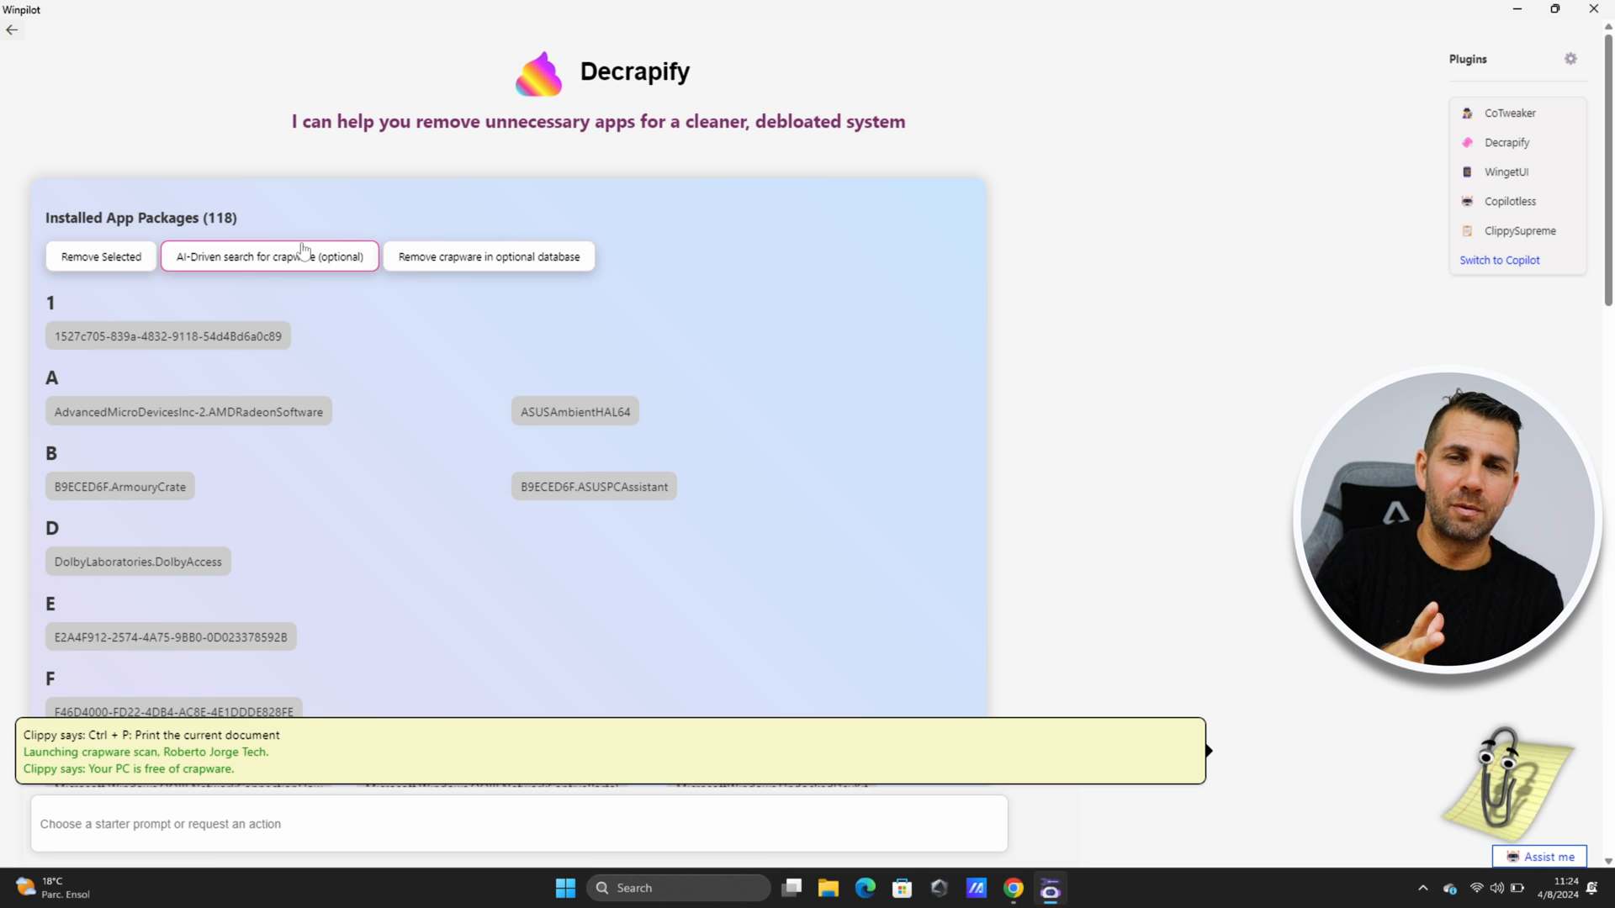
pyautogui.click(269, 256)
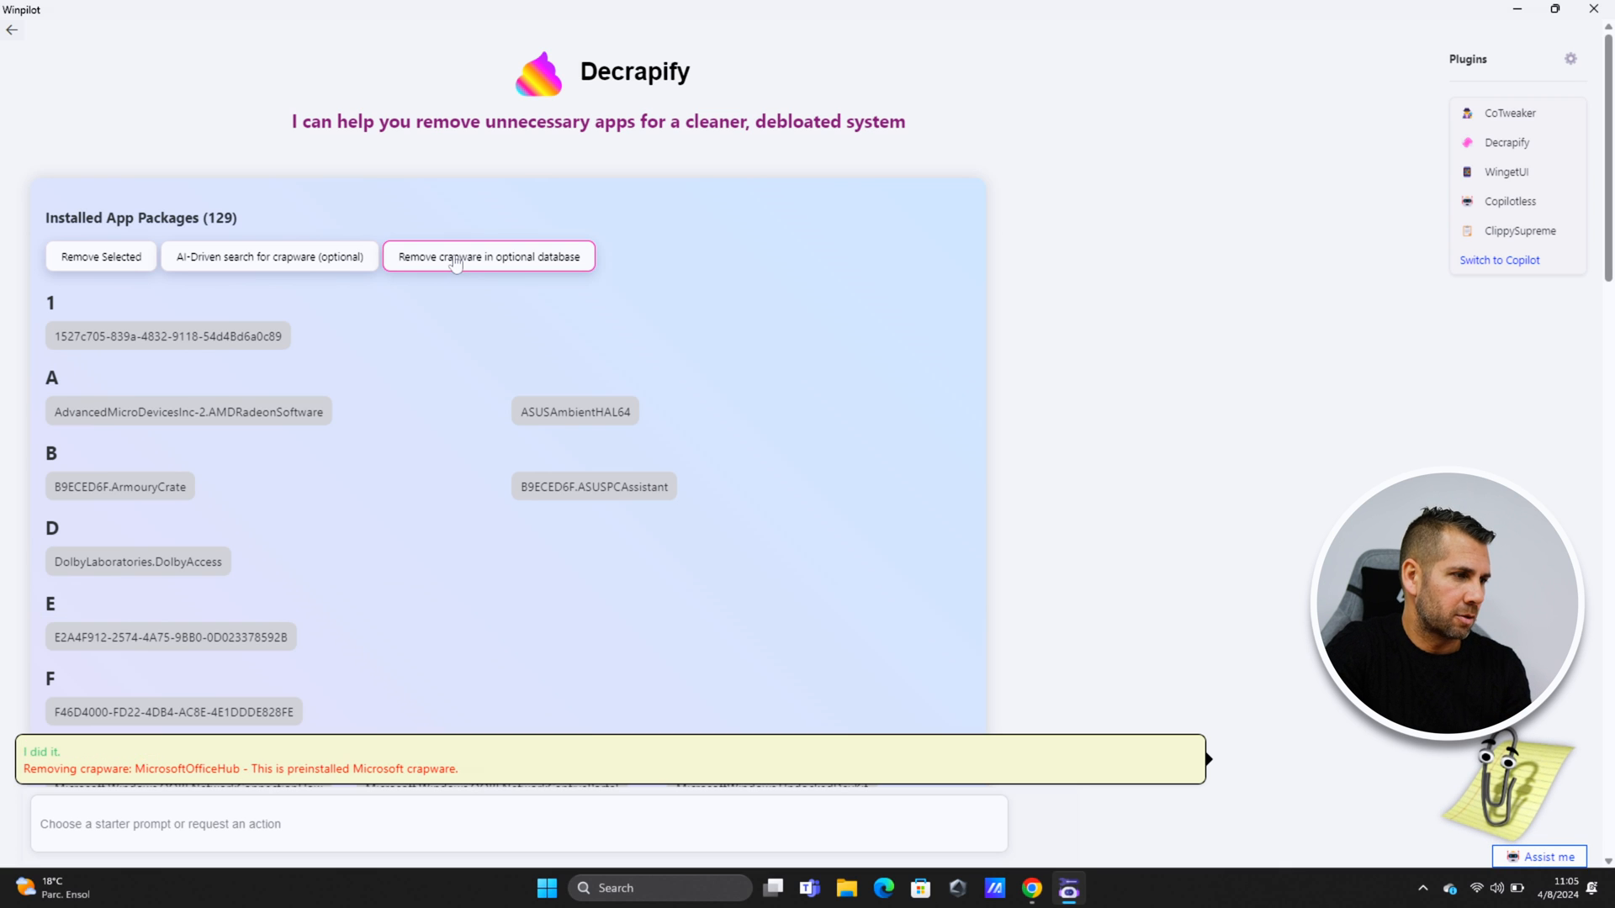
pyautogui.click(487, 256)
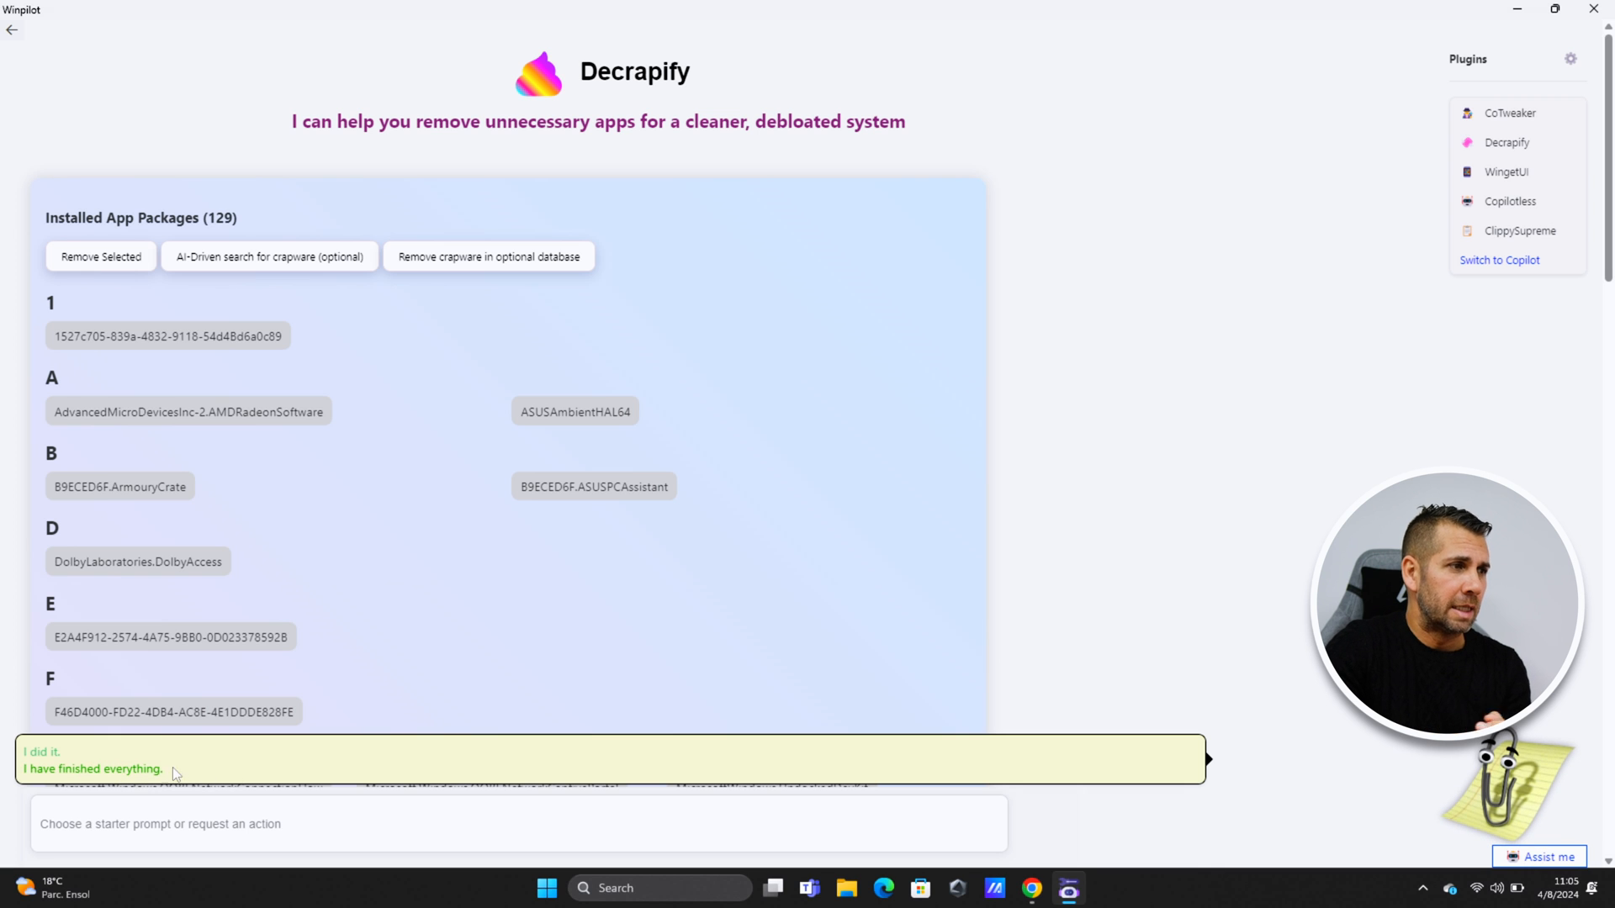
pyautogui.click(1507, 171)
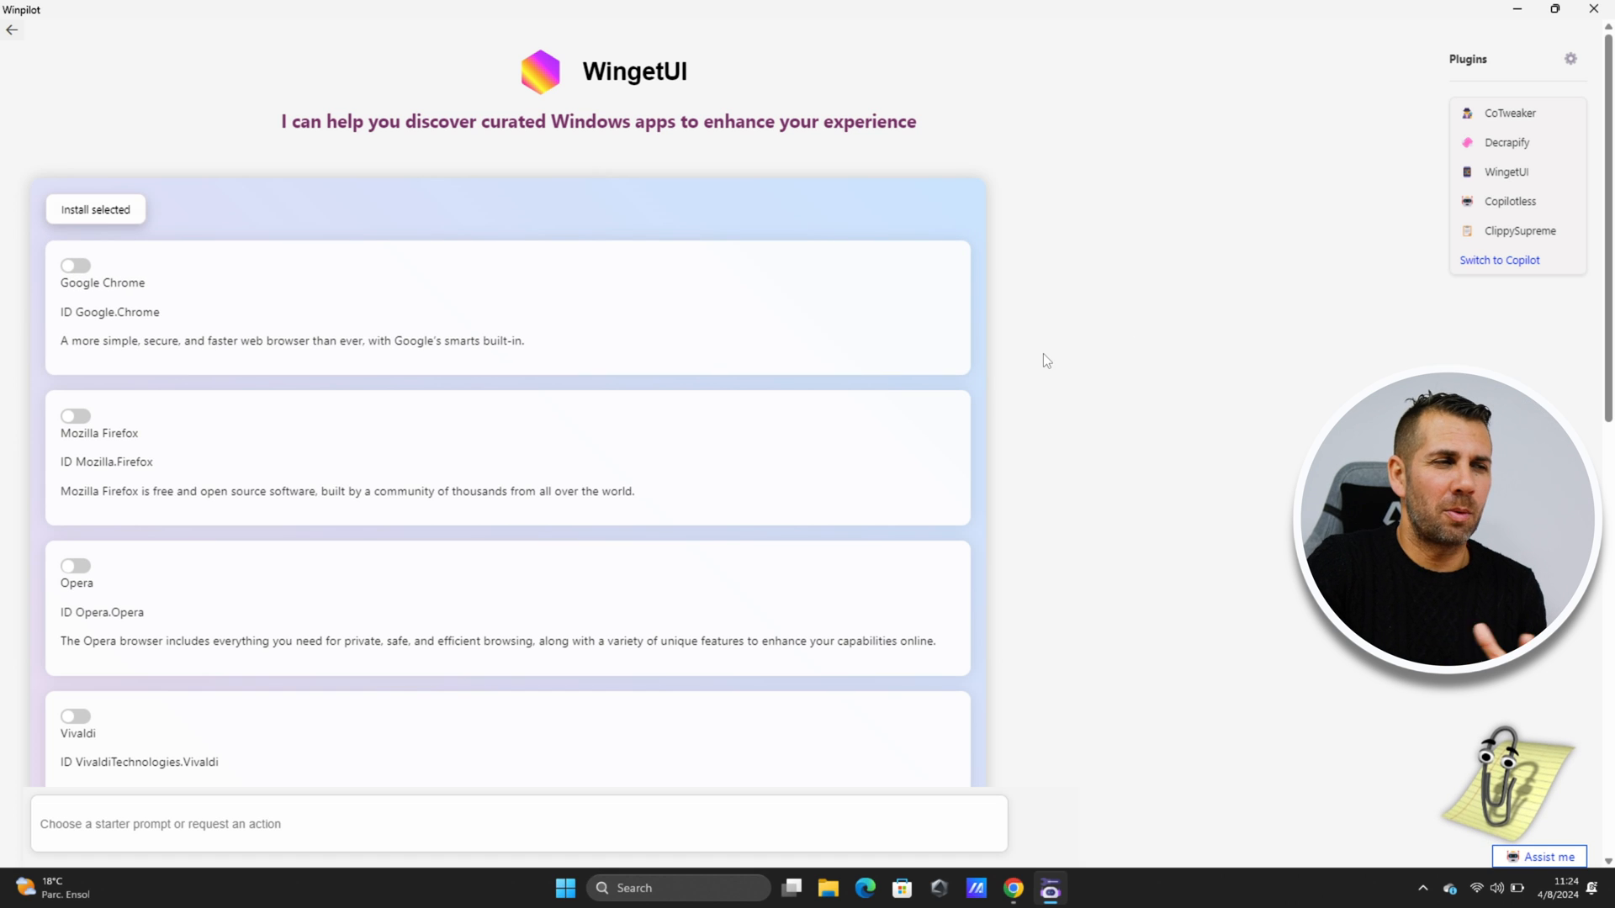
pyautogui.moveTo(1105, 140)
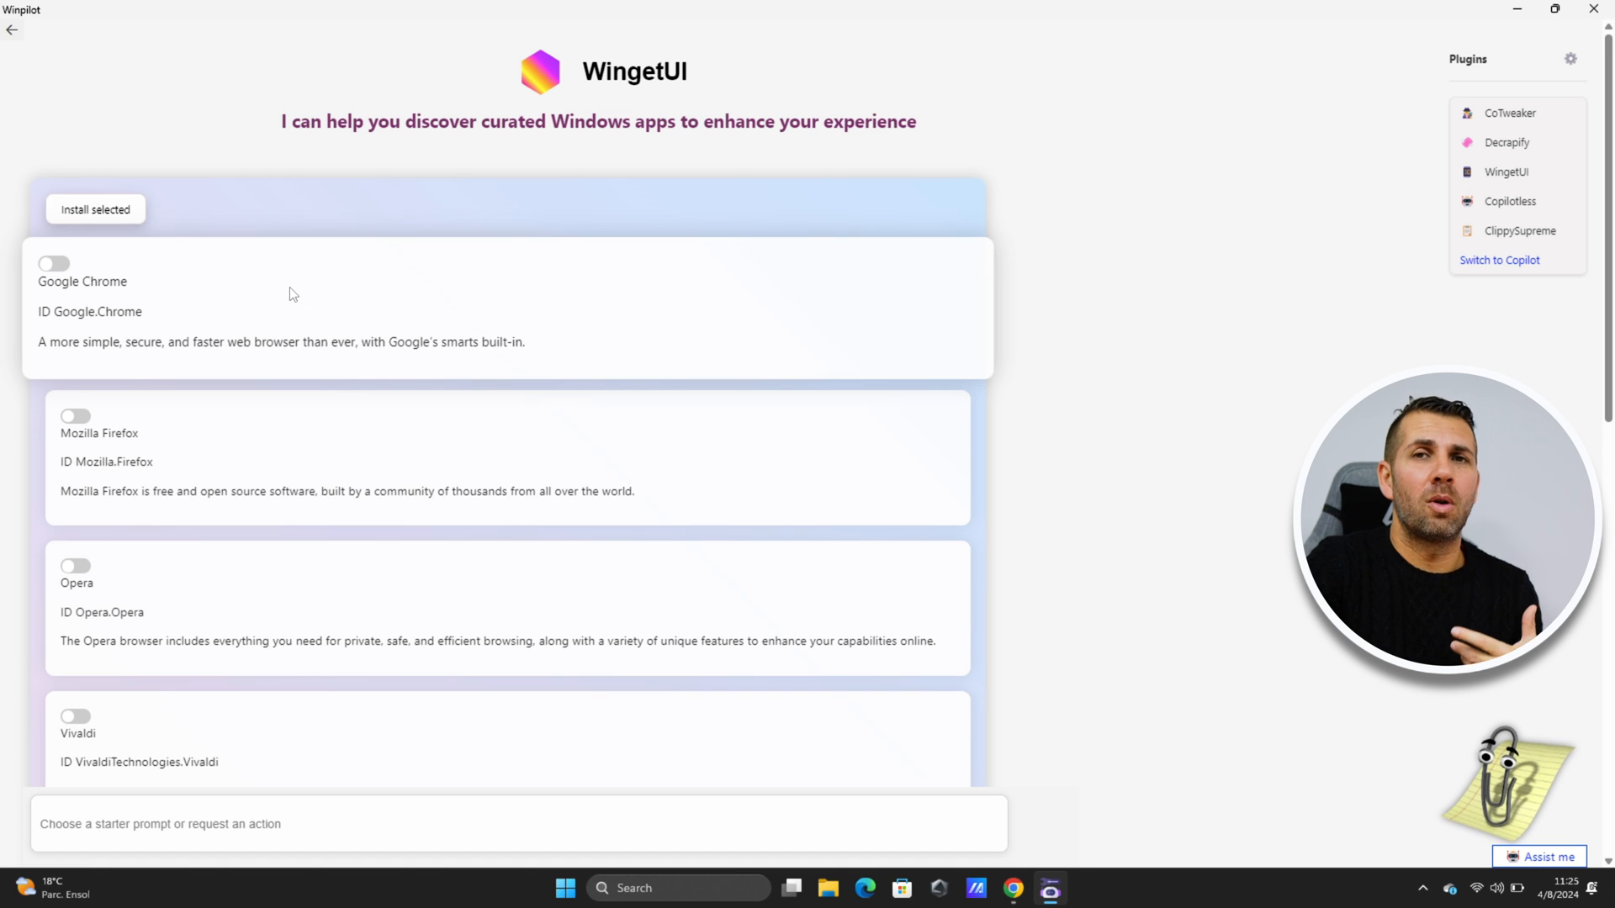
pyautogui.moveTo(139, 286)
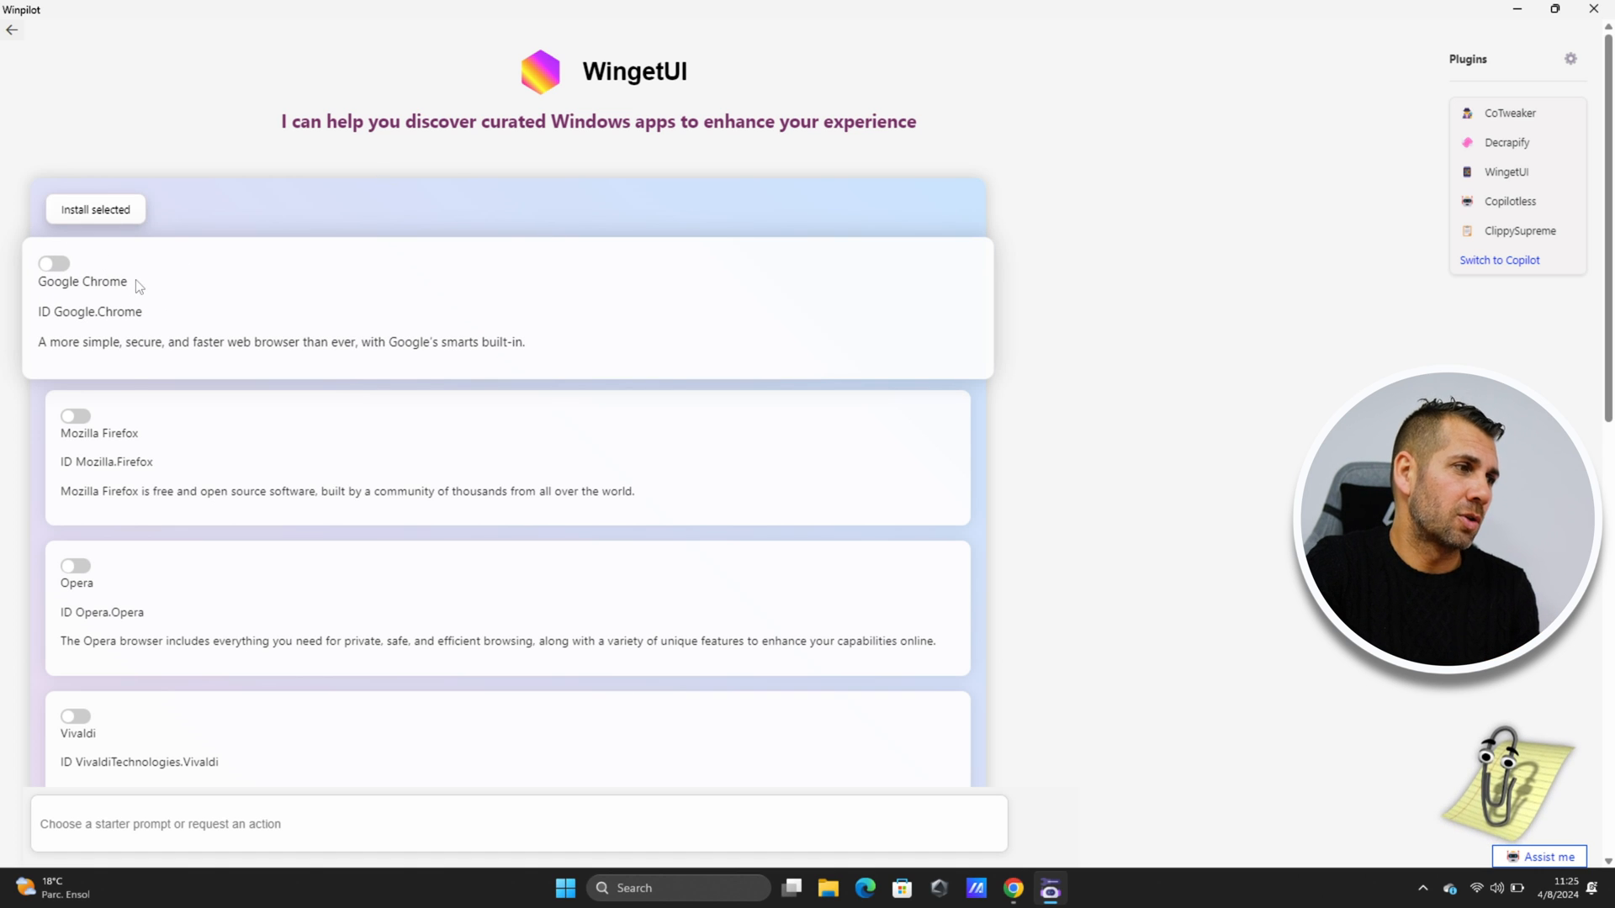
# In WingetUI, toggle Google Chrome and switch Vivaldi on for installation.
pyautogui.click(54, 265)
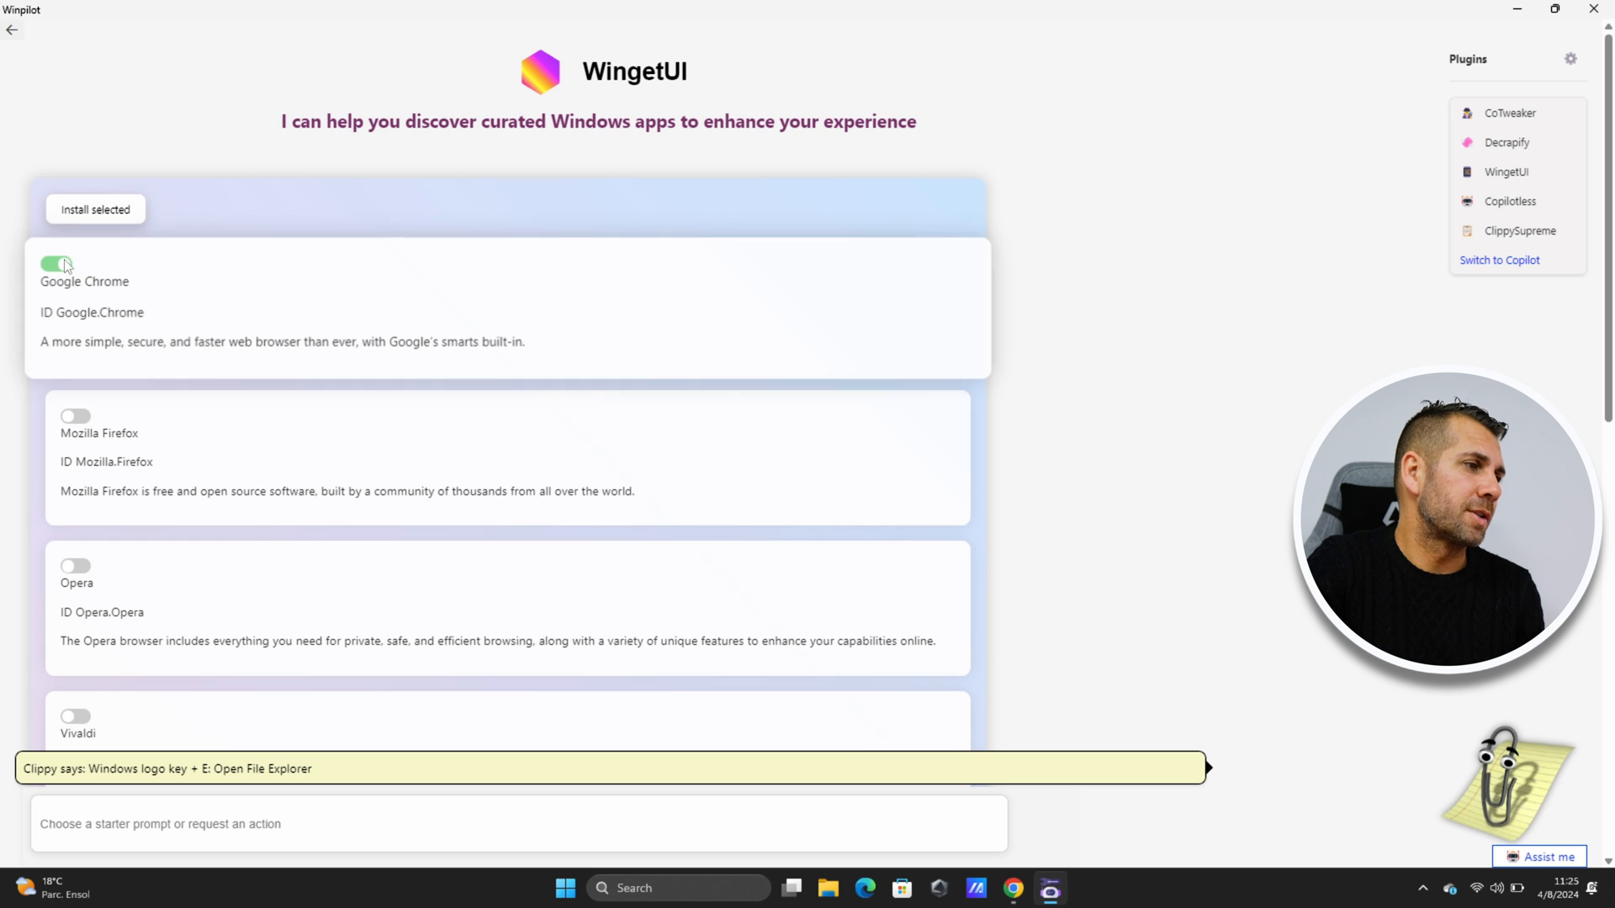
pyautogui.scroll(-3)
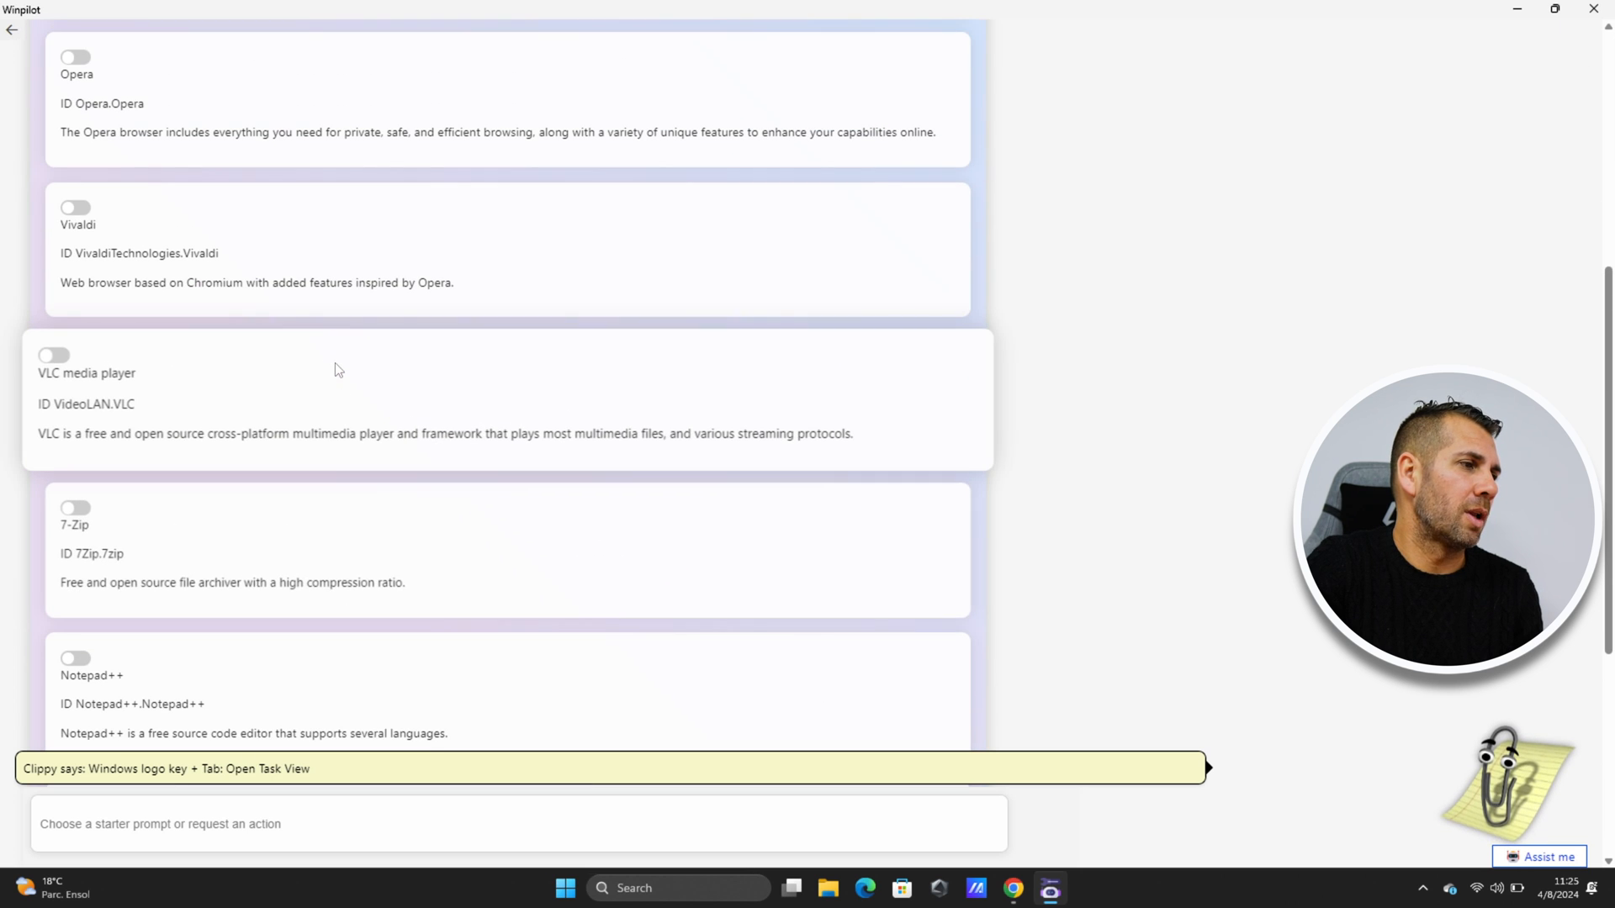
pyautogui.click(54, 205)
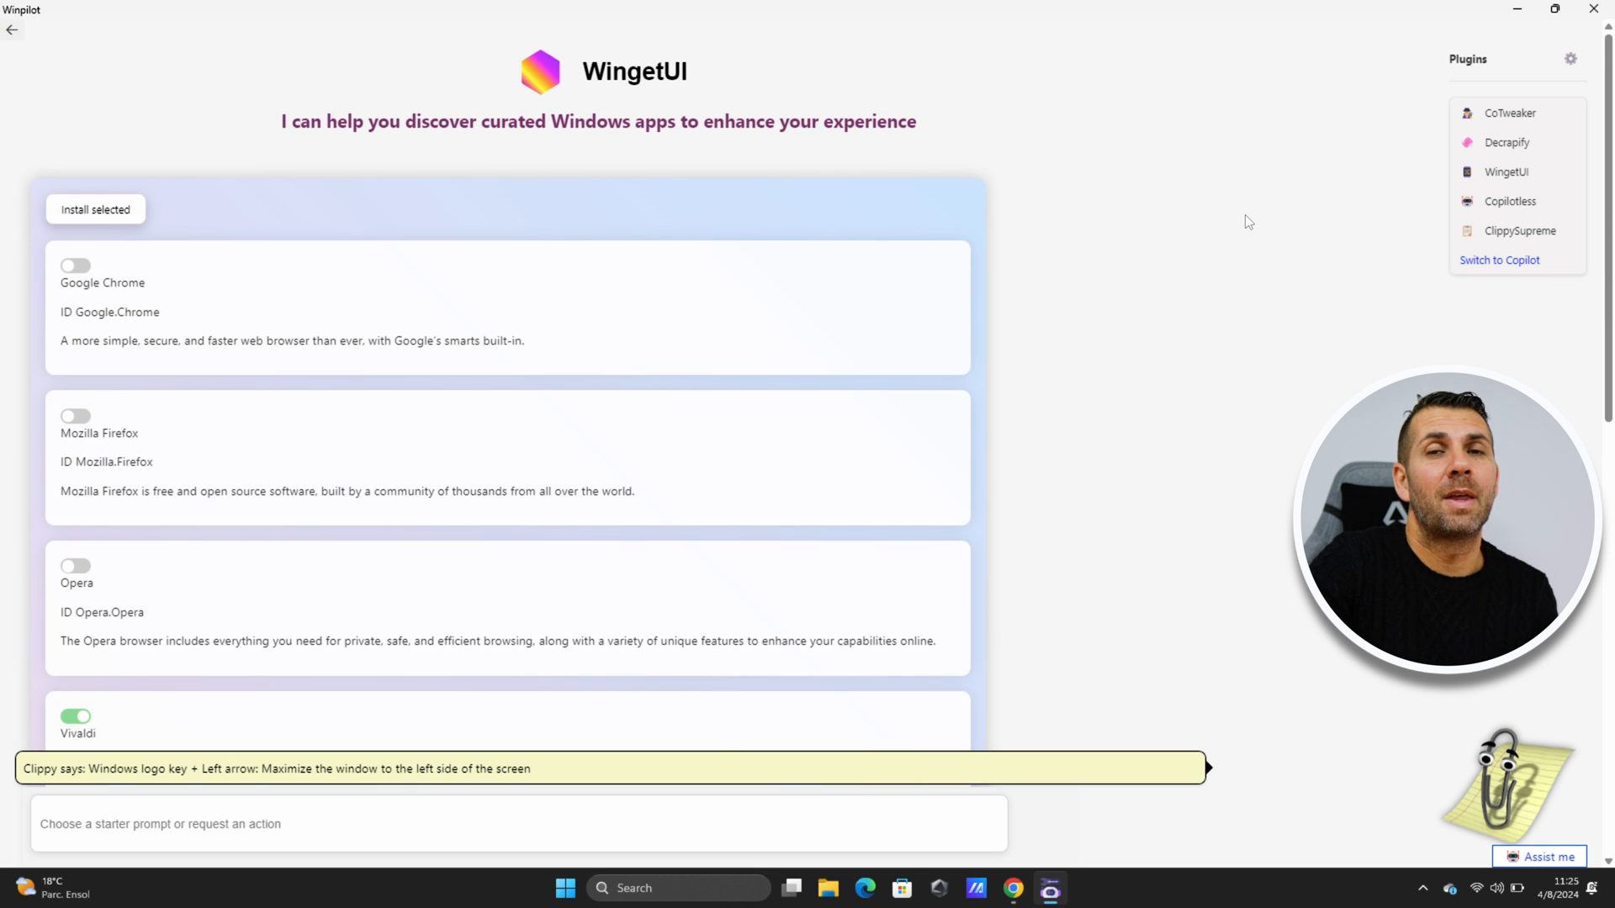
pyautogui.moveTo(1246, 599)
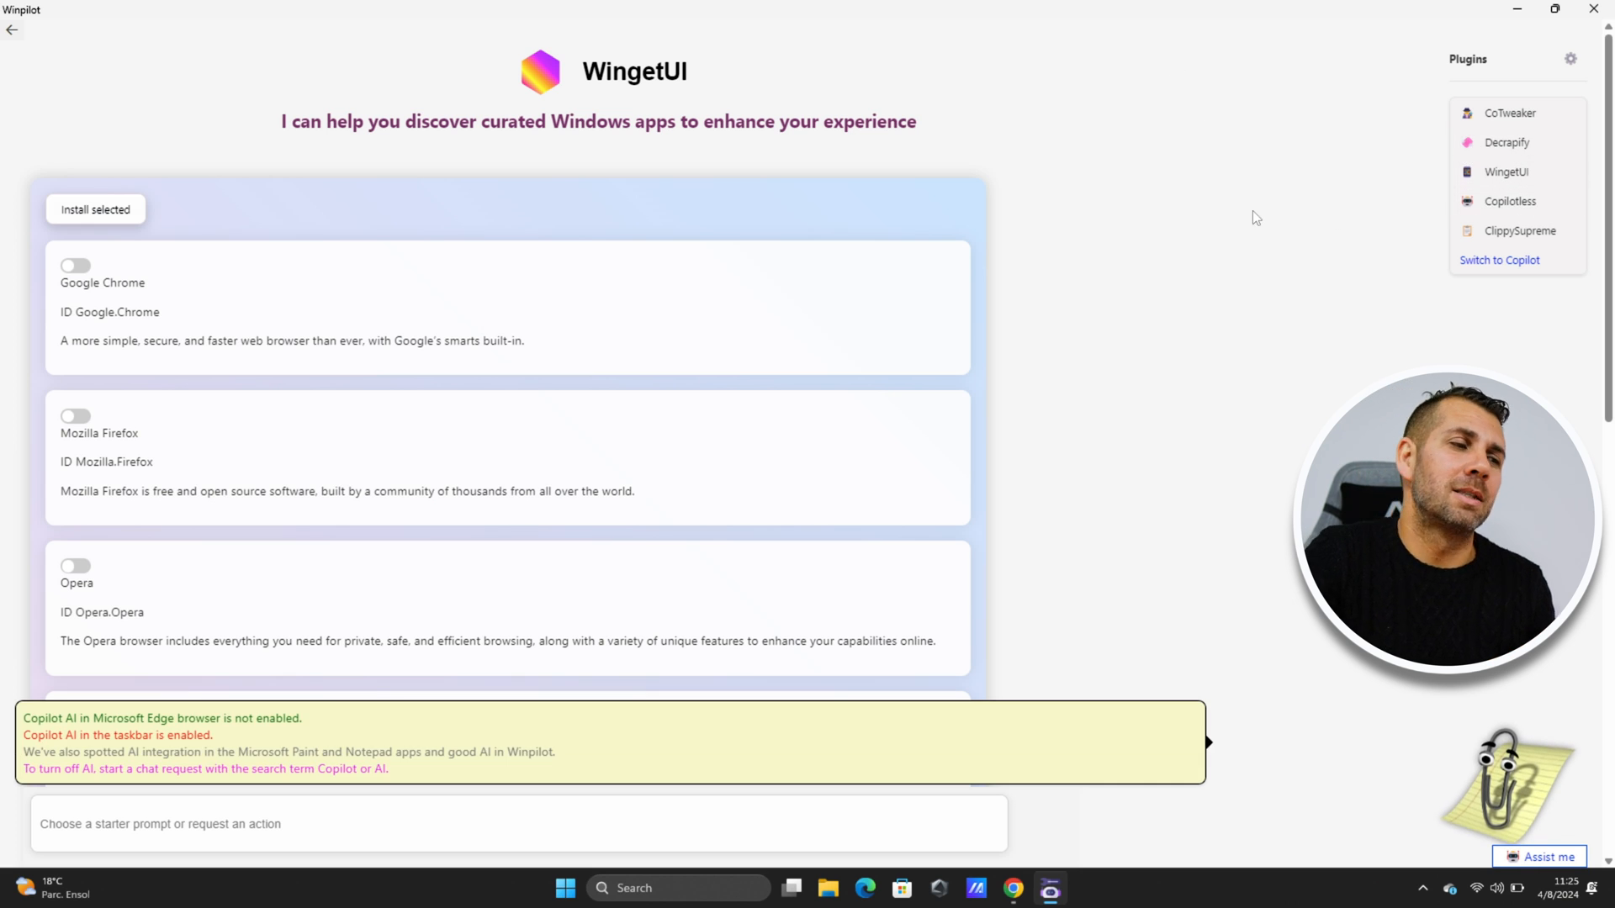
pyautogui.moveTo(1405, 227)
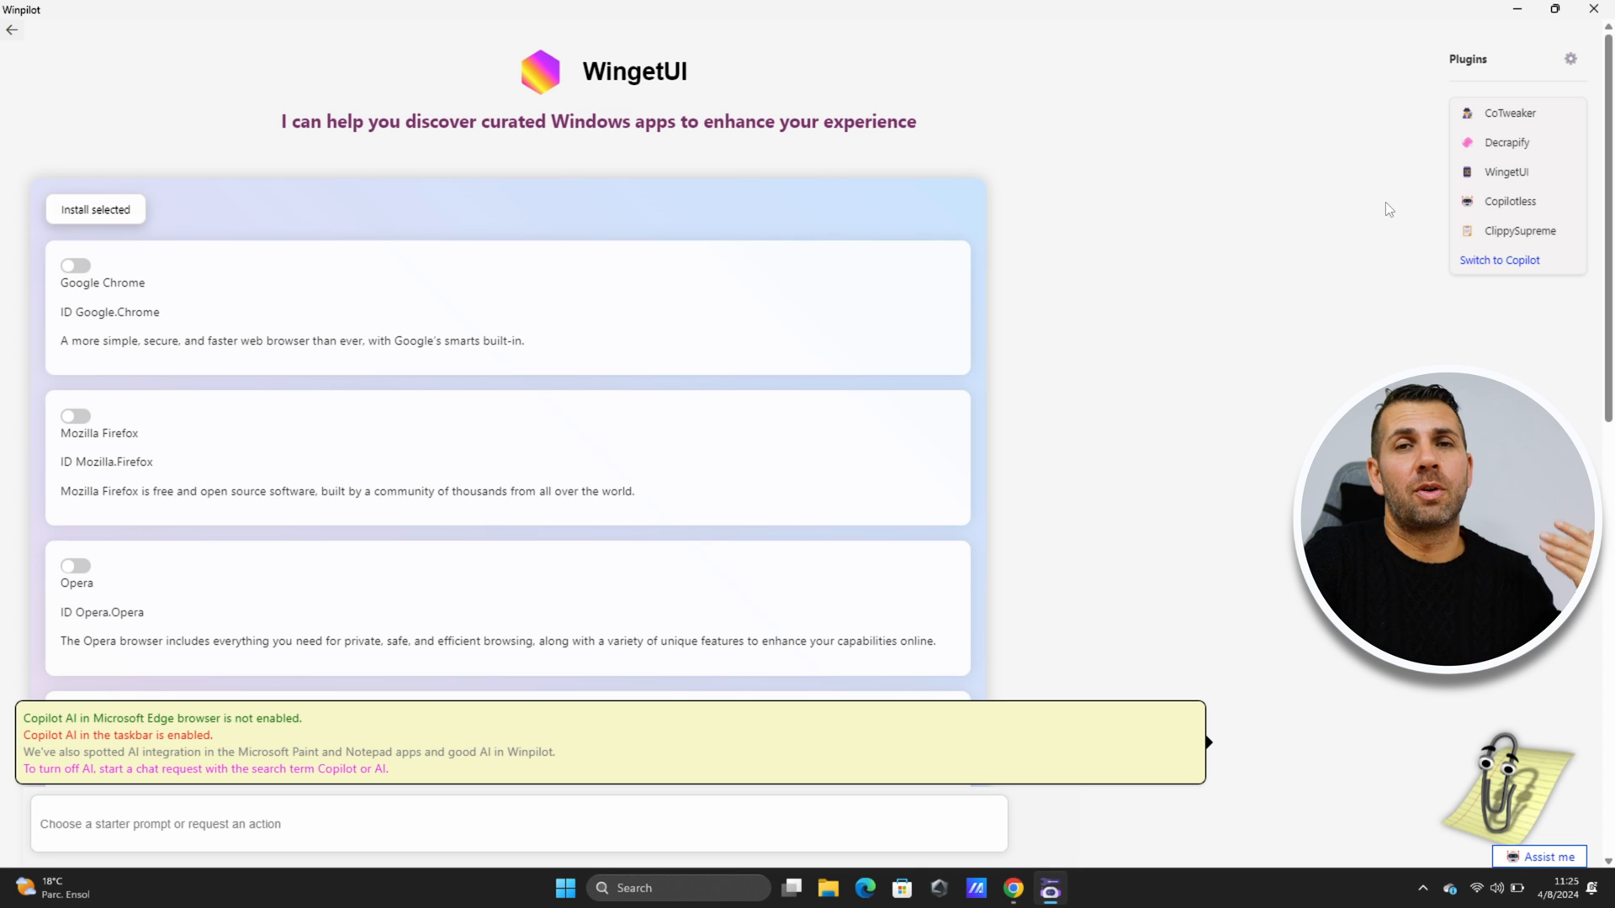
pyautogui.moveTo(658, 746)
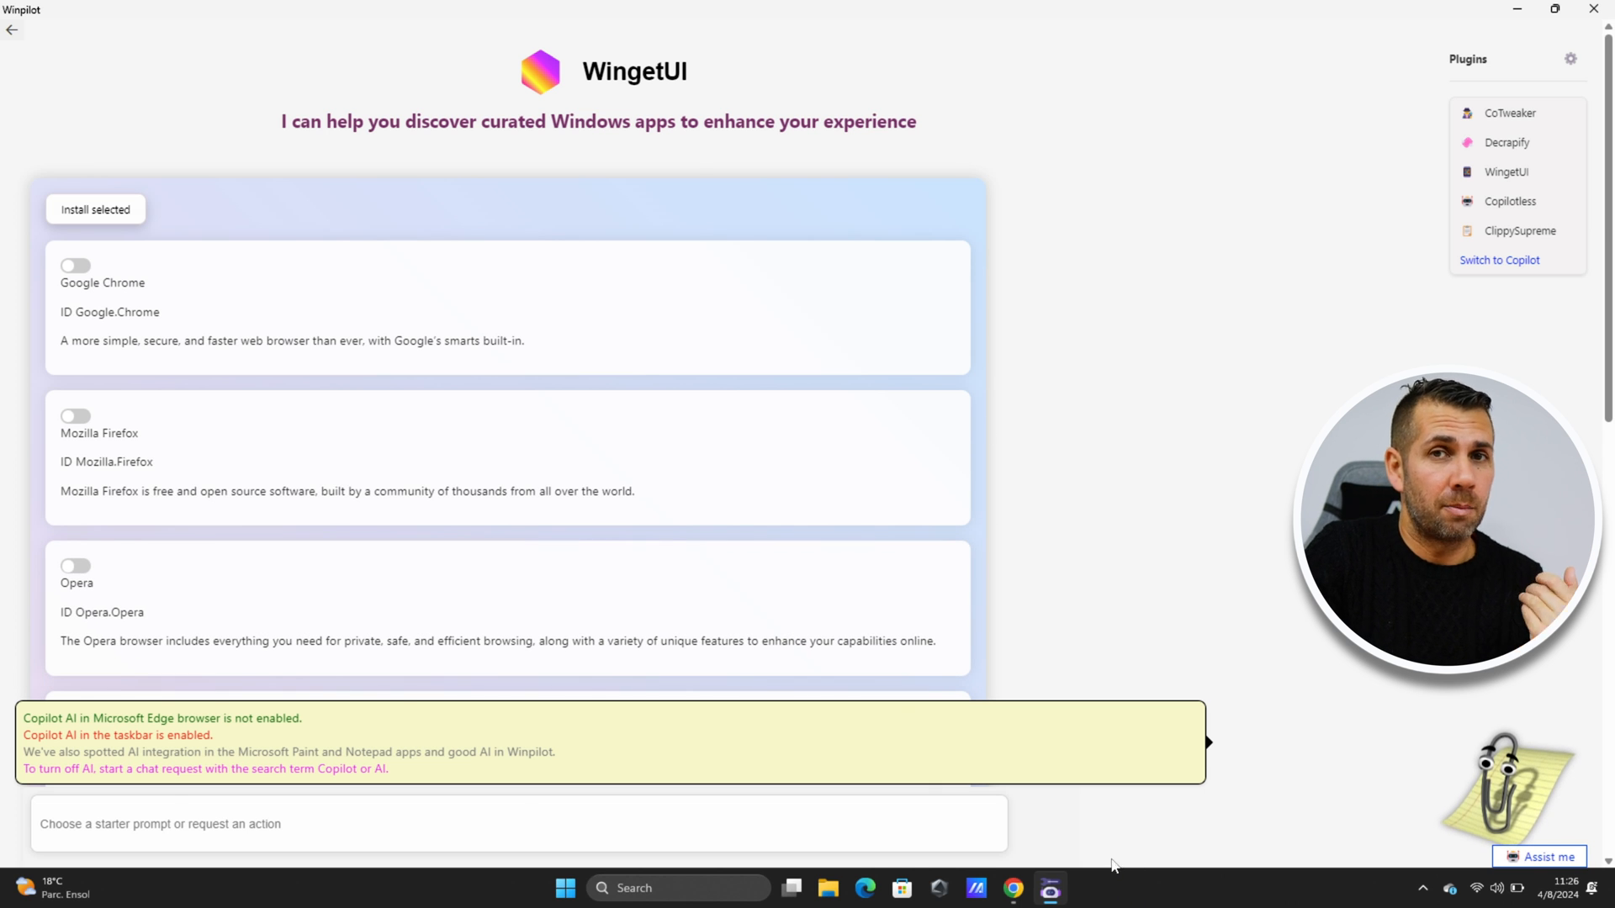
pyautogui.moveTo(1519, 230)
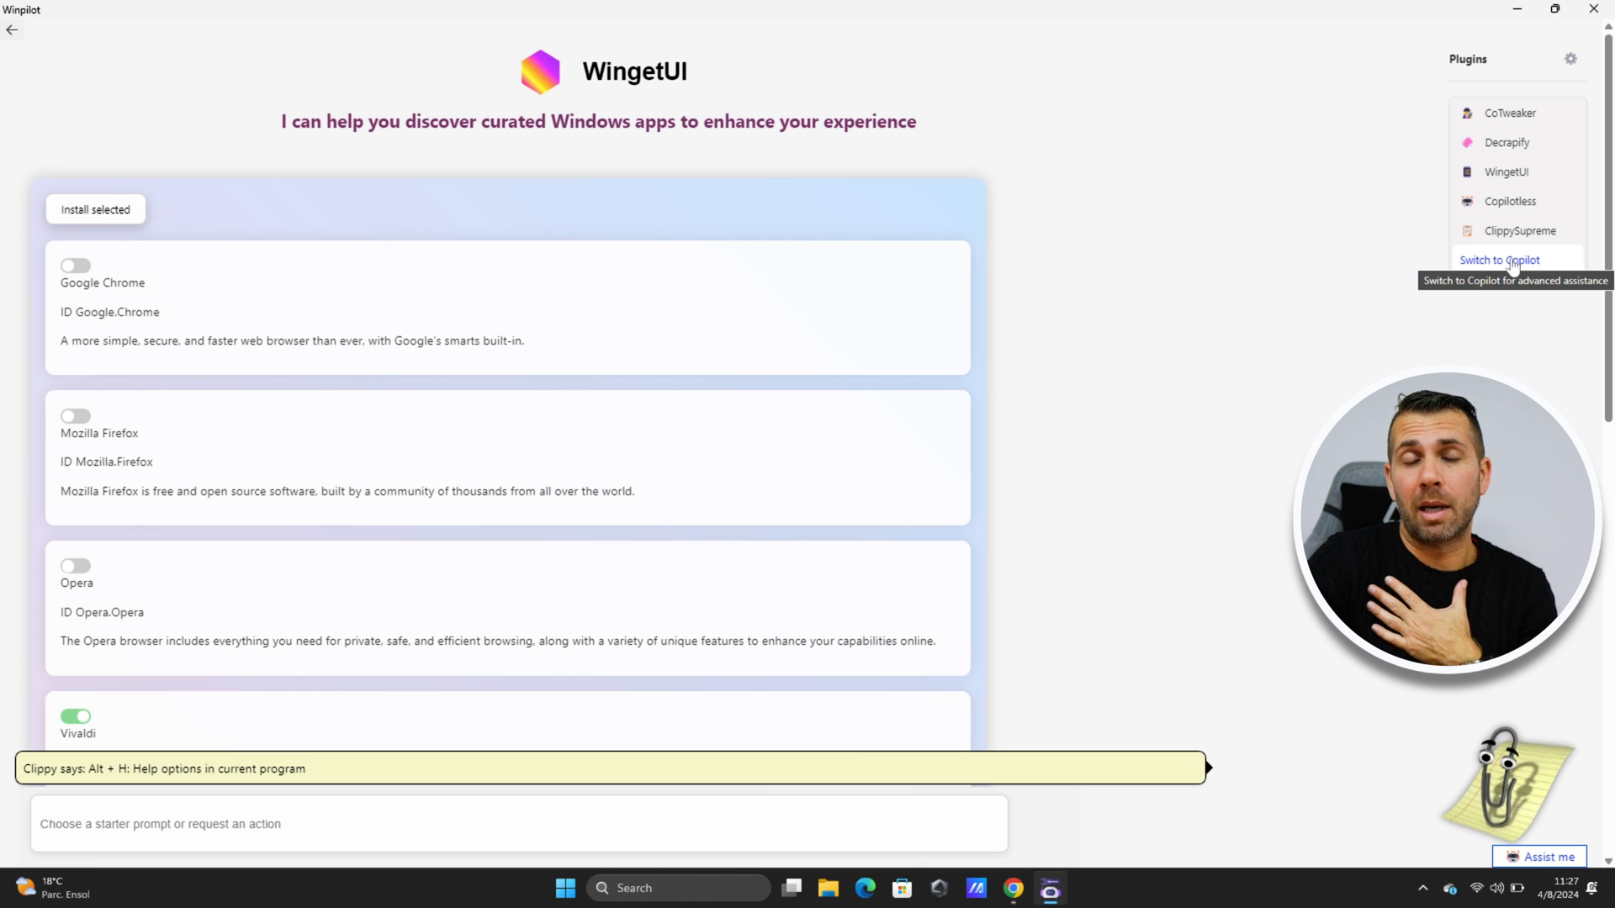
# Switch to Copilot chat and advance the example prompt carousel.
pyautogui.click(1498, 259)
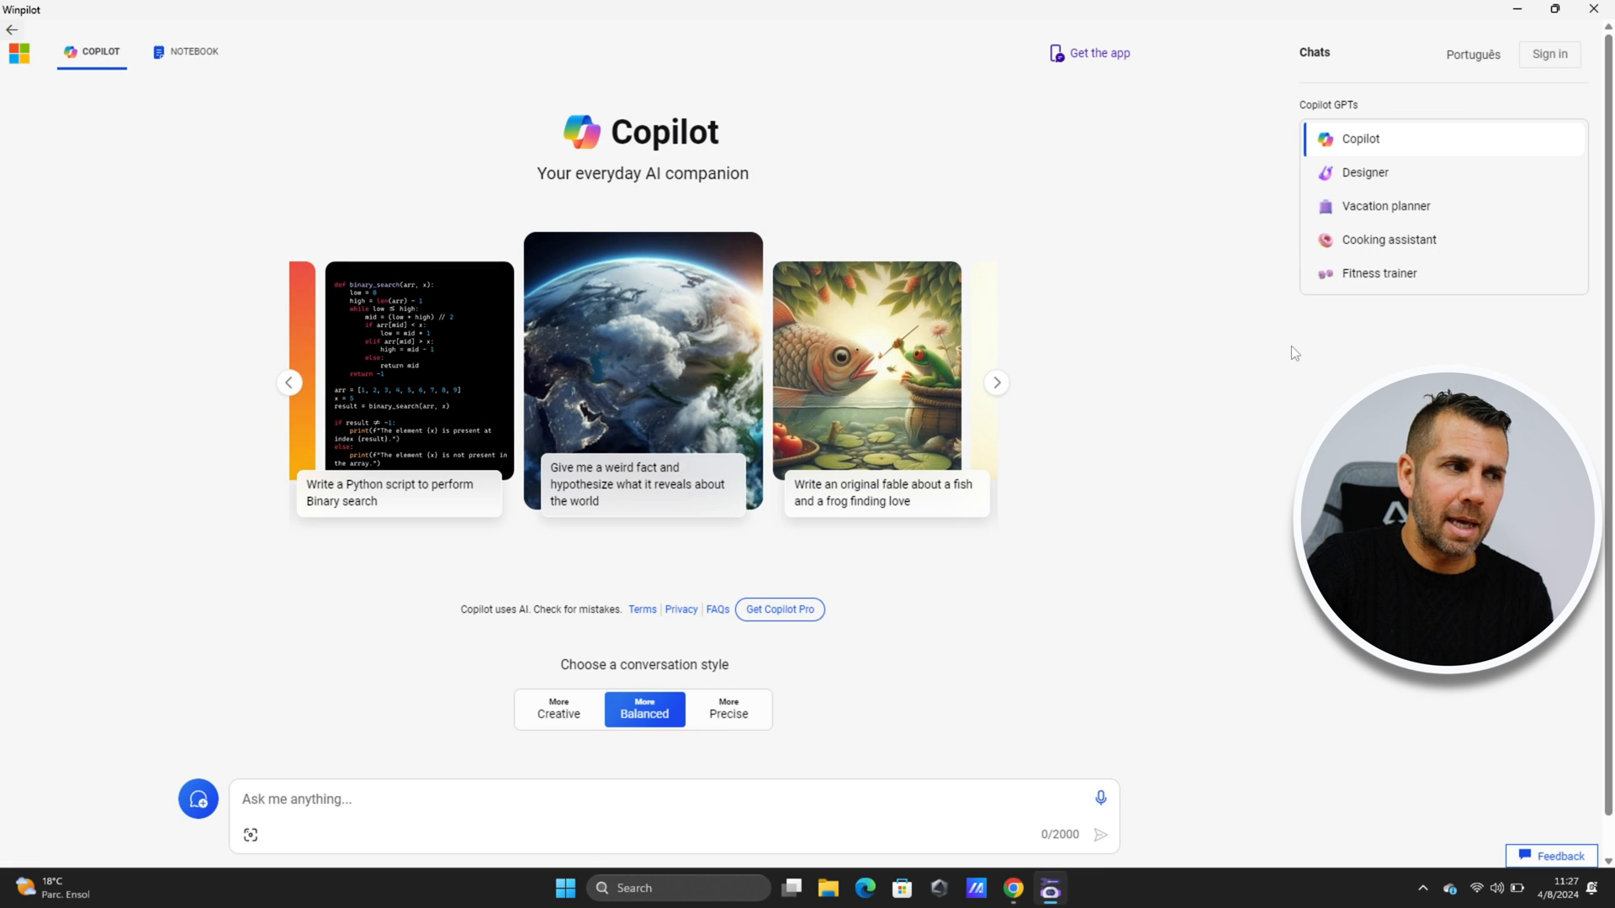
pyautogui.moveTo(1256, 417)
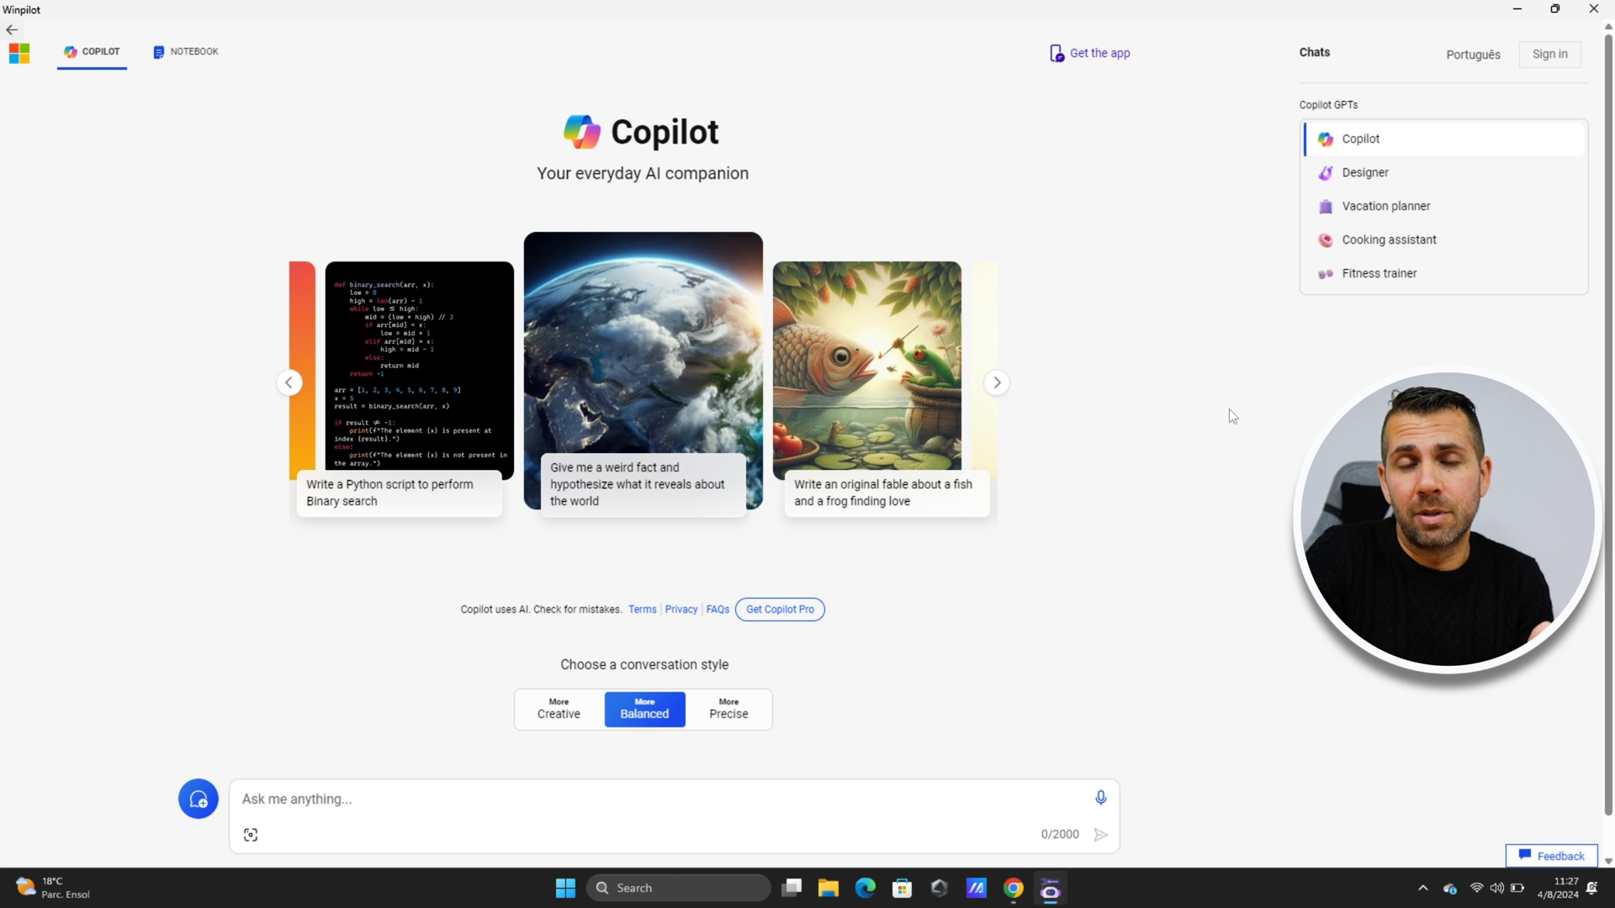
pyautogui.click(994, 382)
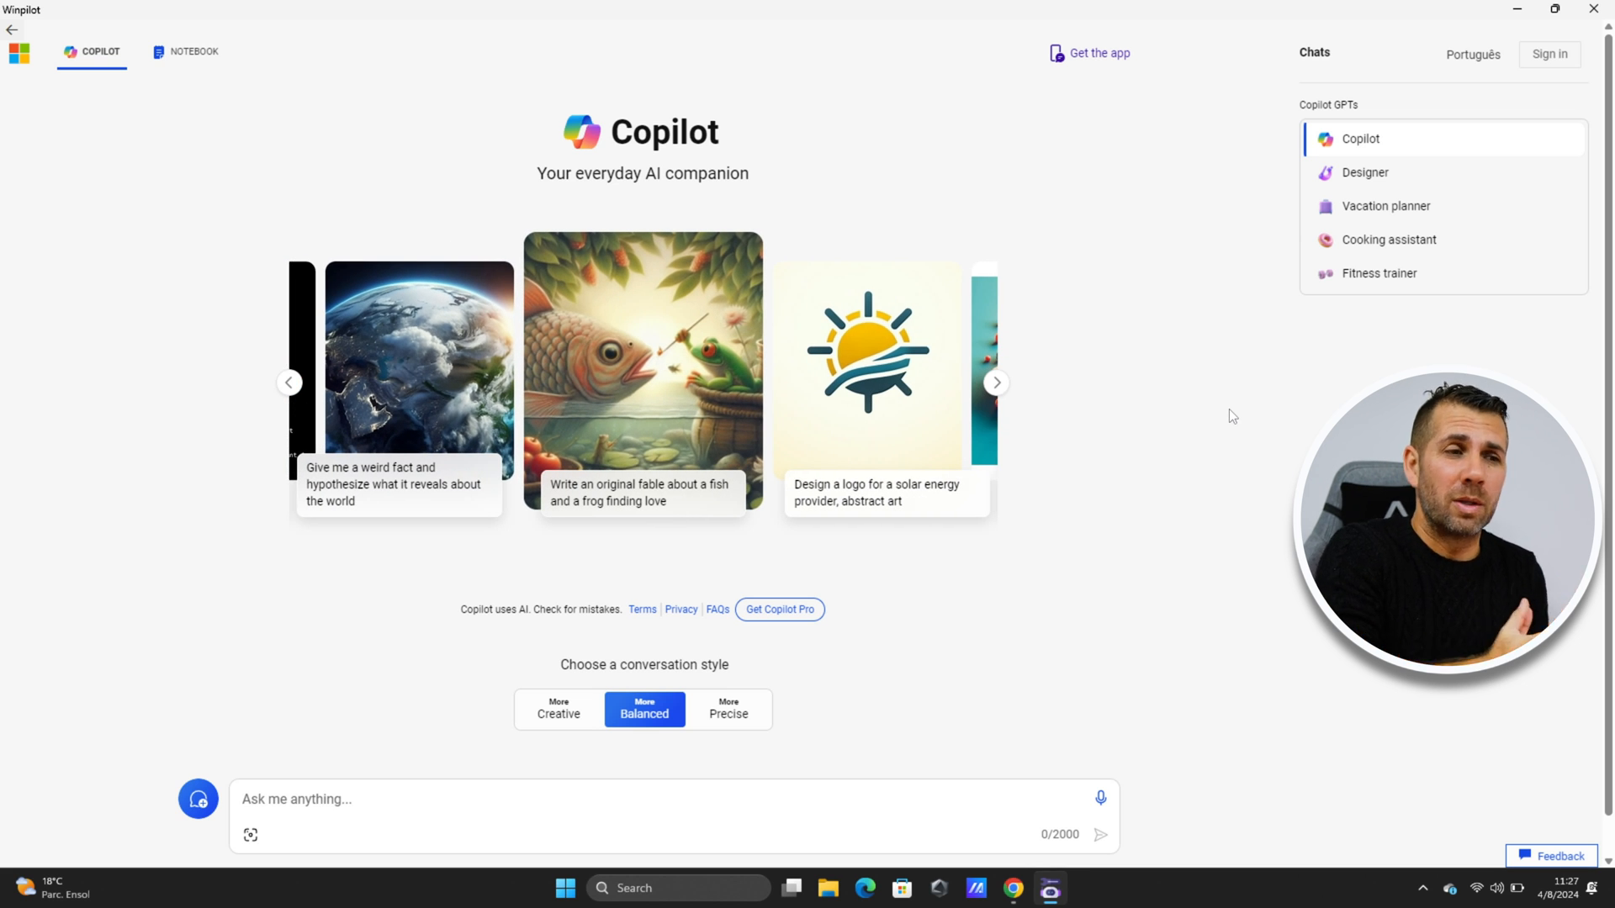
pyautogui.moveTo(1223, 444)
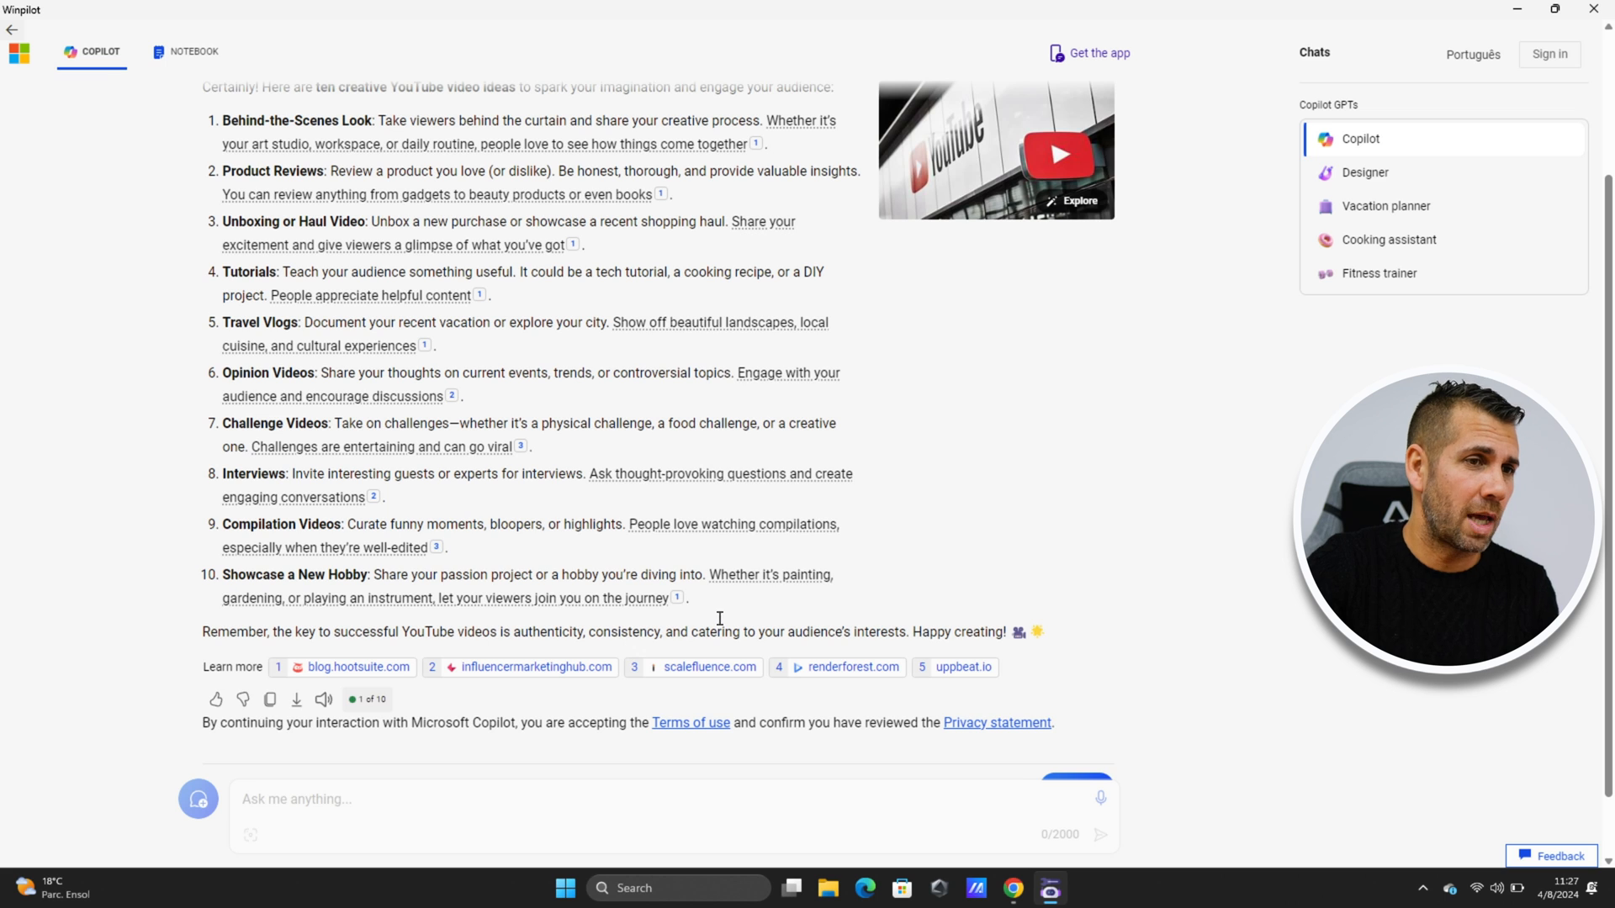
# Briefly view Copilot's Designer image-creation assistant, then return toward Winpilot home.
pyautogui.click(1364, 172)
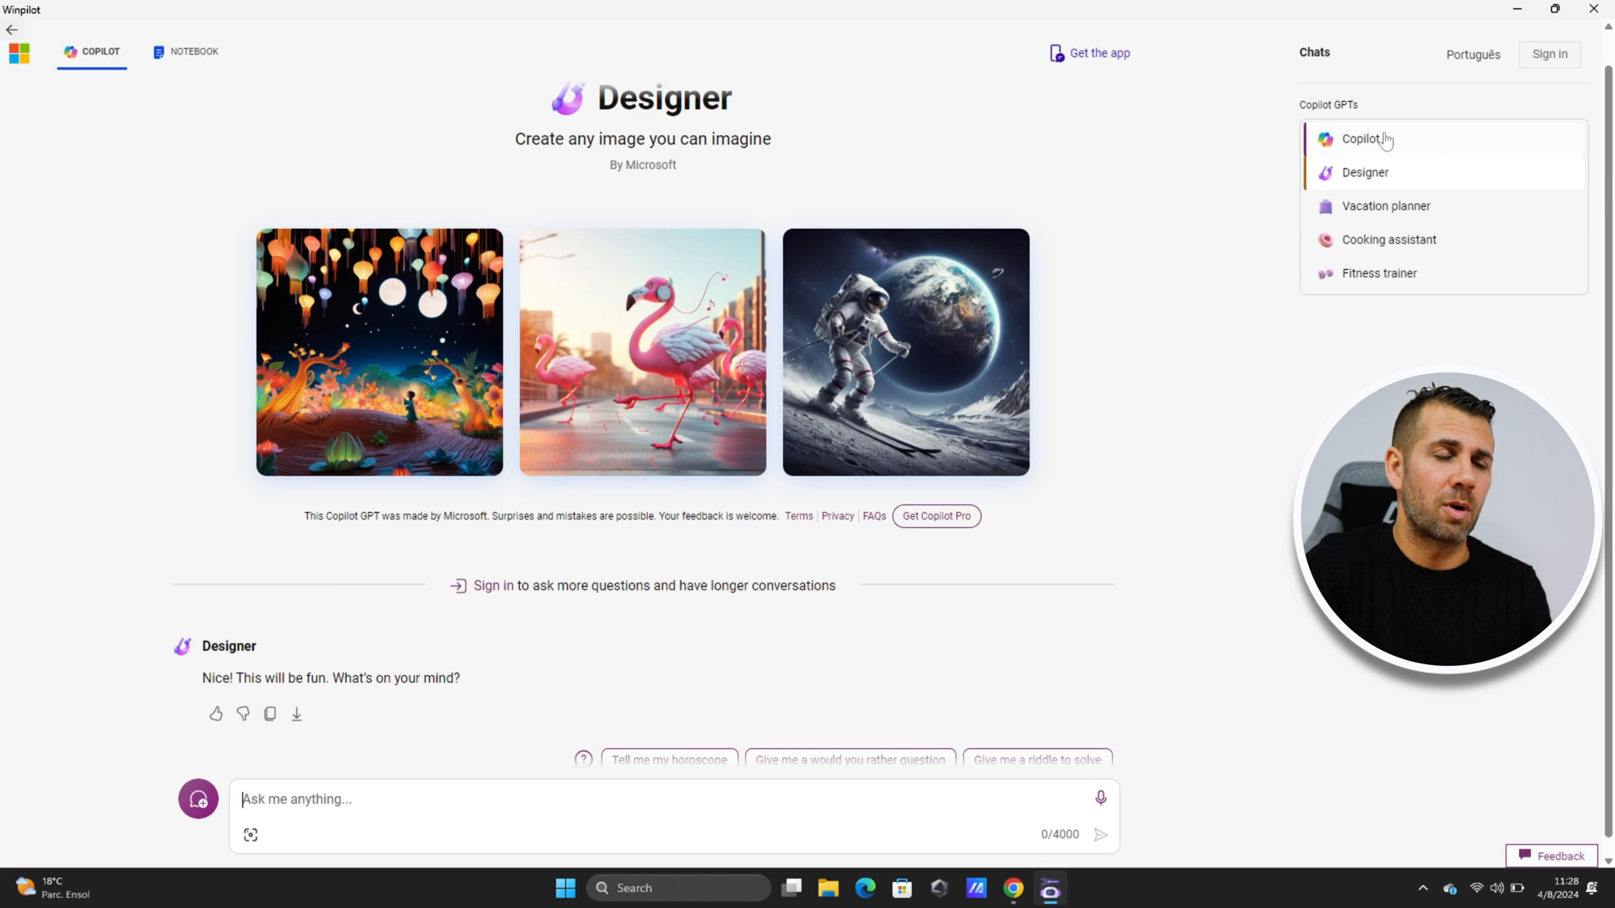
pyautogui.click(1359, 140)
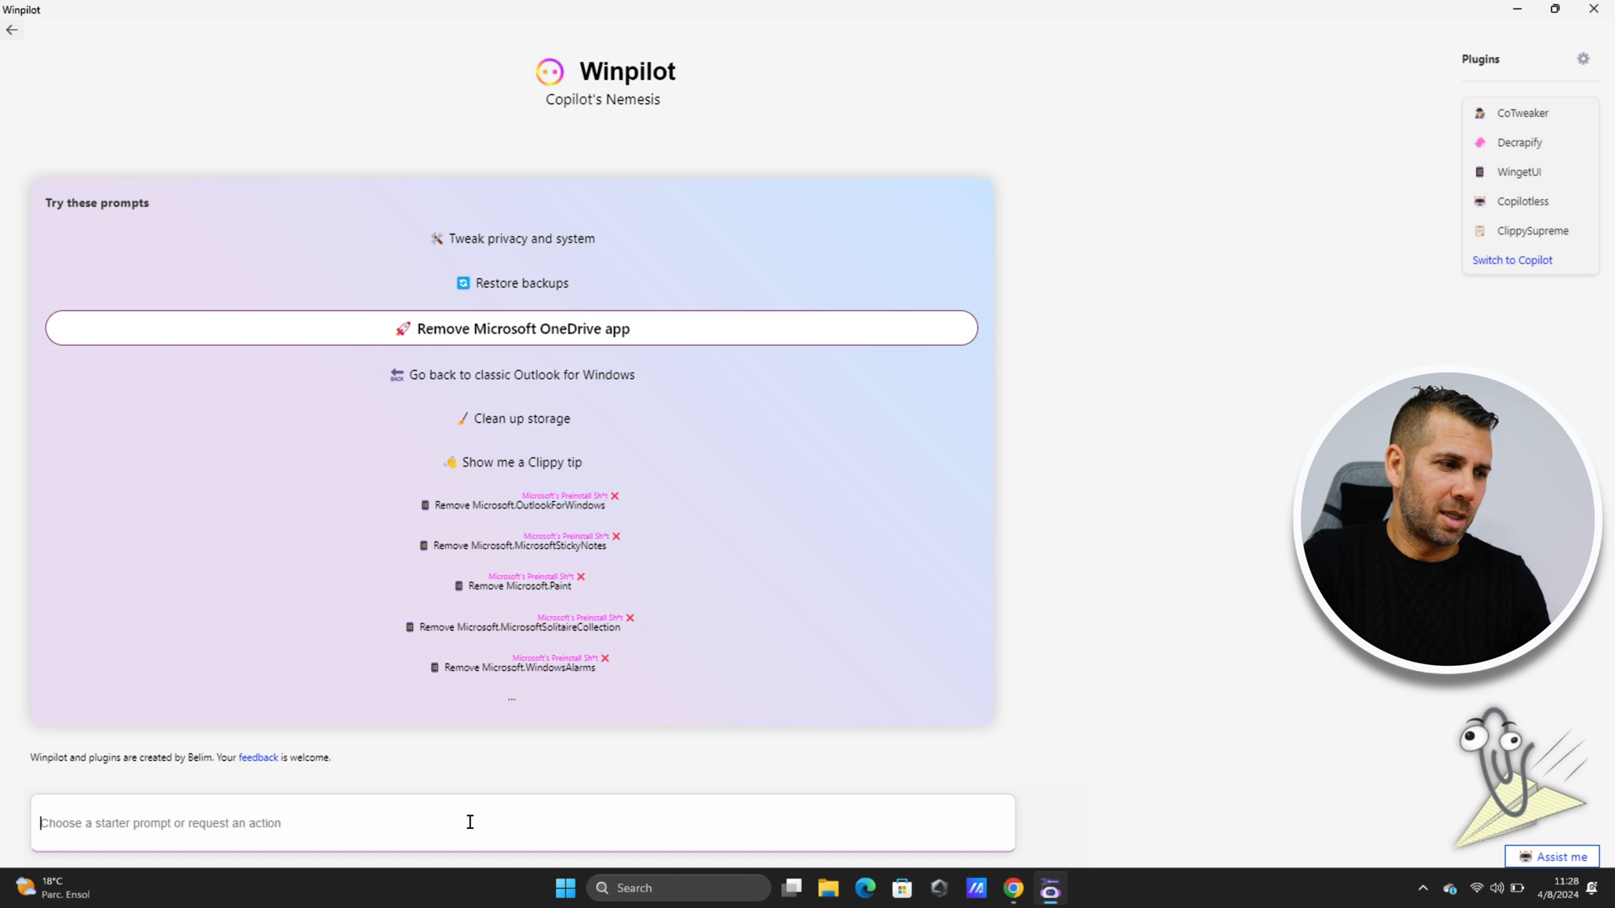
# Enter the letter 'a' in the request box to list matching suggested actions.
pyautogui.write('a')
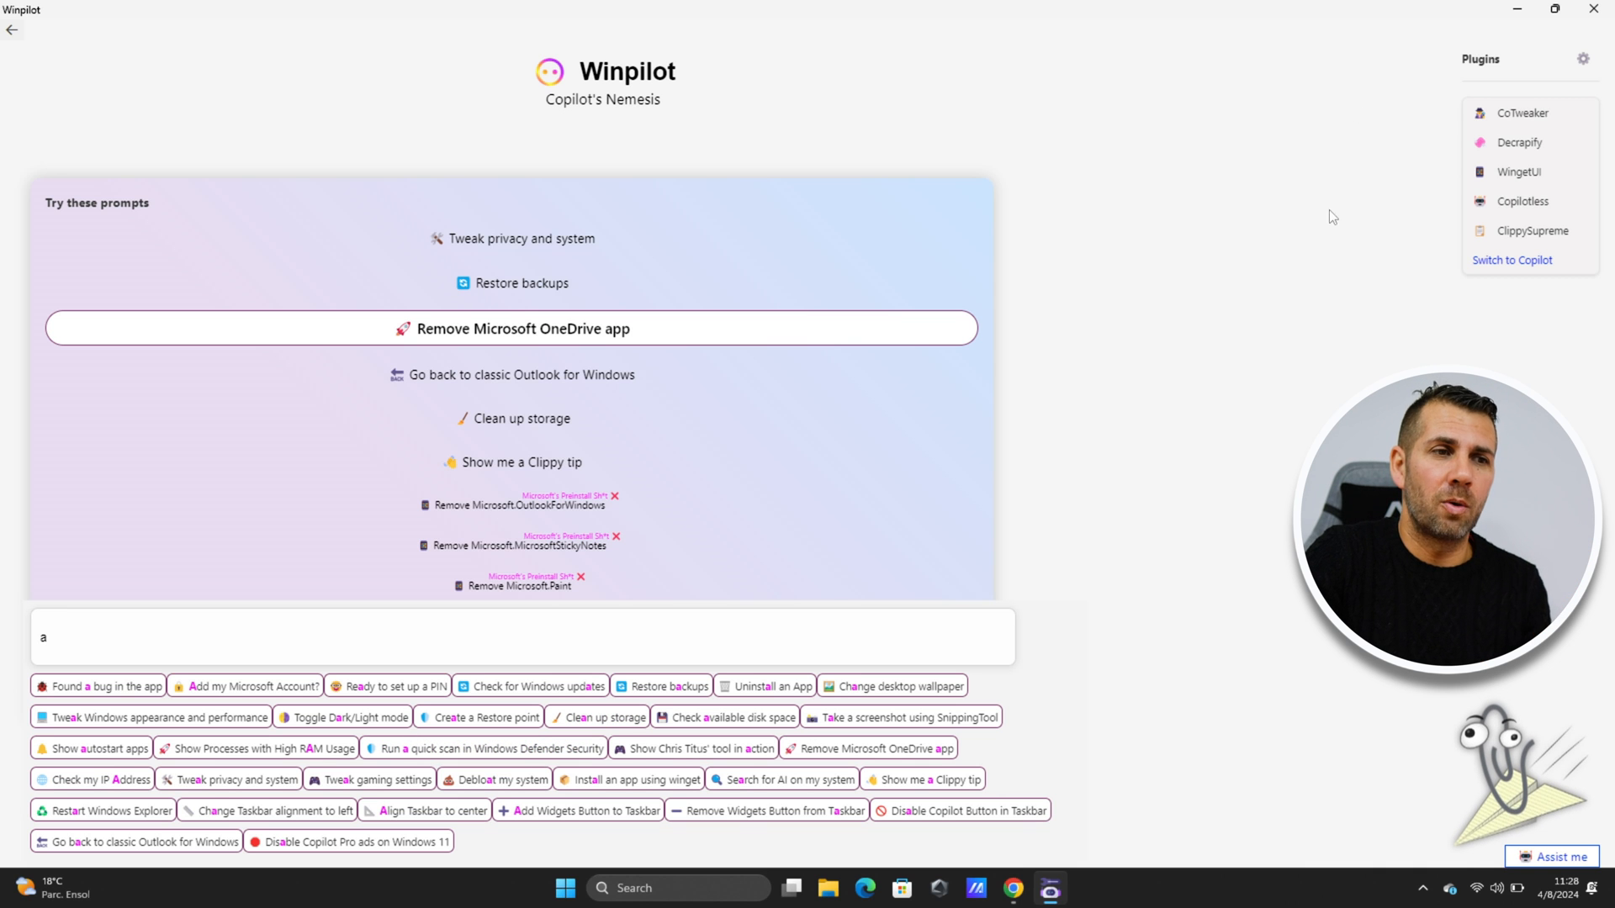
pyautogui.moveTo(1517, 141)
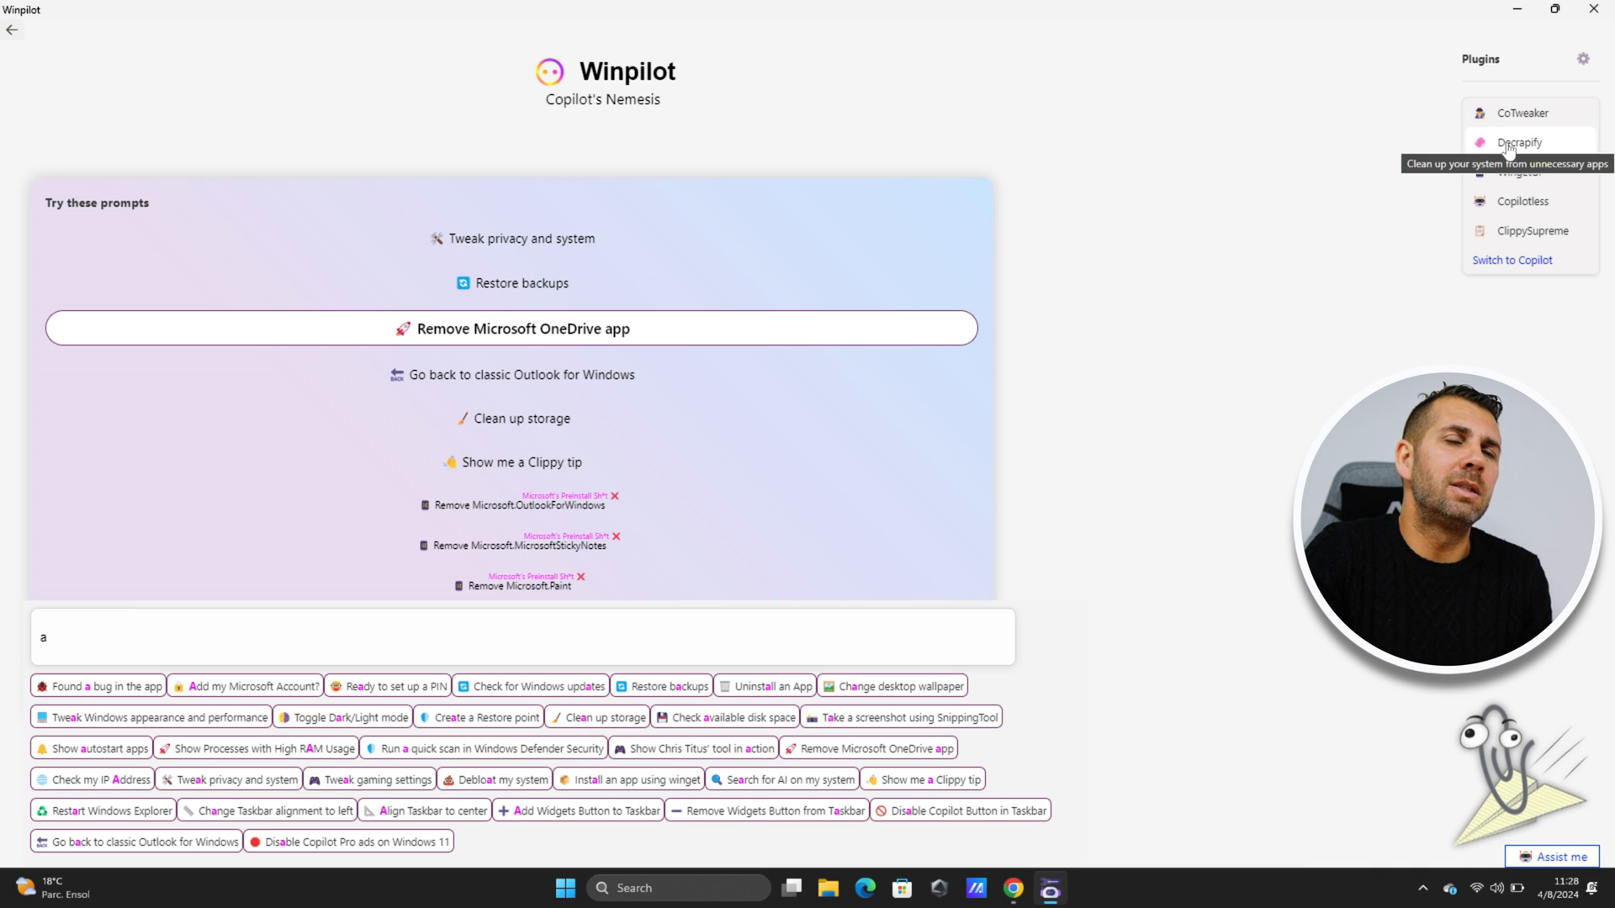